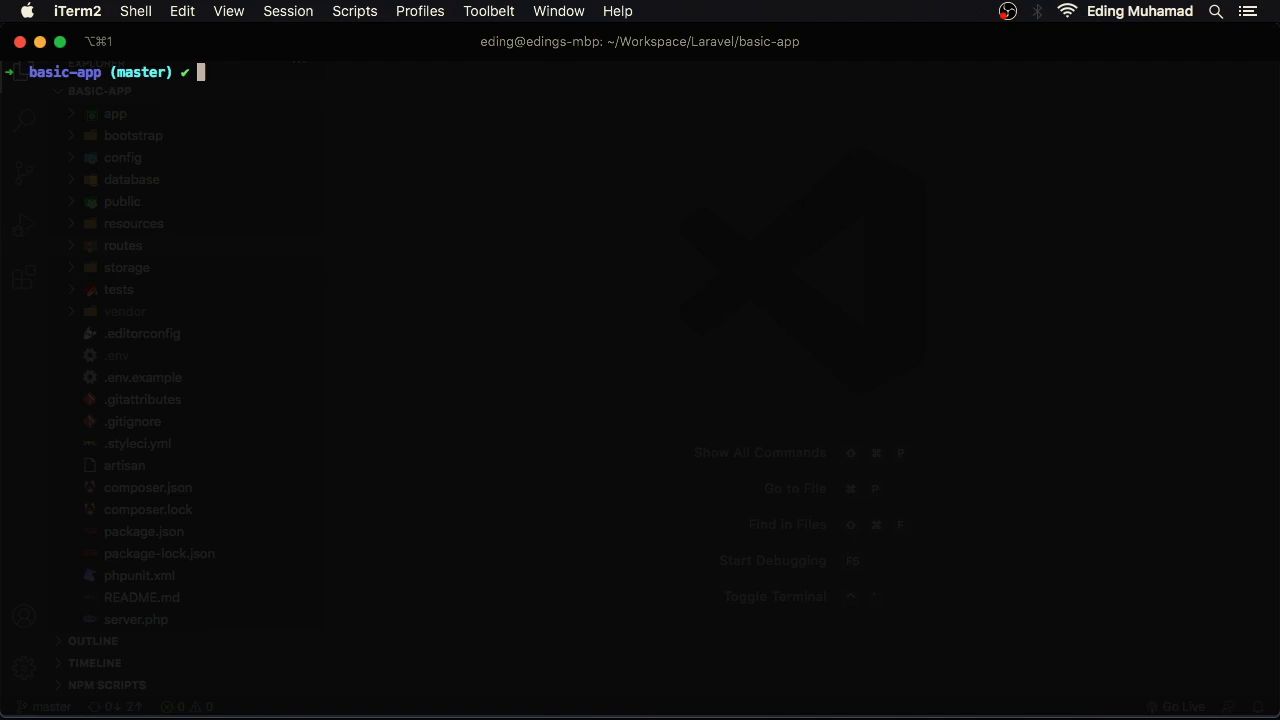
# Draft php artisan serve and route:list at the prompt, then erase them.
pyautogui.write('php artisan ser')
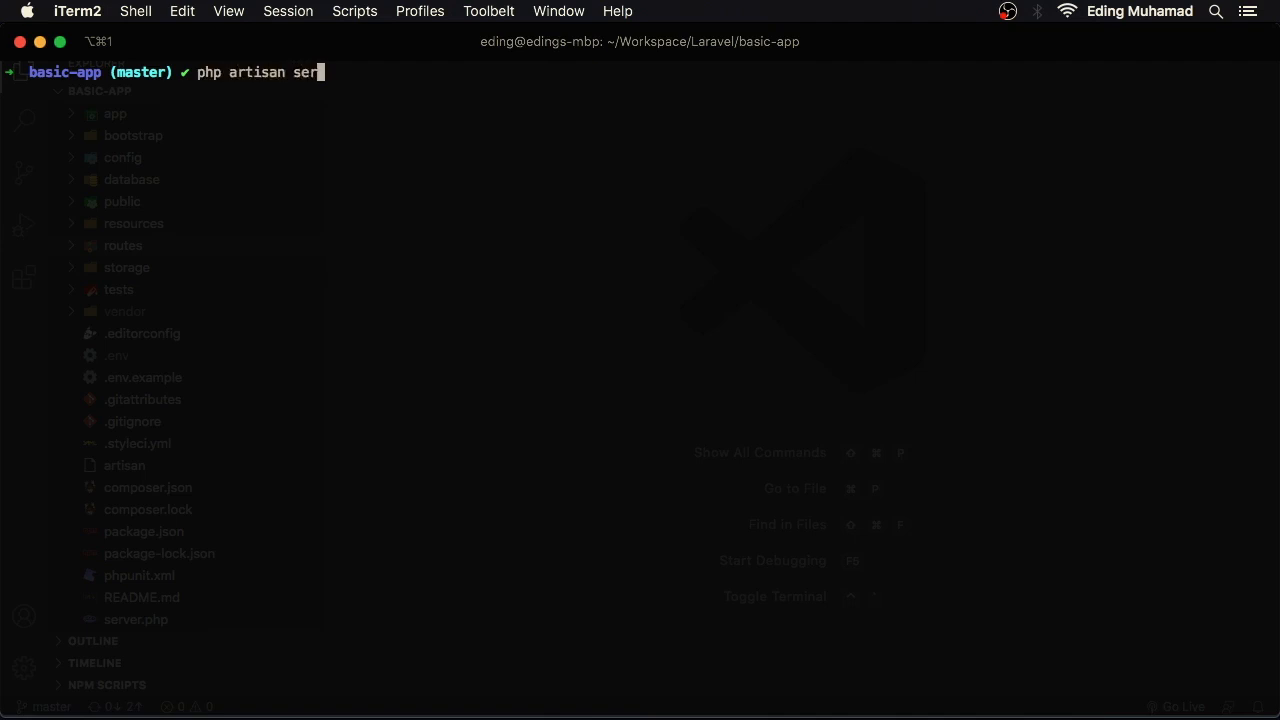
pyautogui.write('ve')
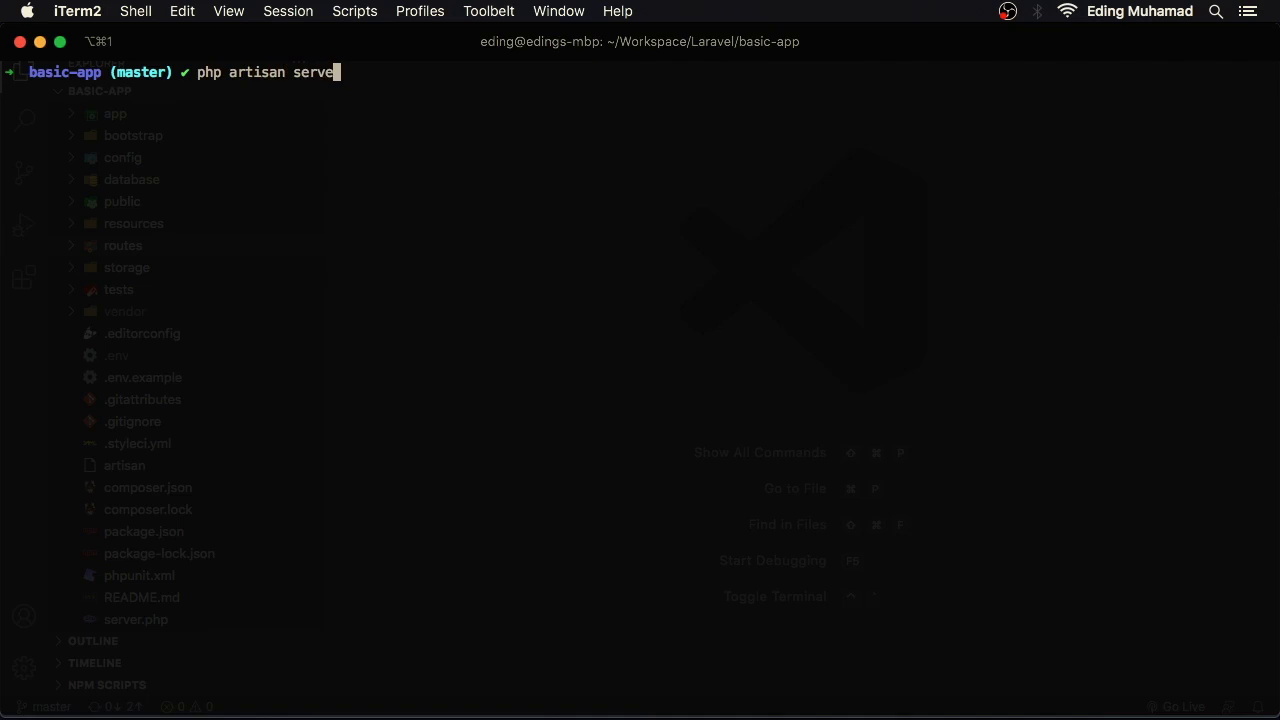
pyautogui.press('backspace')
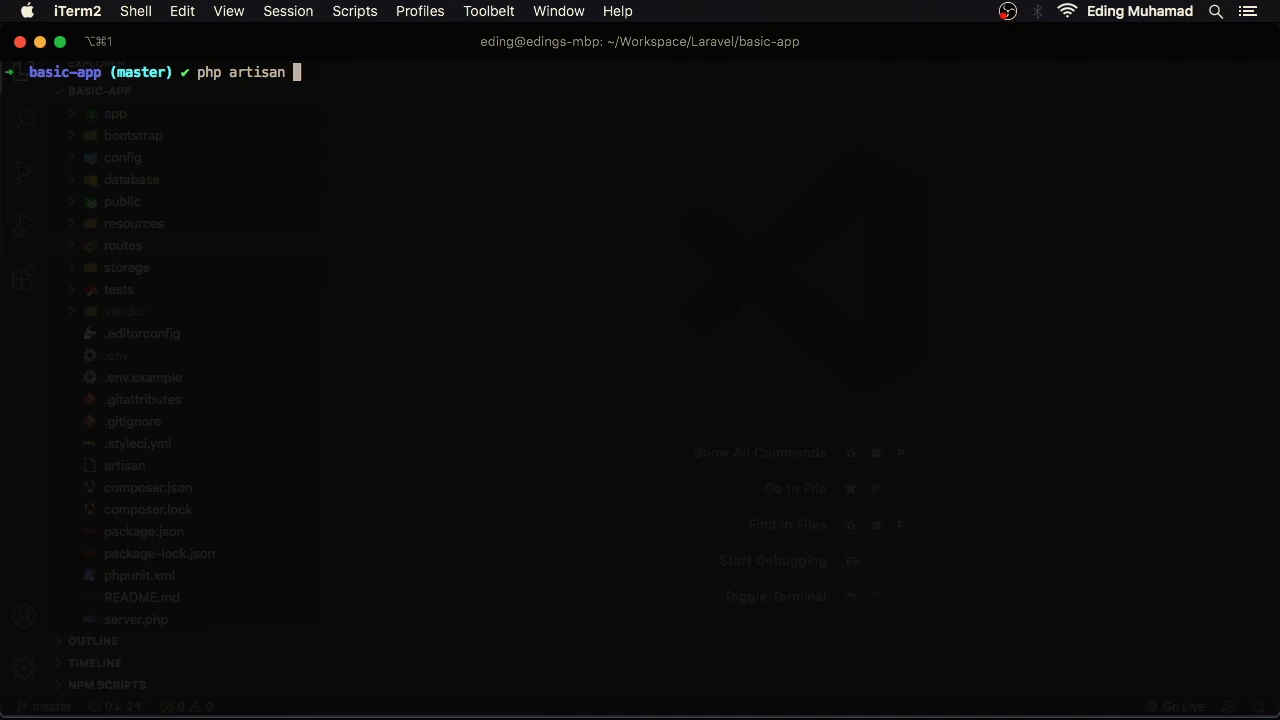
pyautogui.write('route:list')
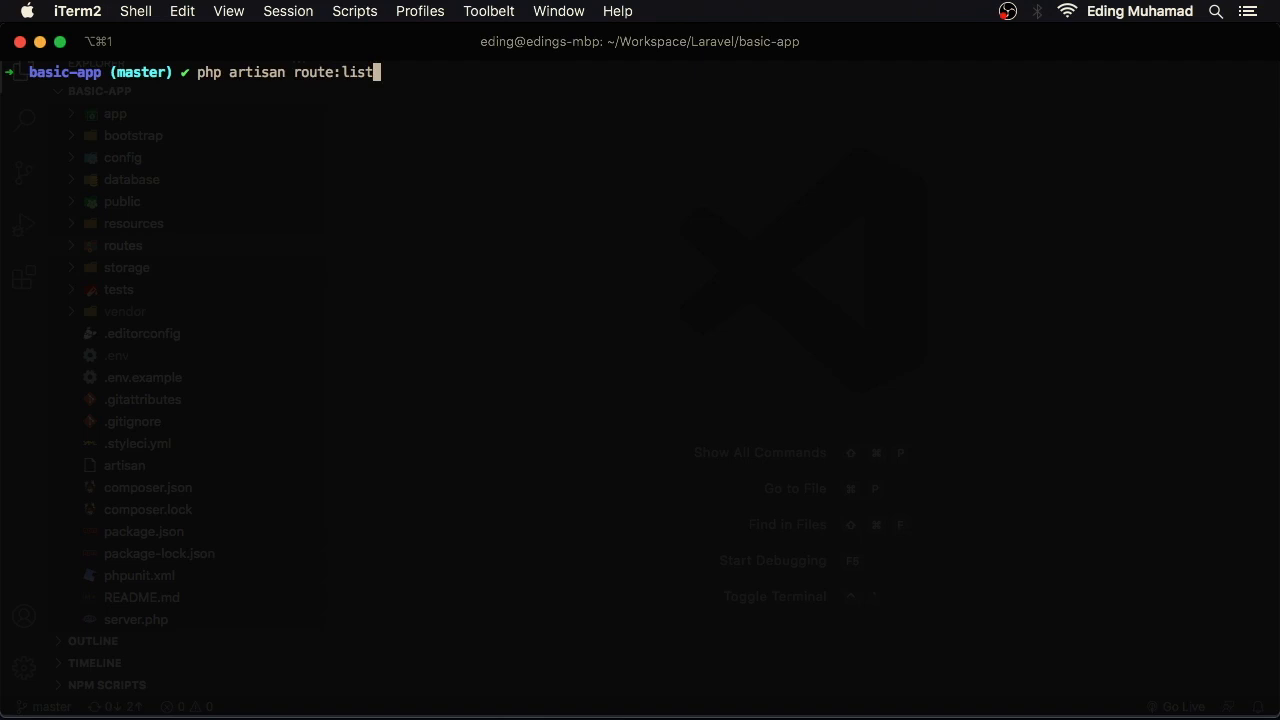
pyautogui.press('Backspace')
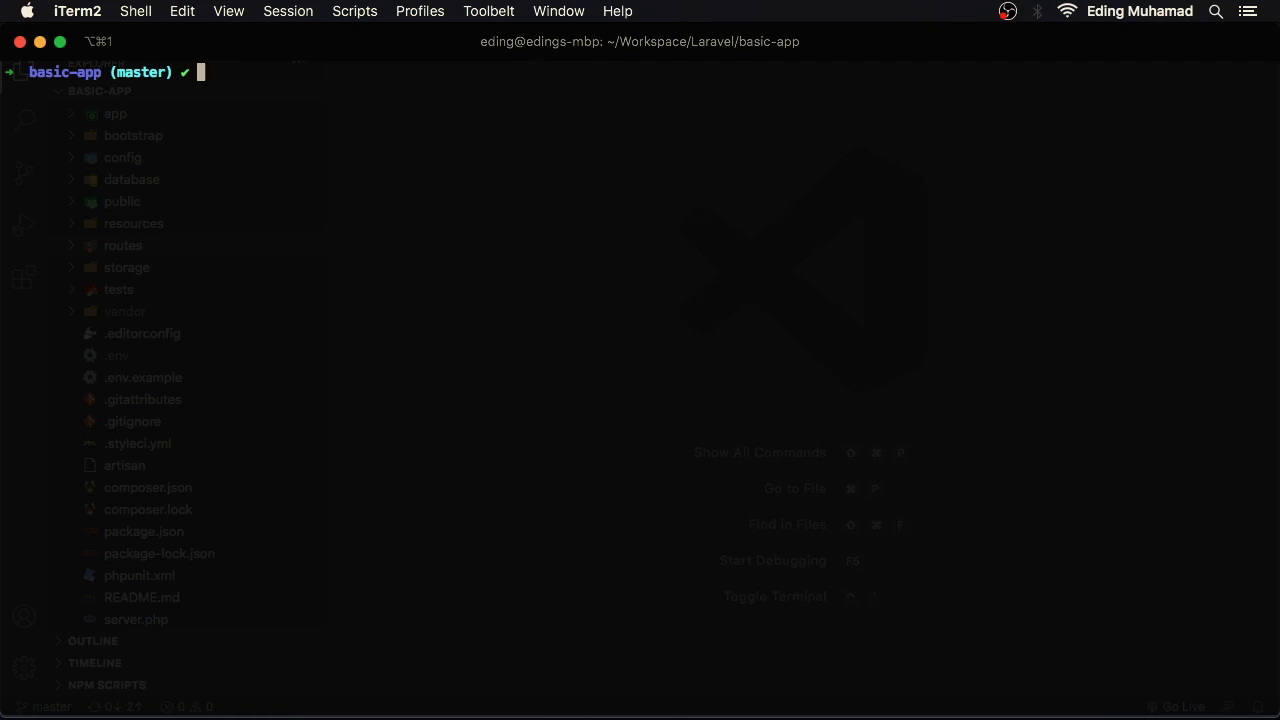
# Run php artisan list and scroll through the available commands.
pyautogui.write('php ar')
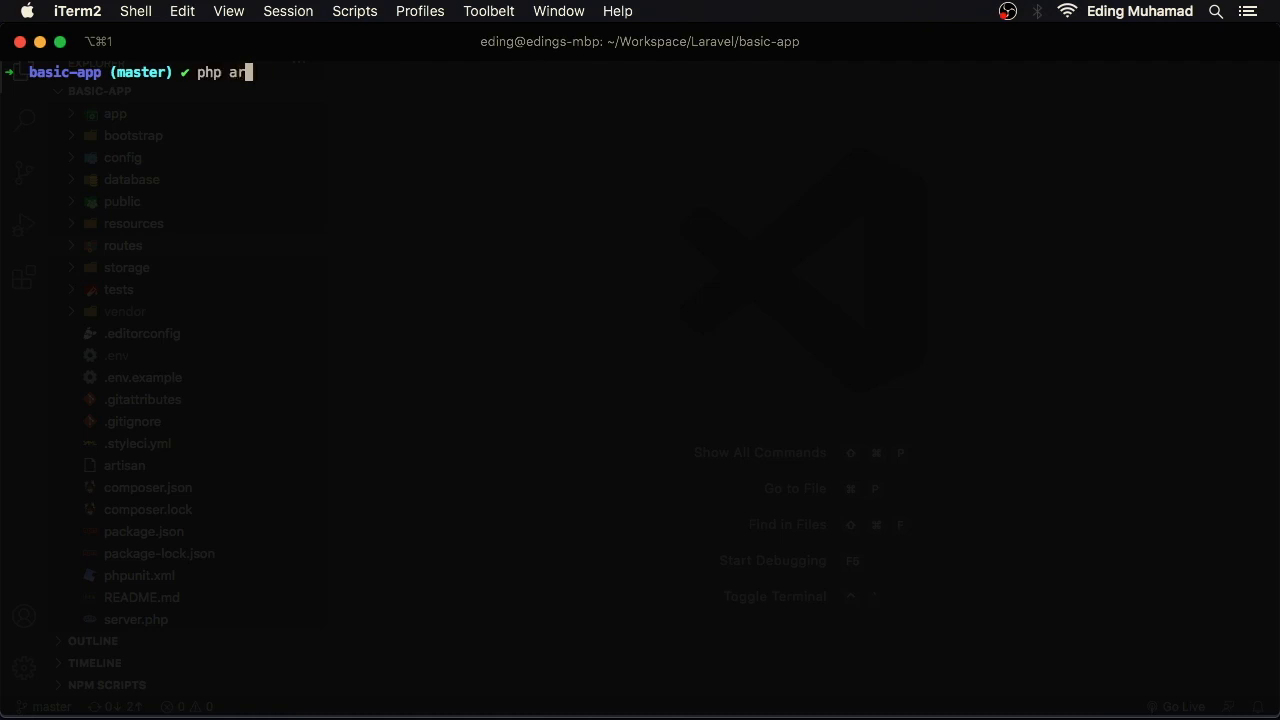
pyautogui.write('tisan list')
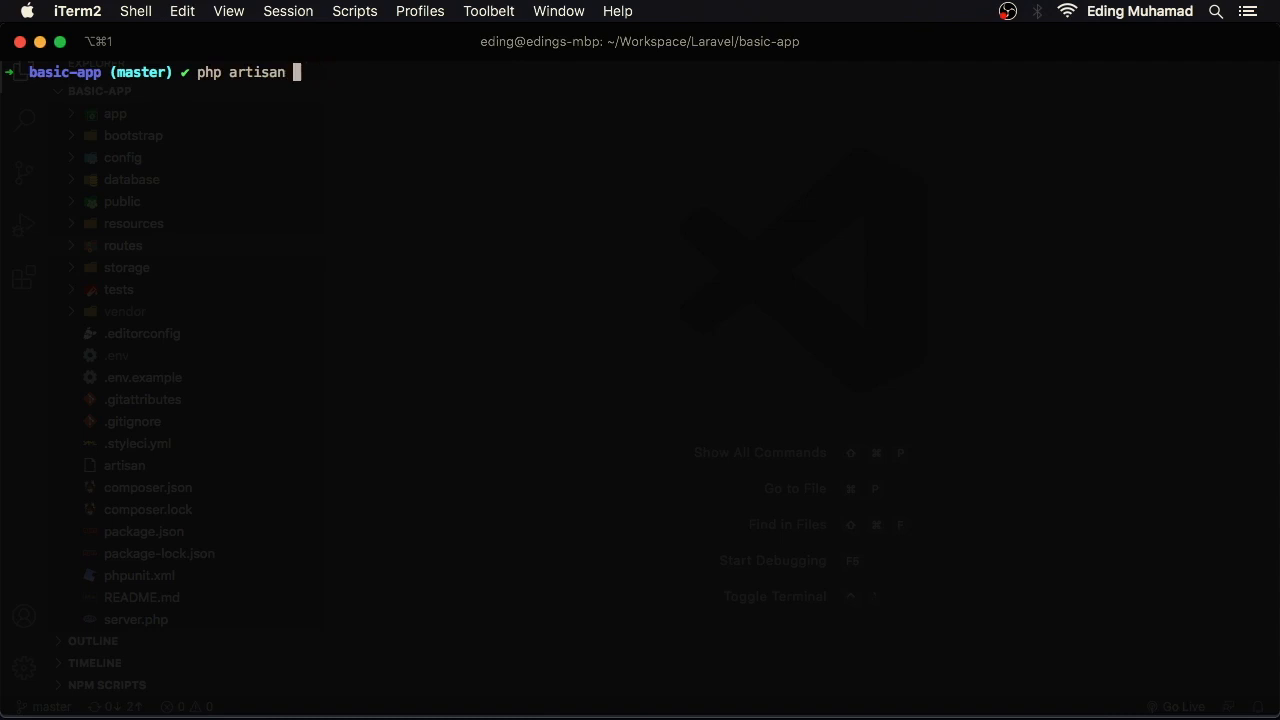
pyautogui.press('backspace')
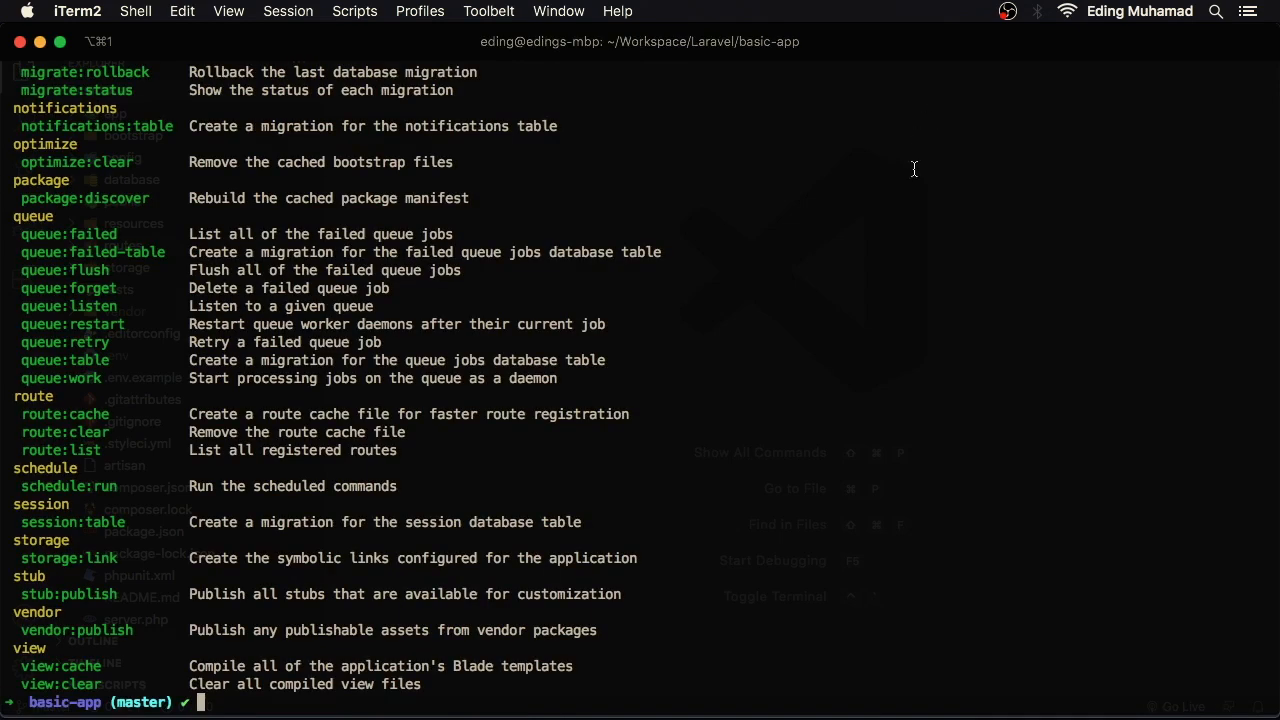
pyautogui.moveTo(936, 253)
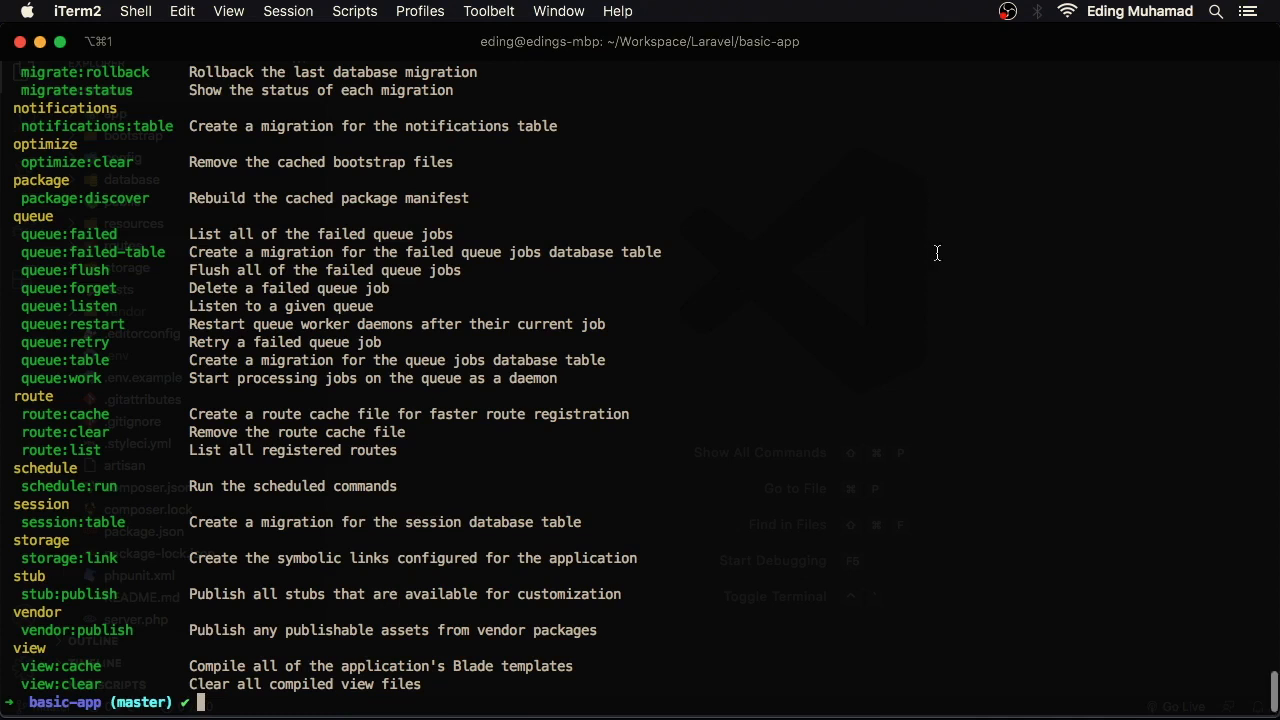
pyautogui.scroll(-3)
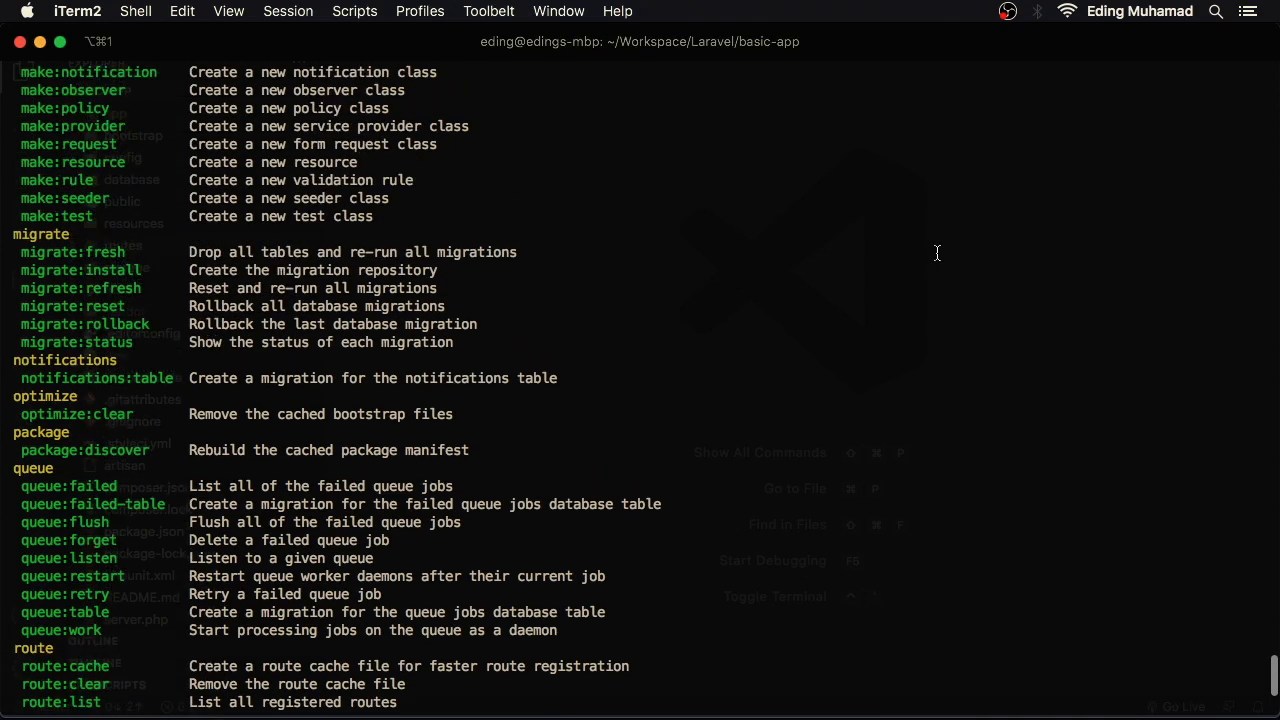
pyautogui.moveTo(513, 324)
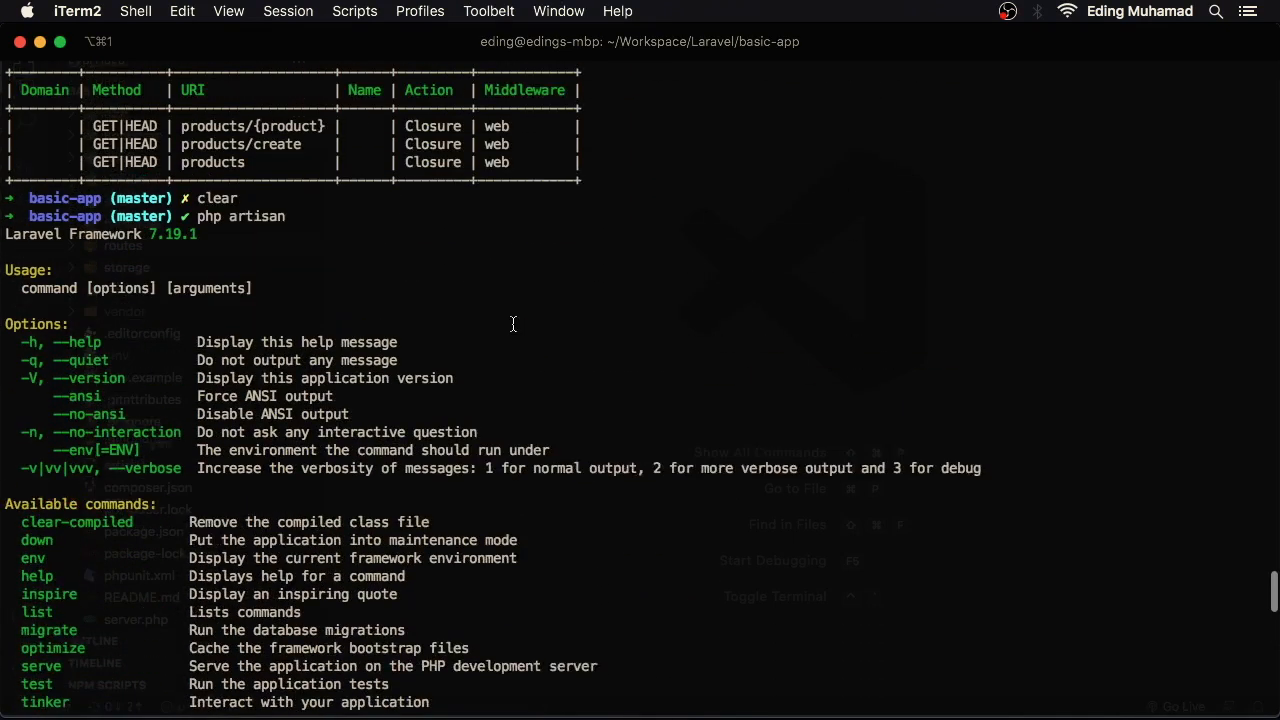
pyautogui.scroll(-3)
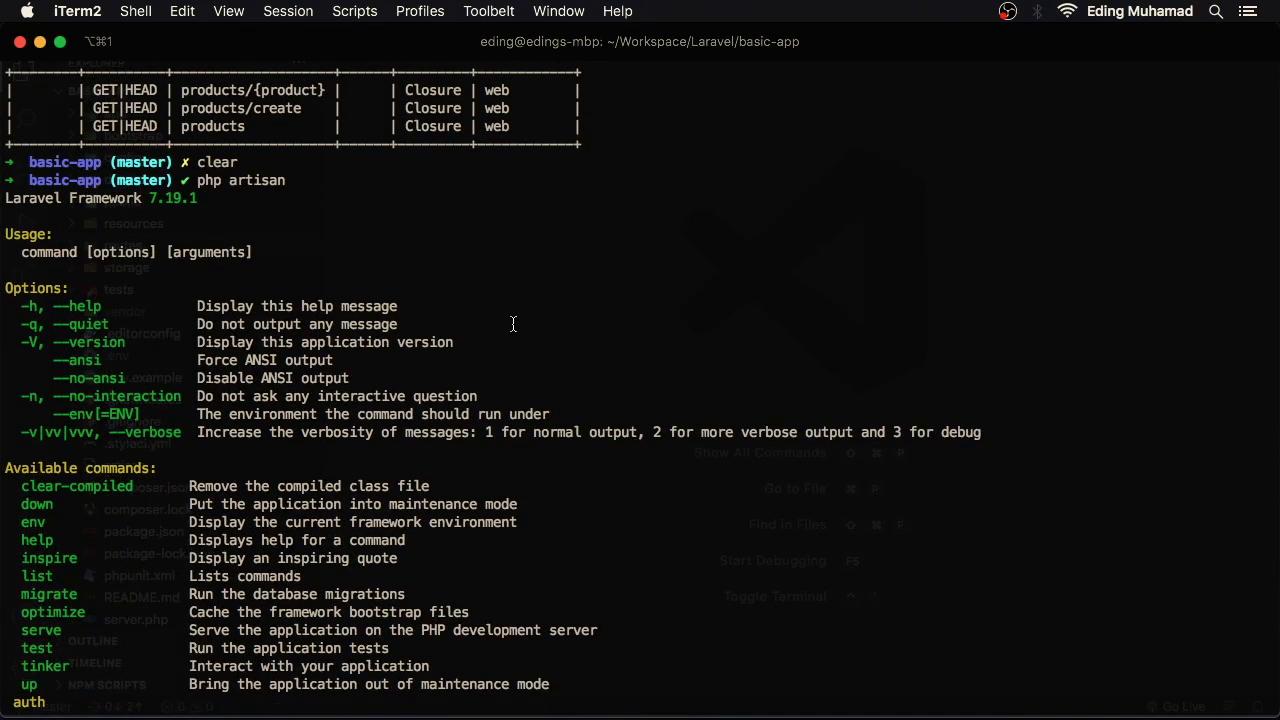
pyautogui.moveTo(343, 260)
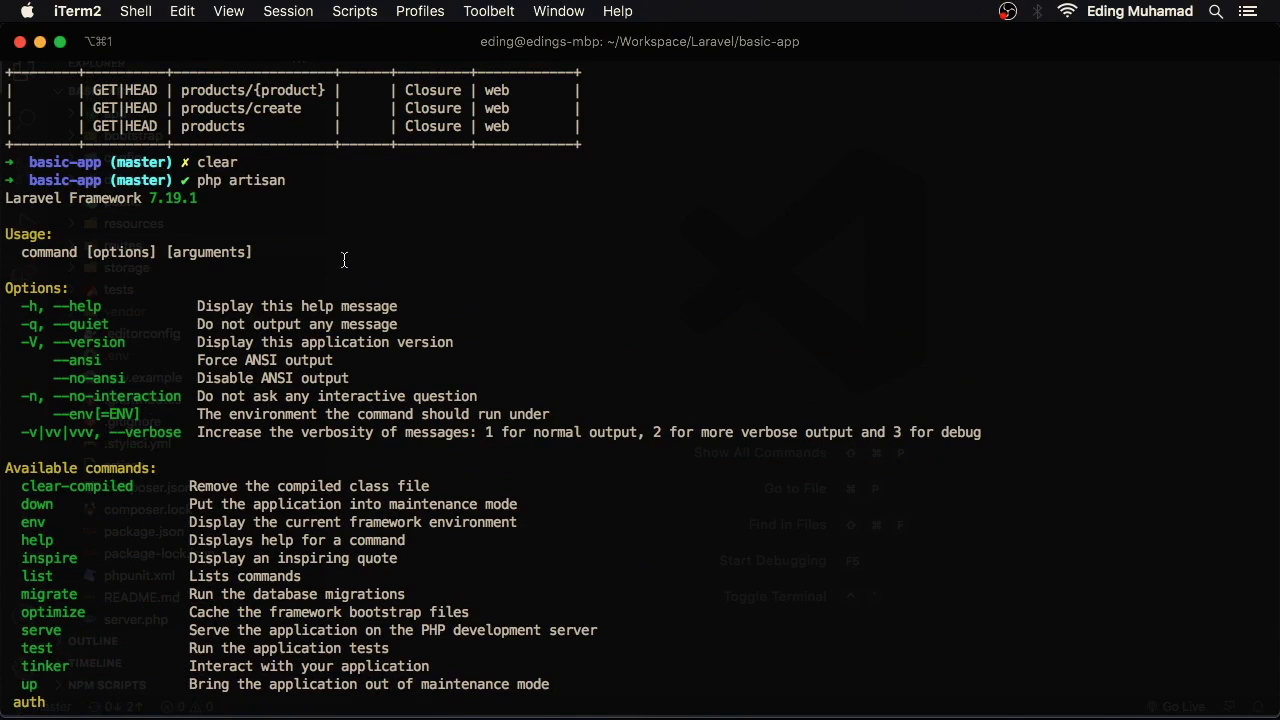
pyautogui.moveTo(270, 247)
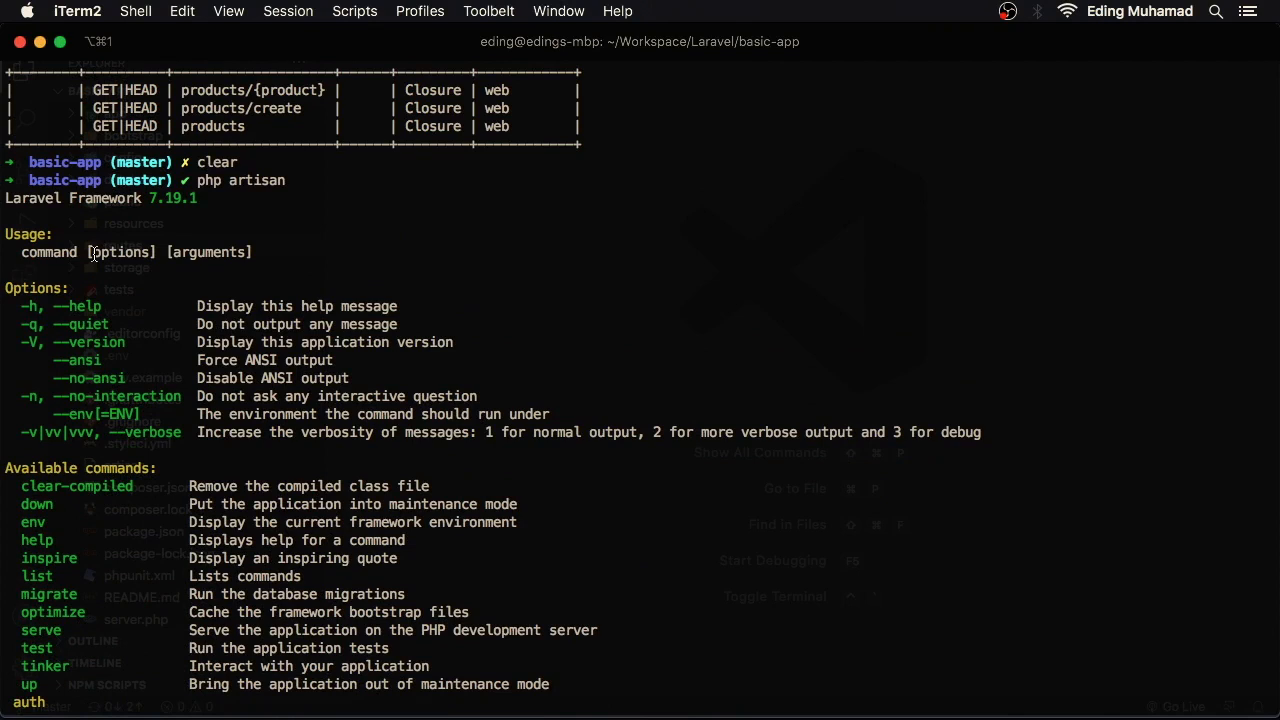
pyautogui.moveTo(153, 261)
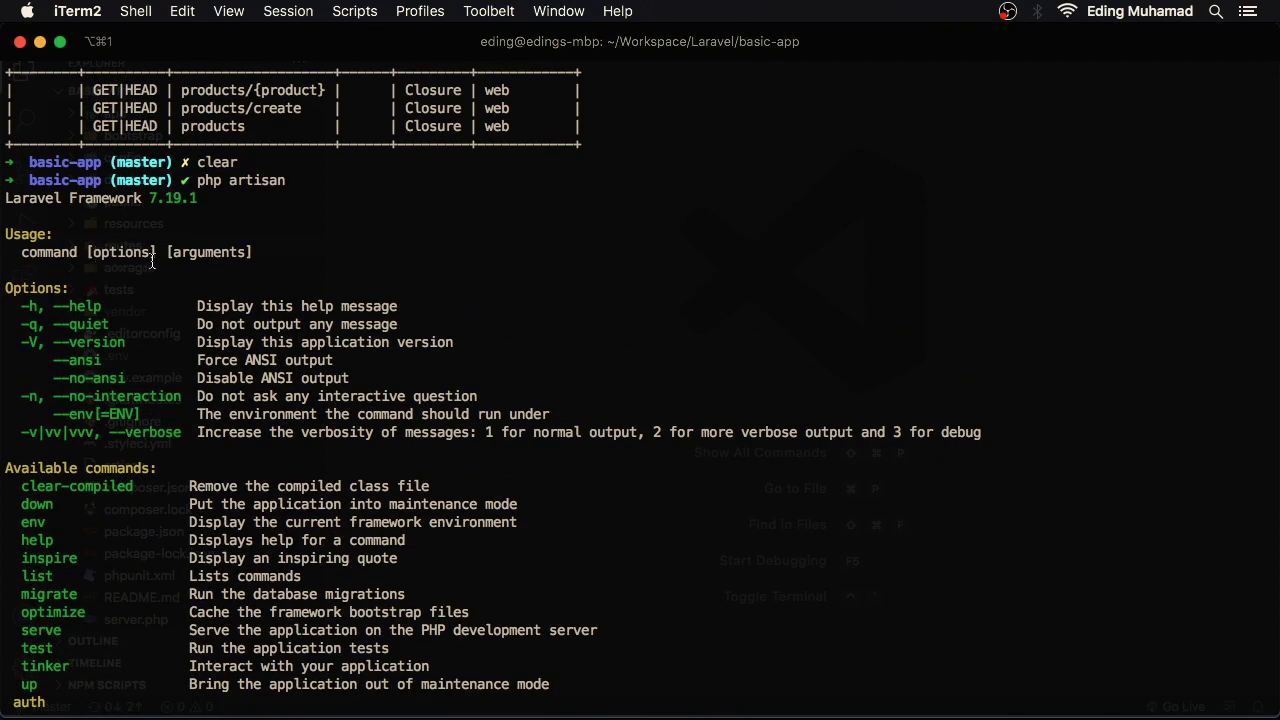
pyautogui.moveTo(178, 265)
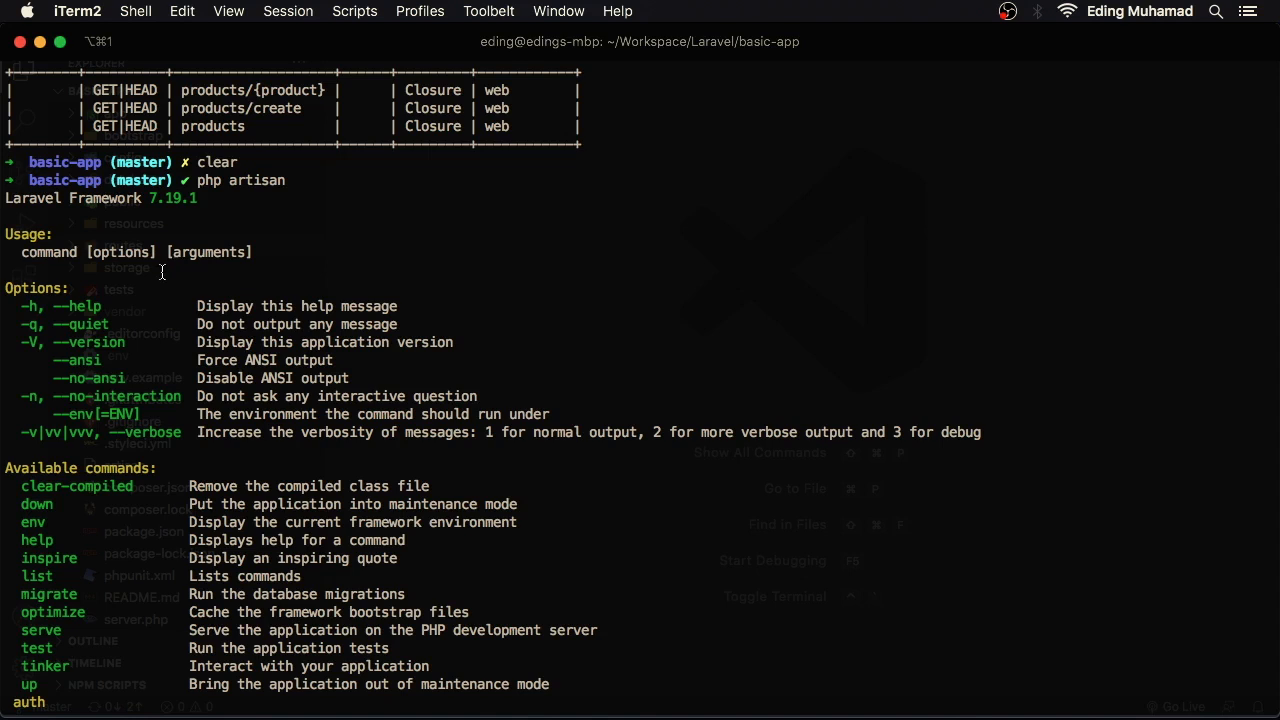
pyautogui.scroll(-3)
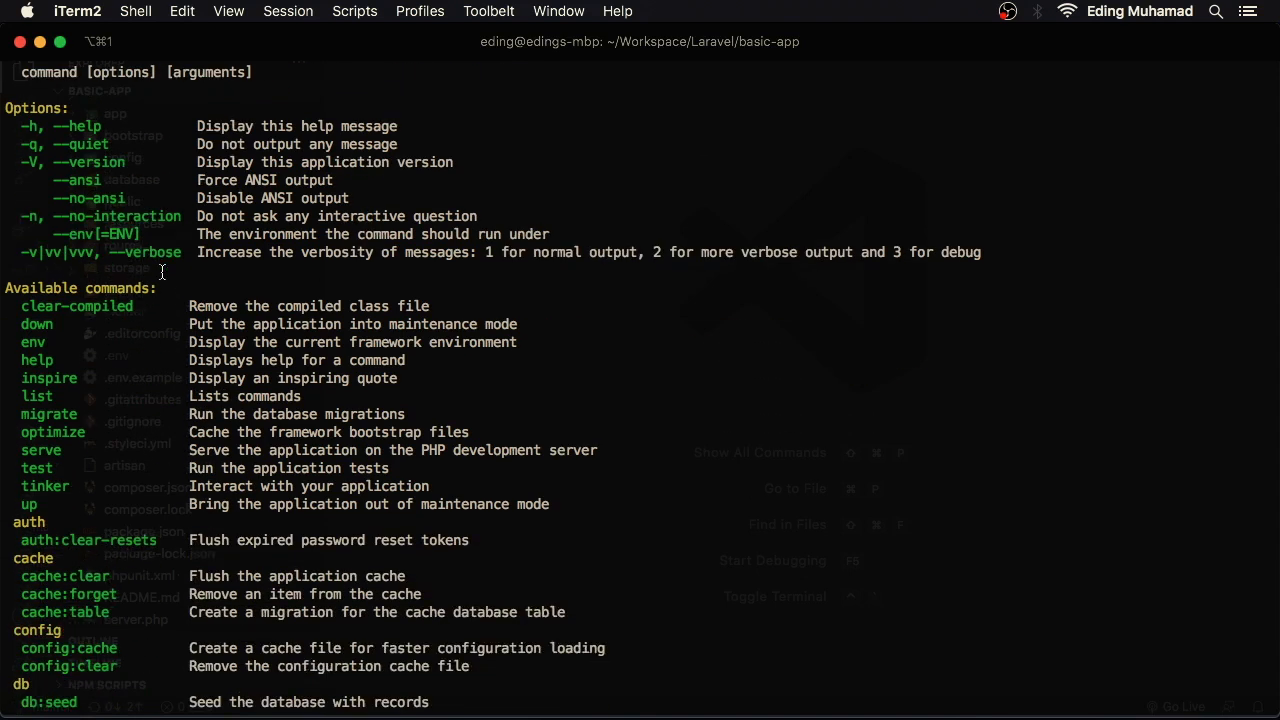
# Clear the screen and print the help for php artisan serve -h.
pyautogui.write('clear')
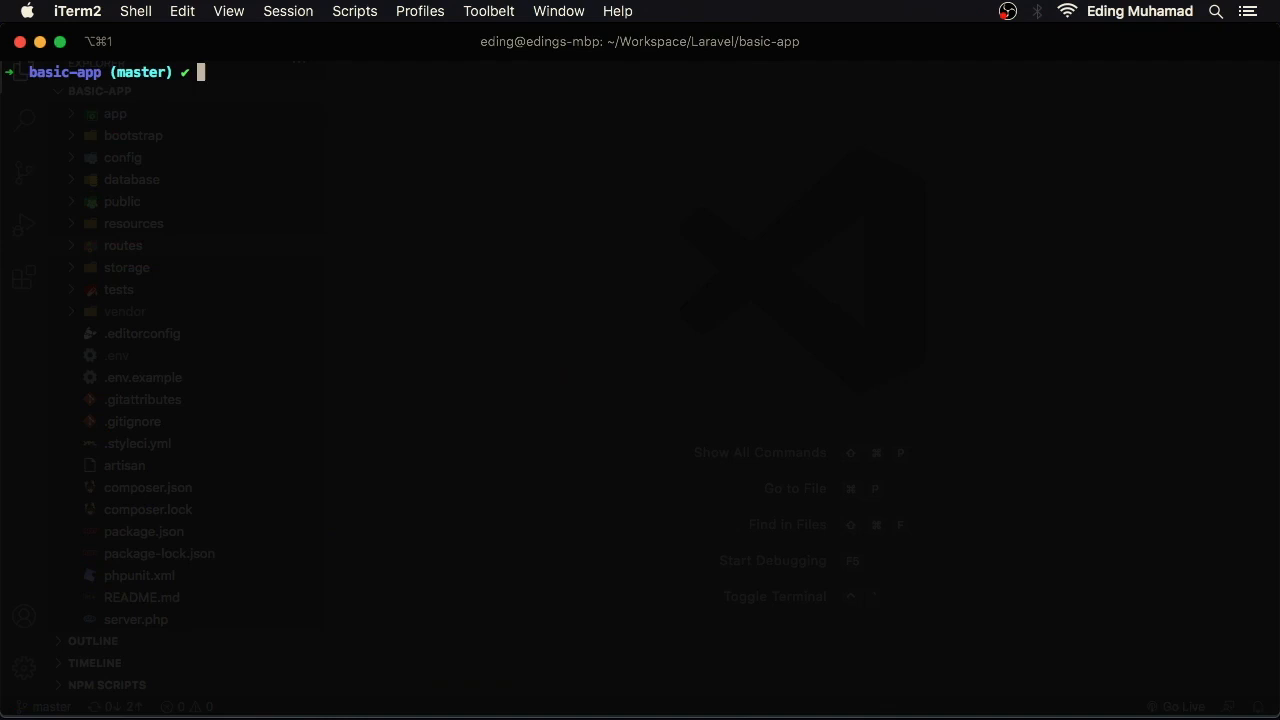
pyautogui.write('php artisan')
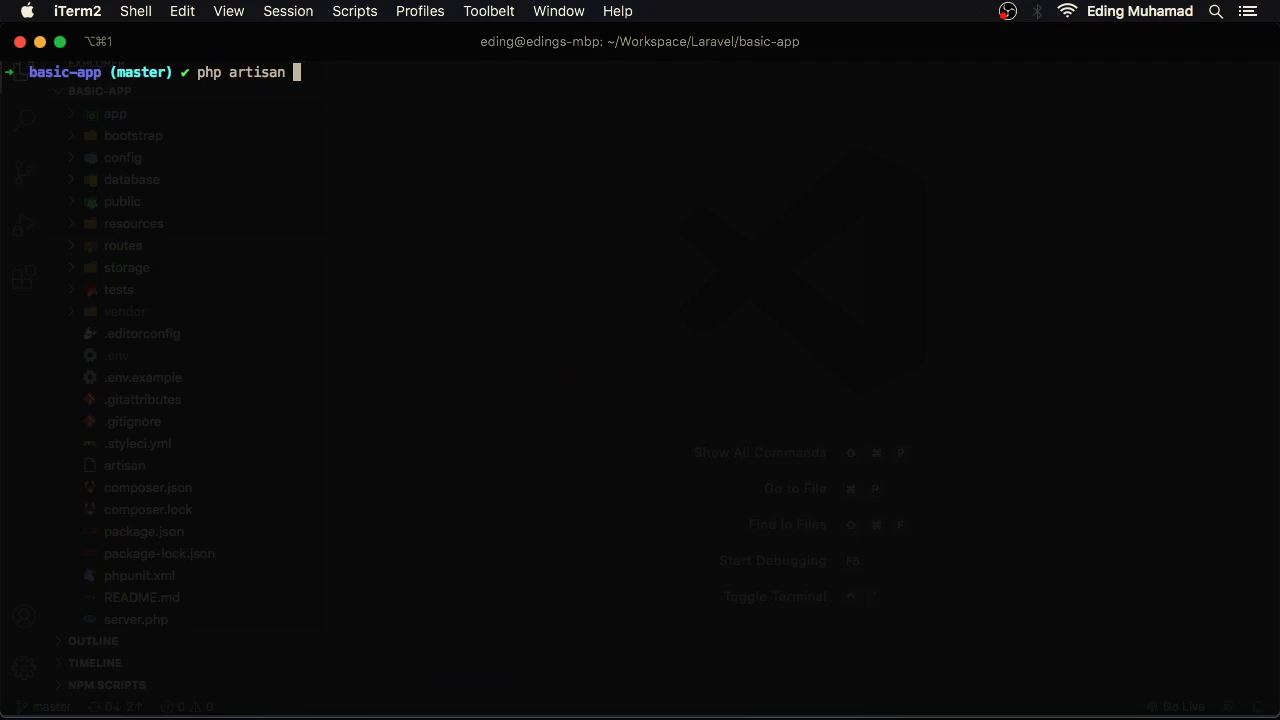
pyautogui.write('serve')
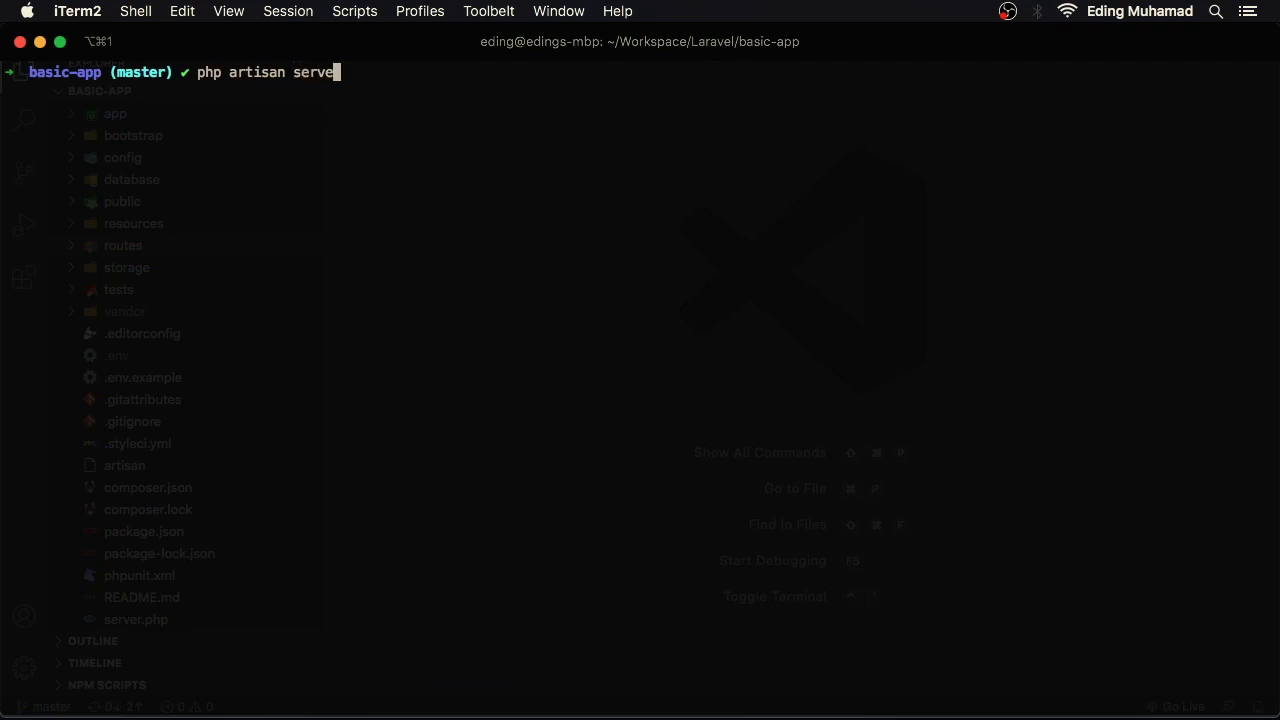
pyautogui.write('-h')
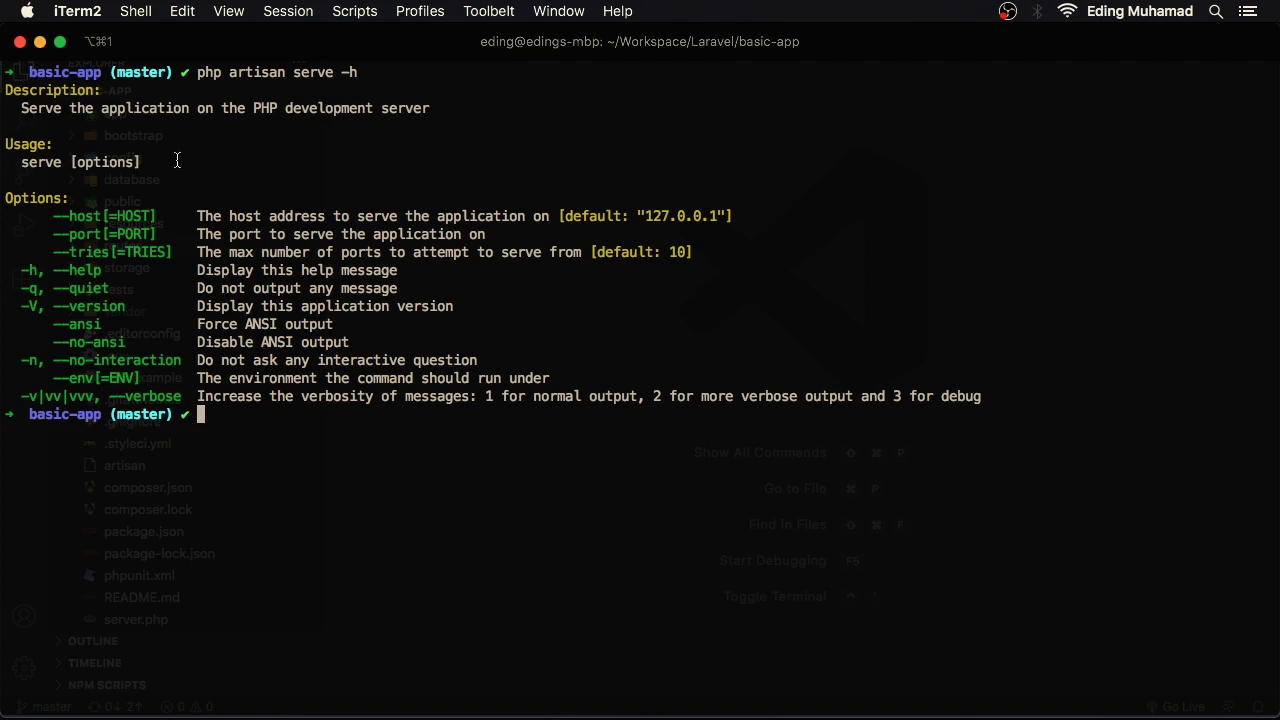
pyautogui.moveTo(181, 216)
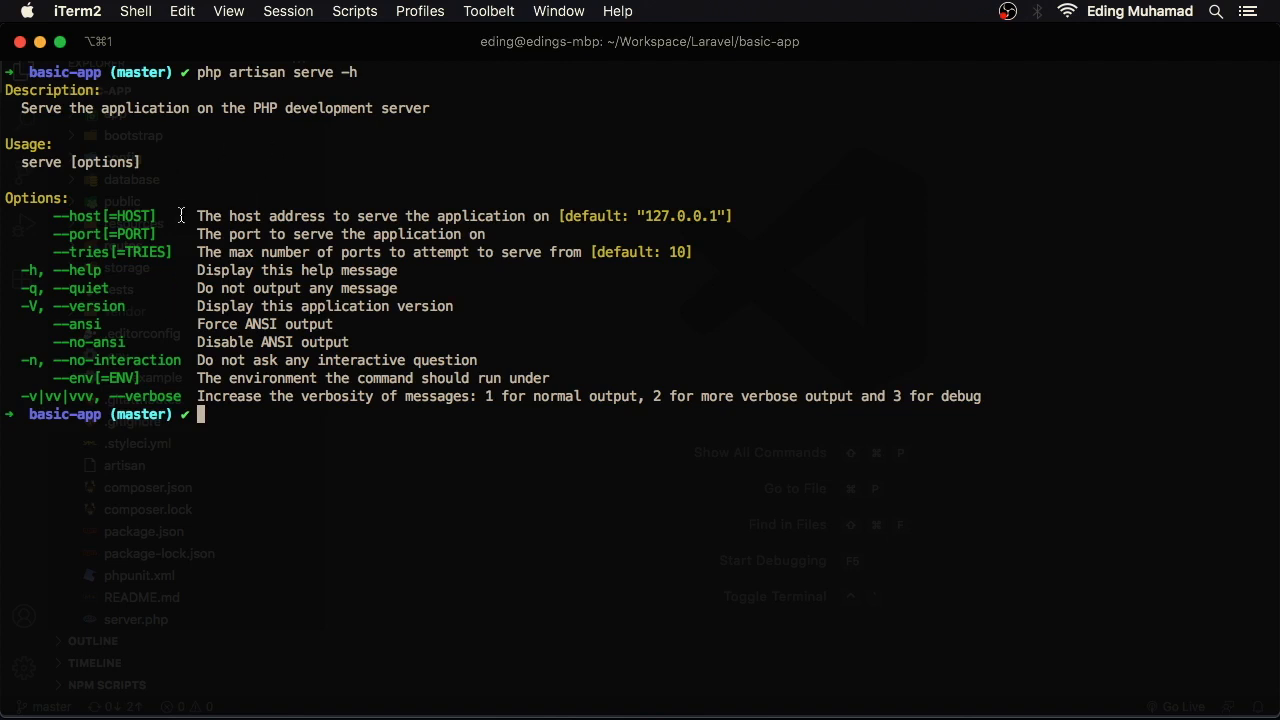
pyautogui.write('cle')
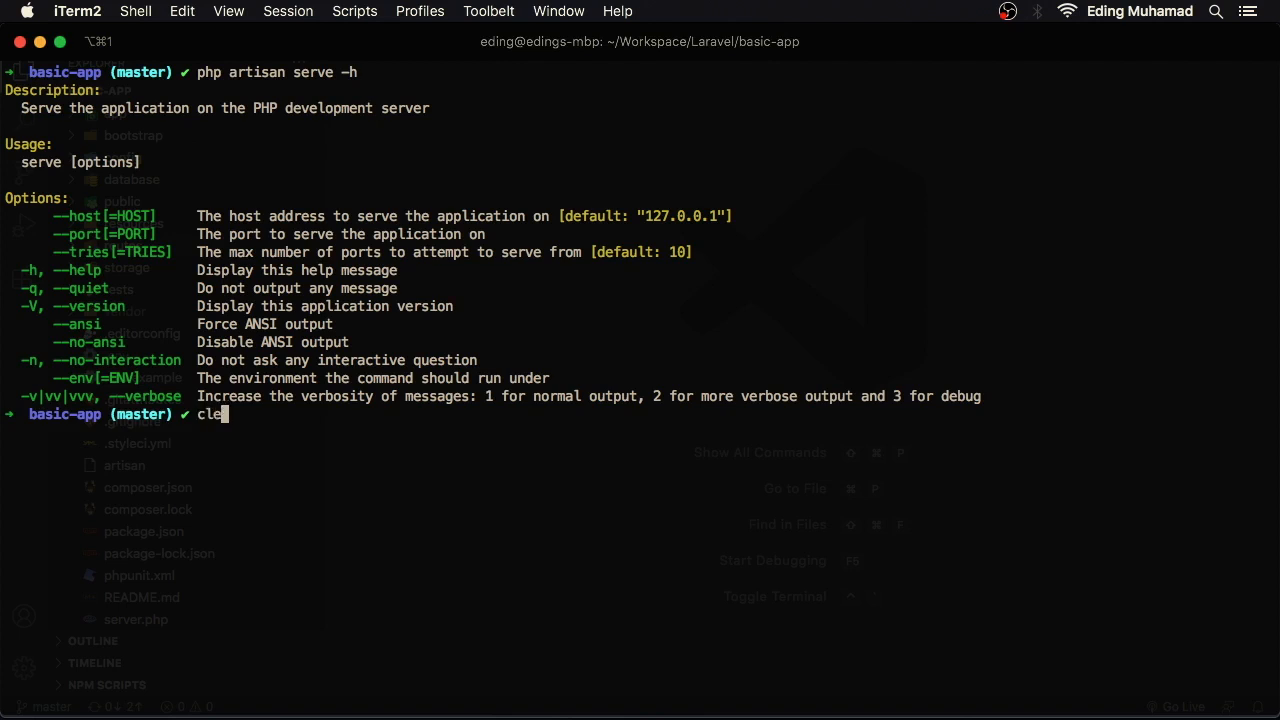
# Clear the screen and print php artisan make:controller -h, showing its name argument and options.
pyautogui.press('Enter')
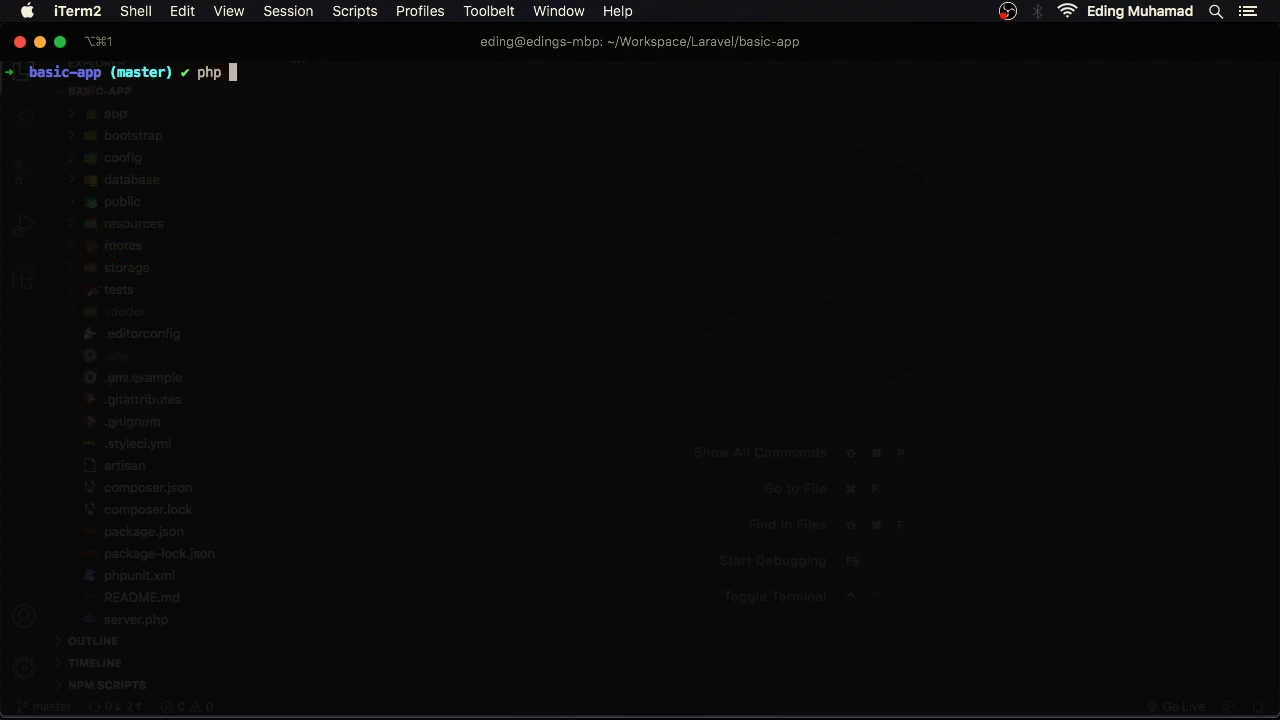
pyautogui.write('artisan make:')
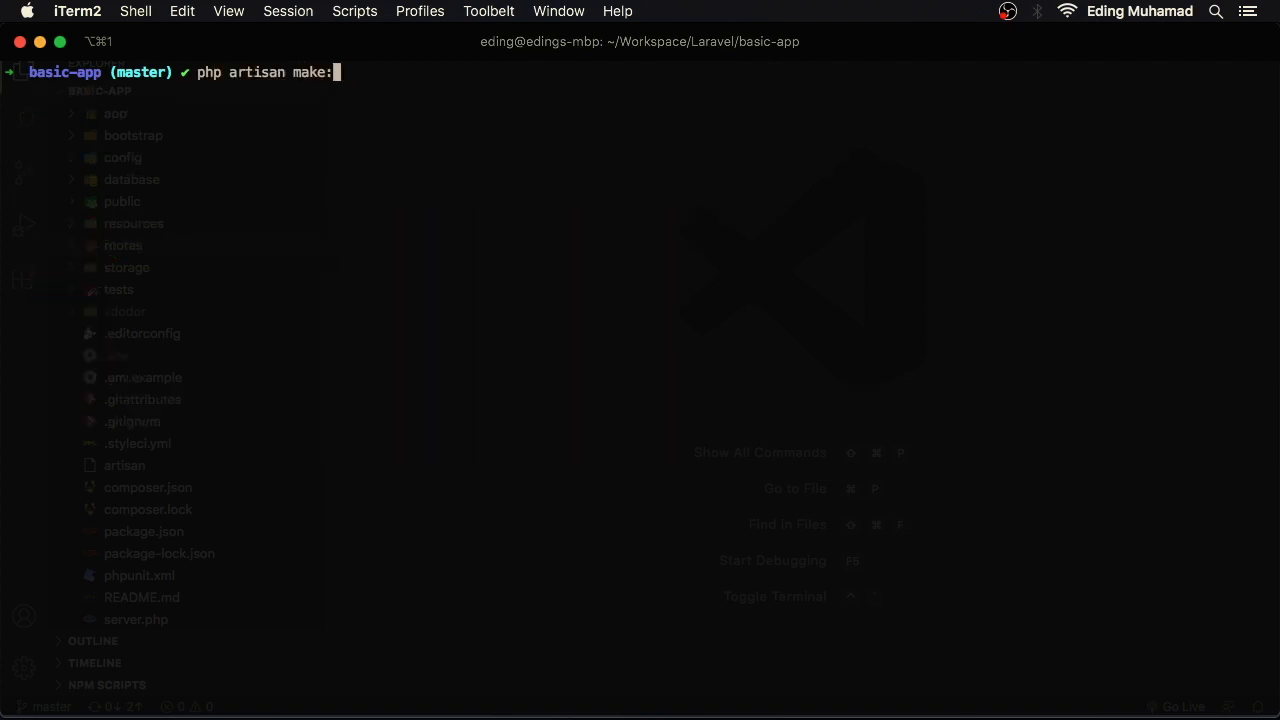
pyautogui.write('controller')
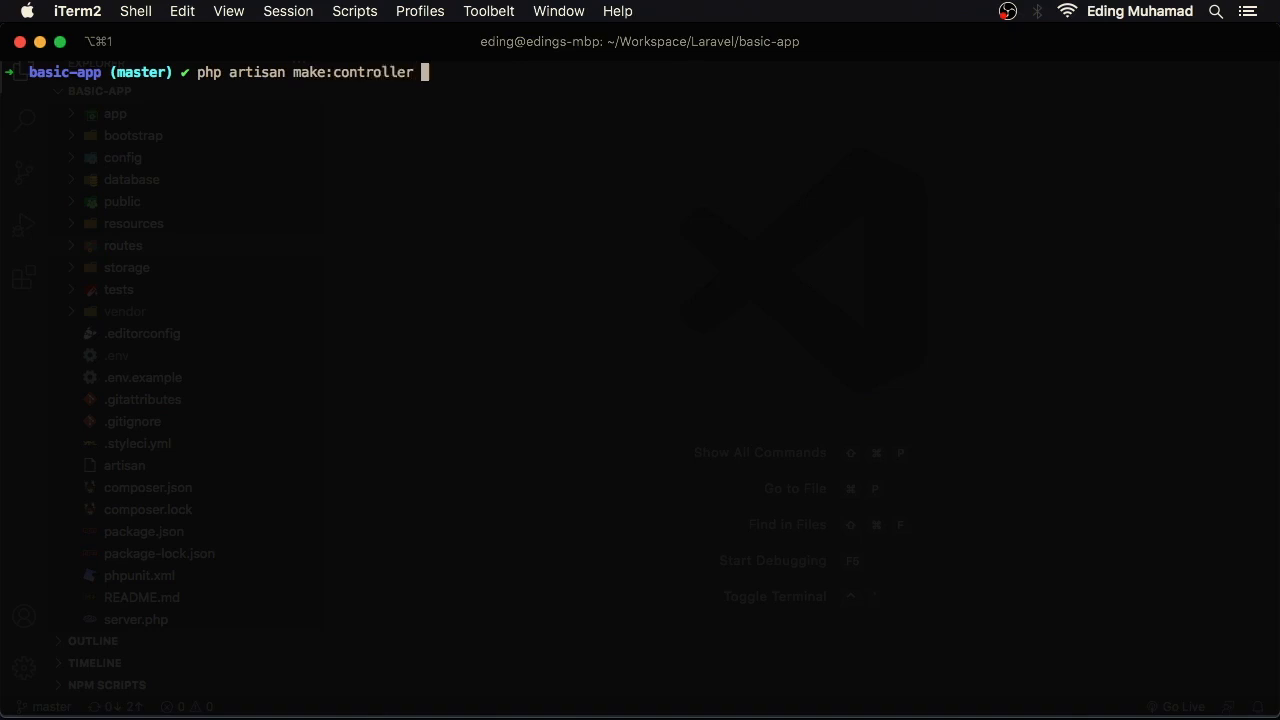
pyautogui.write('-h')
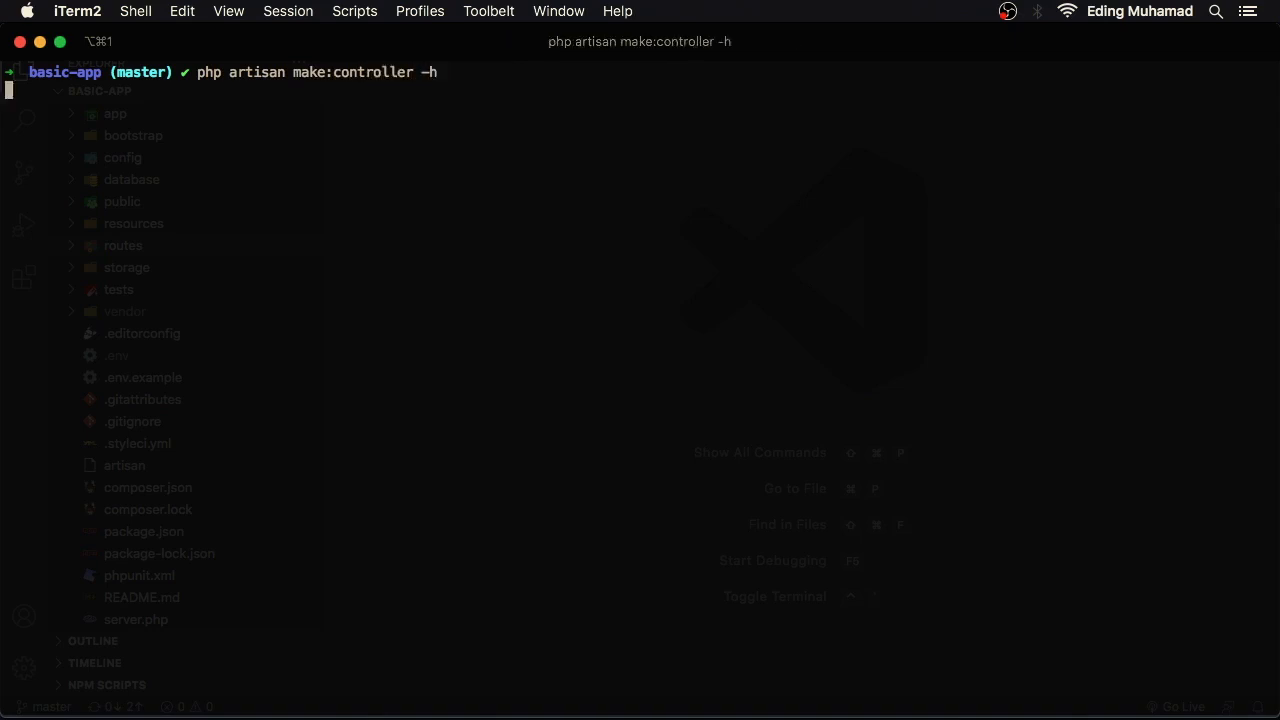
pyautogui.press('enter')
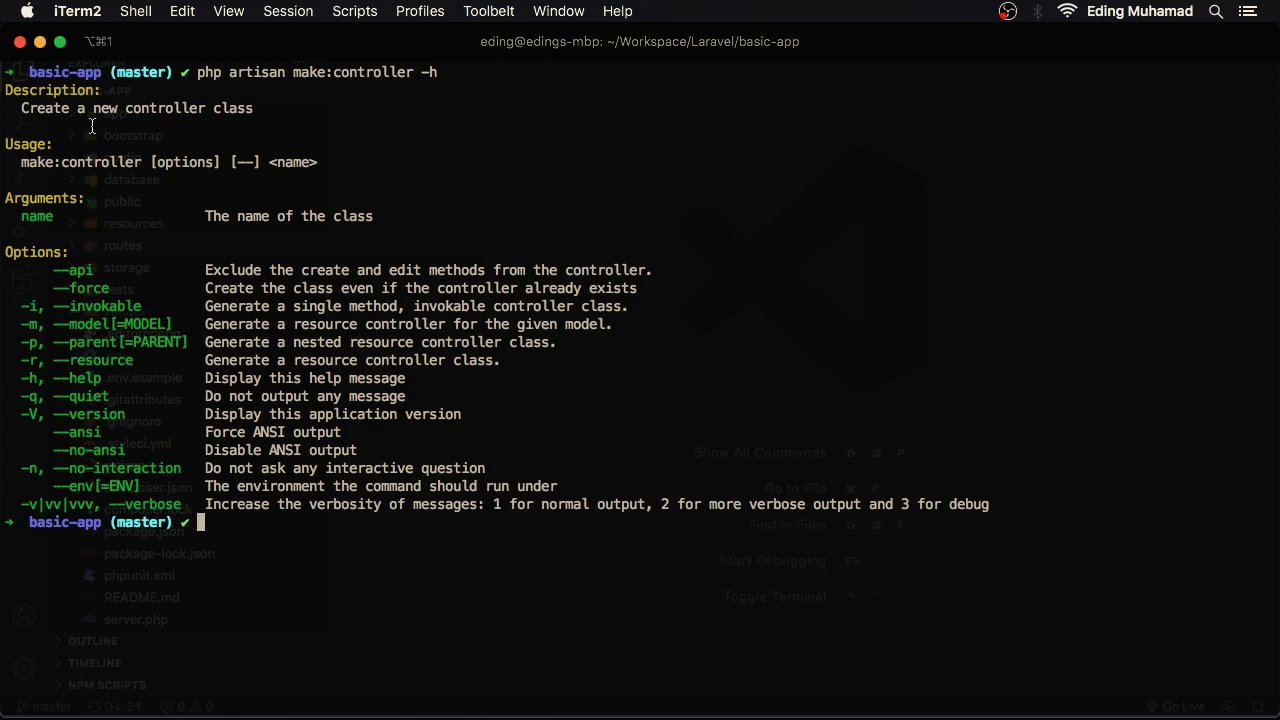
pyautogui.moveTo(247, 127)
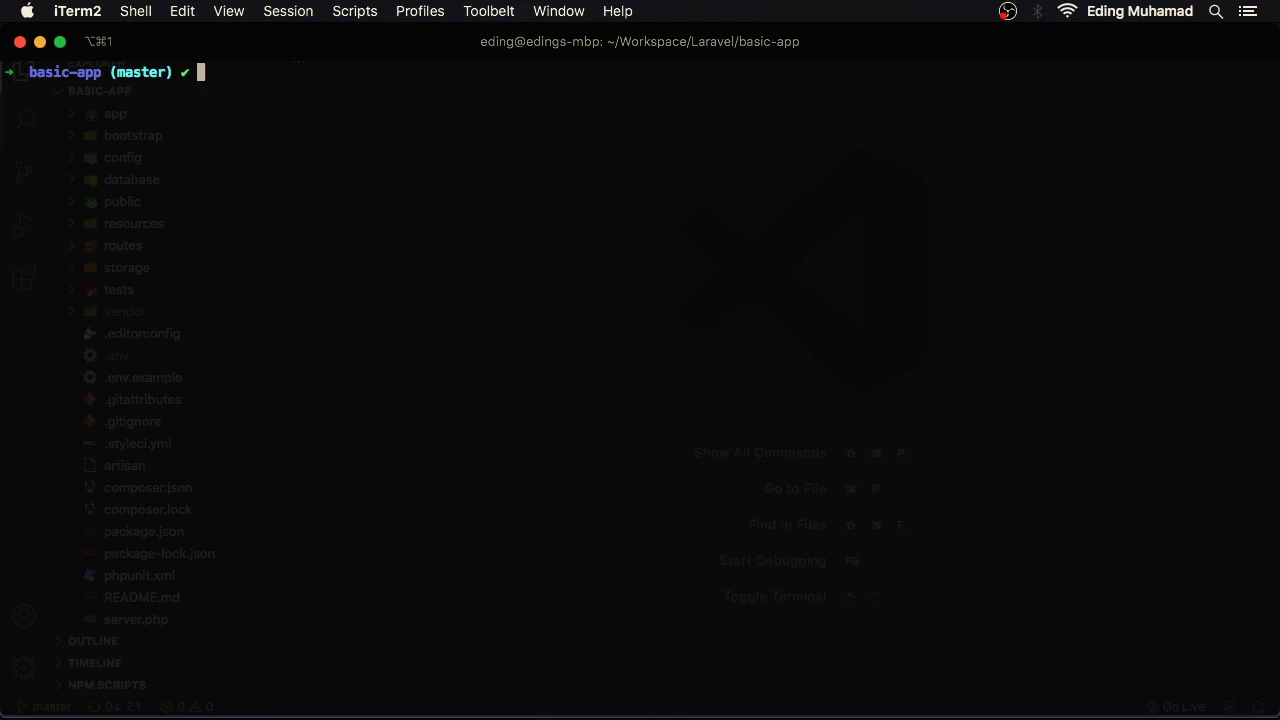
# Run php artisan to list all commands, scroll through them, and start clearing.
pyautogui.write('php')
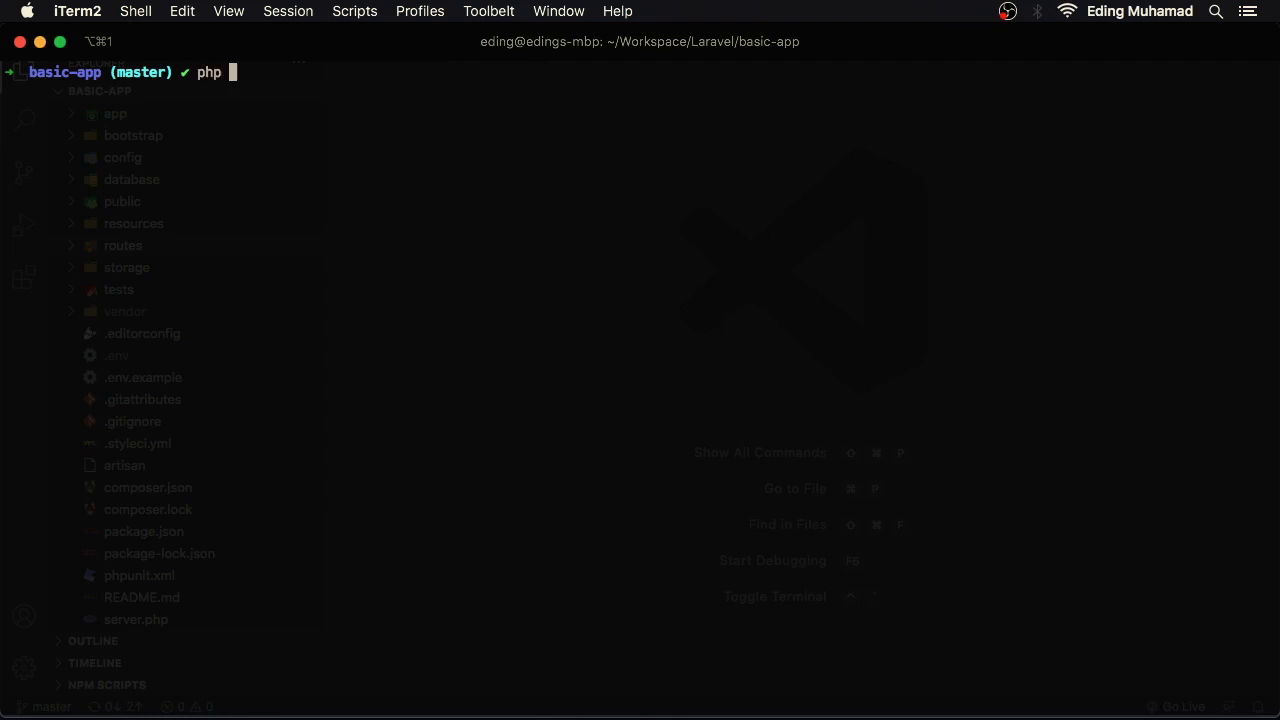
pyautogui.press('enter')
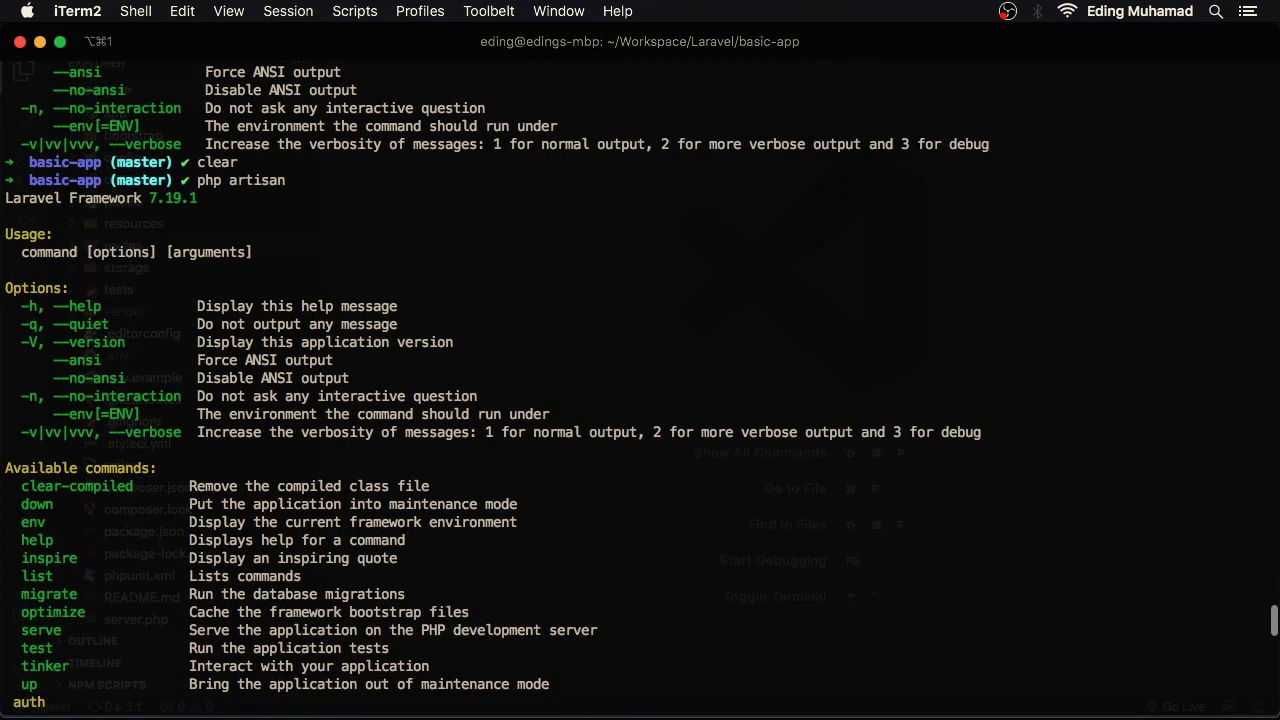
pyautogui.scroll(-3)
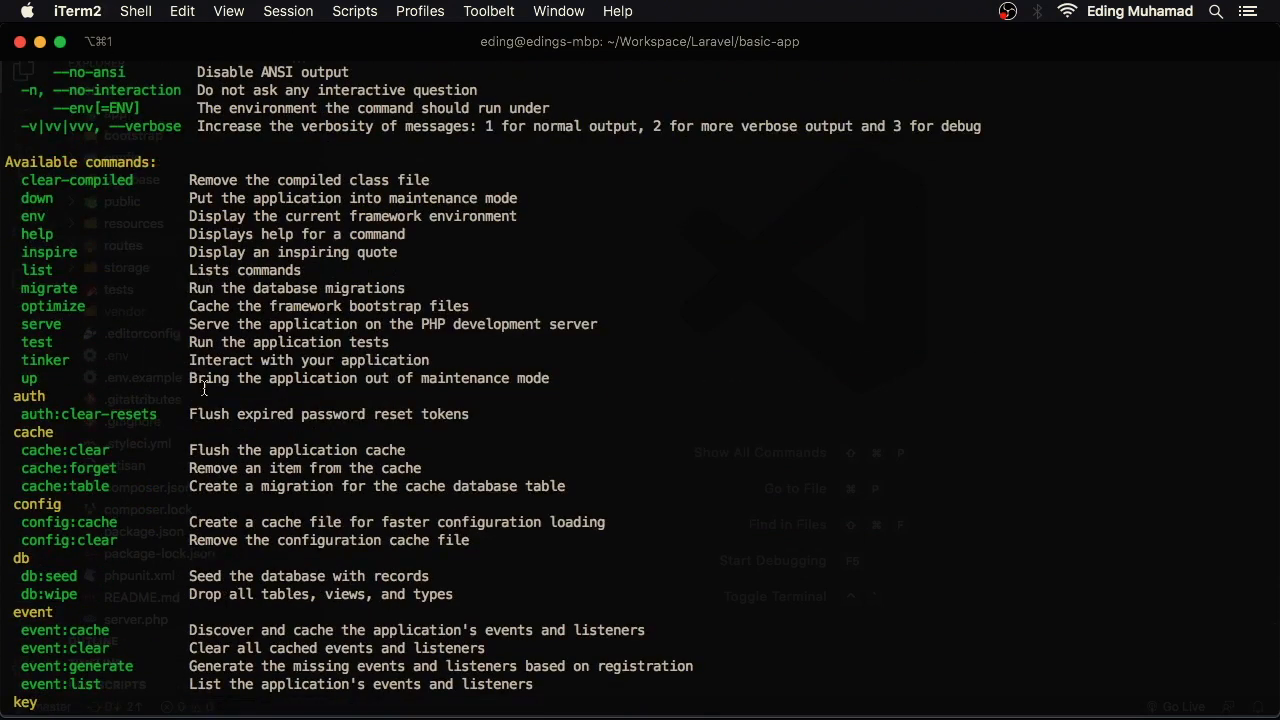
pyautogui.moveTo(190, 362)
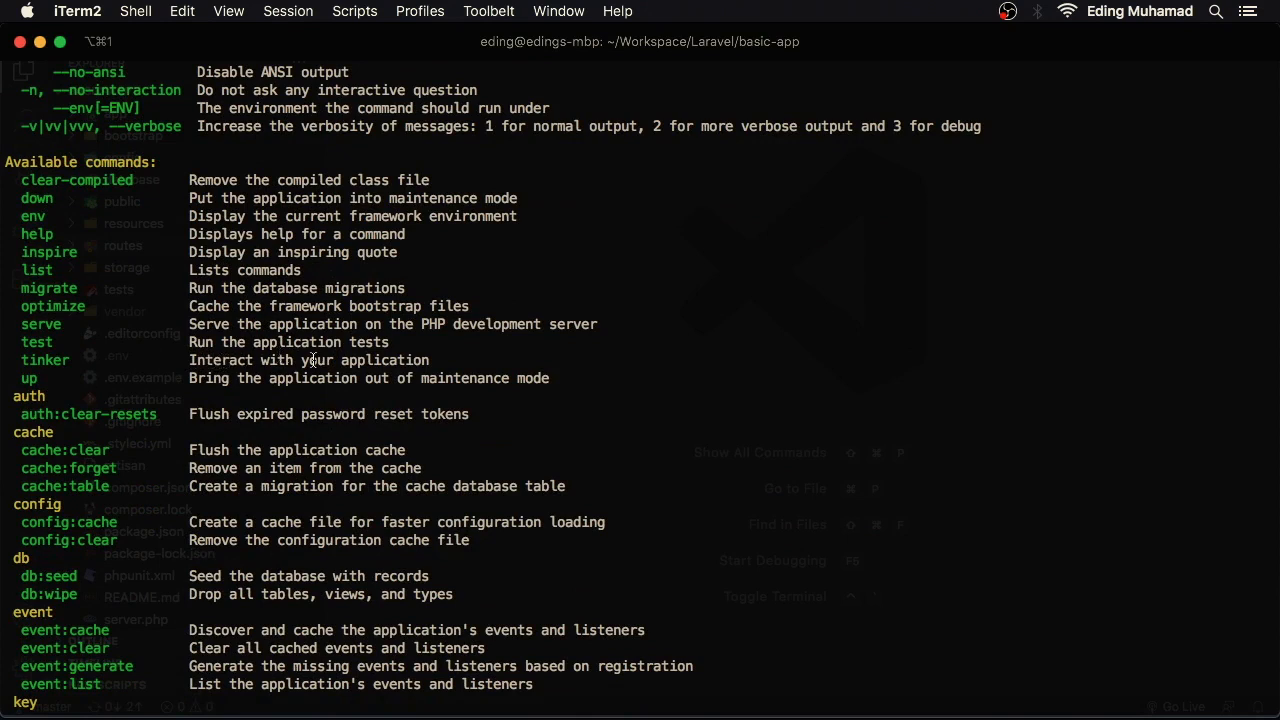
pyautogui.moveTo(453, 360)
pyautogui.write('php')
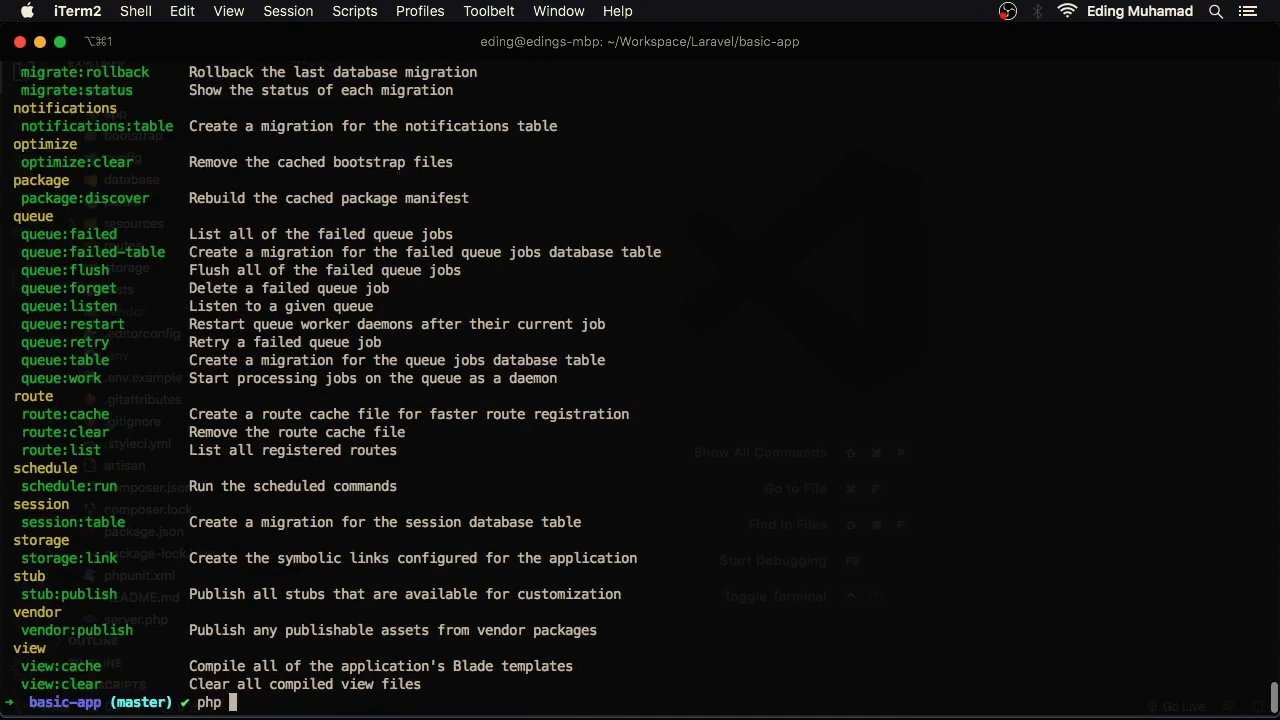
pyautogui.write('cla')
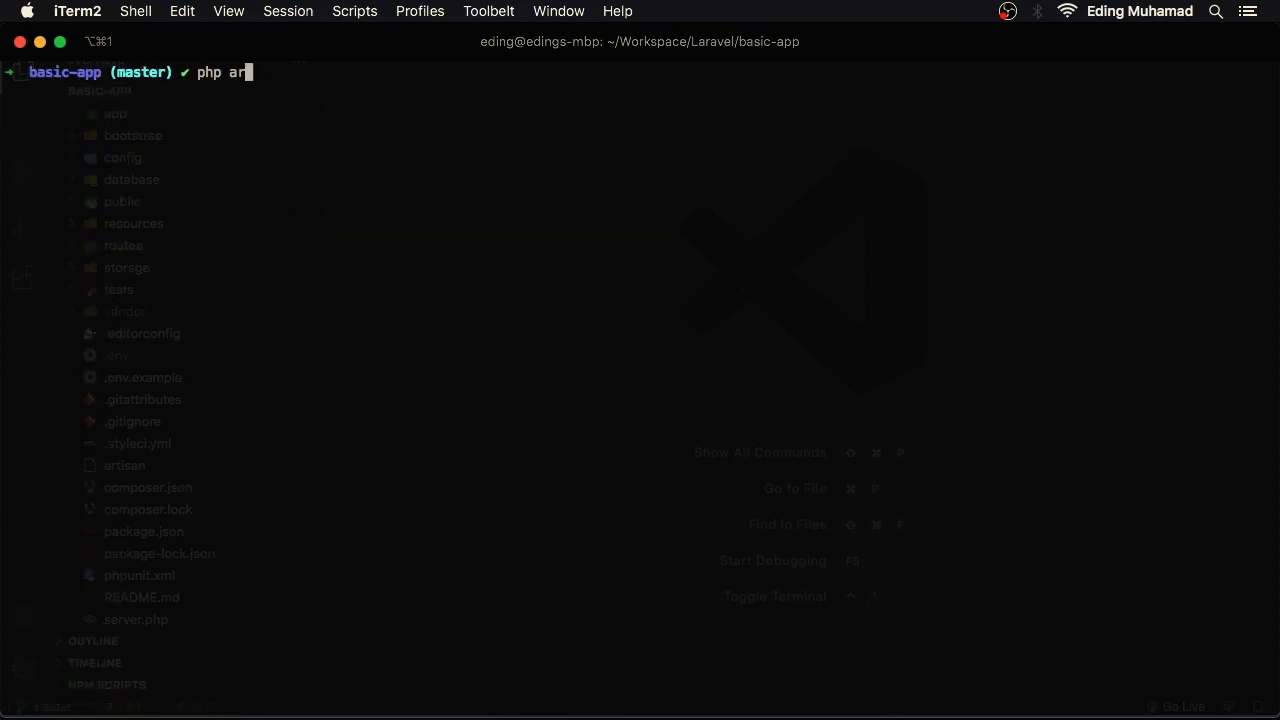
# Start php artisan tinker and evaluate arithmetic and loose/strict comparisons of 7 and "7".
pyautogui.write('tisan tinker')
pyautogui.write('7 * 5')
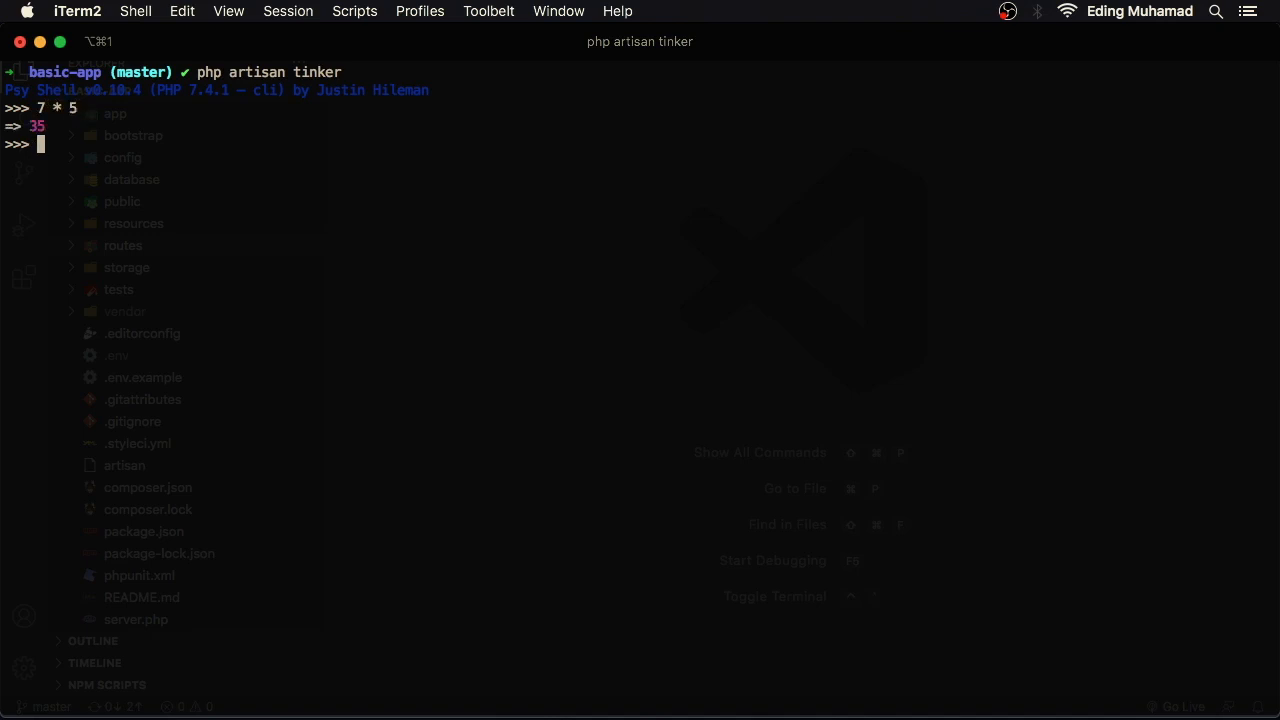
pyautogui.write('7')
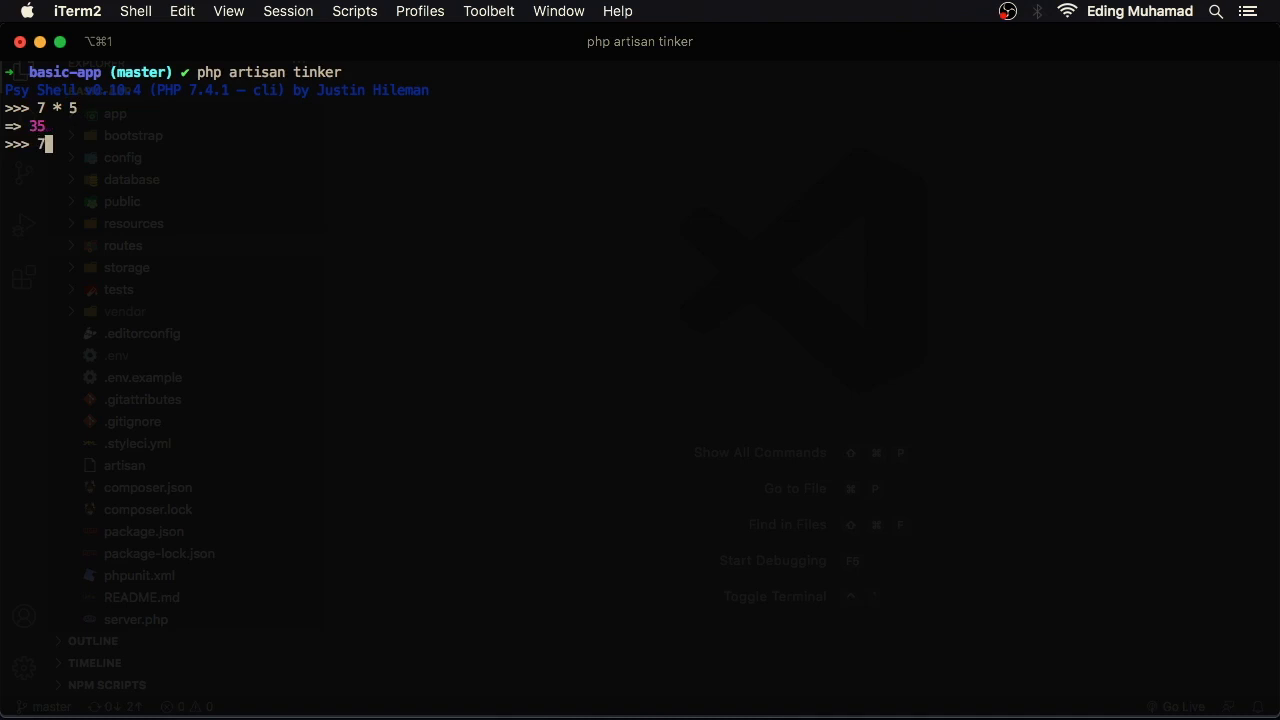
pyautogui.write('== "')
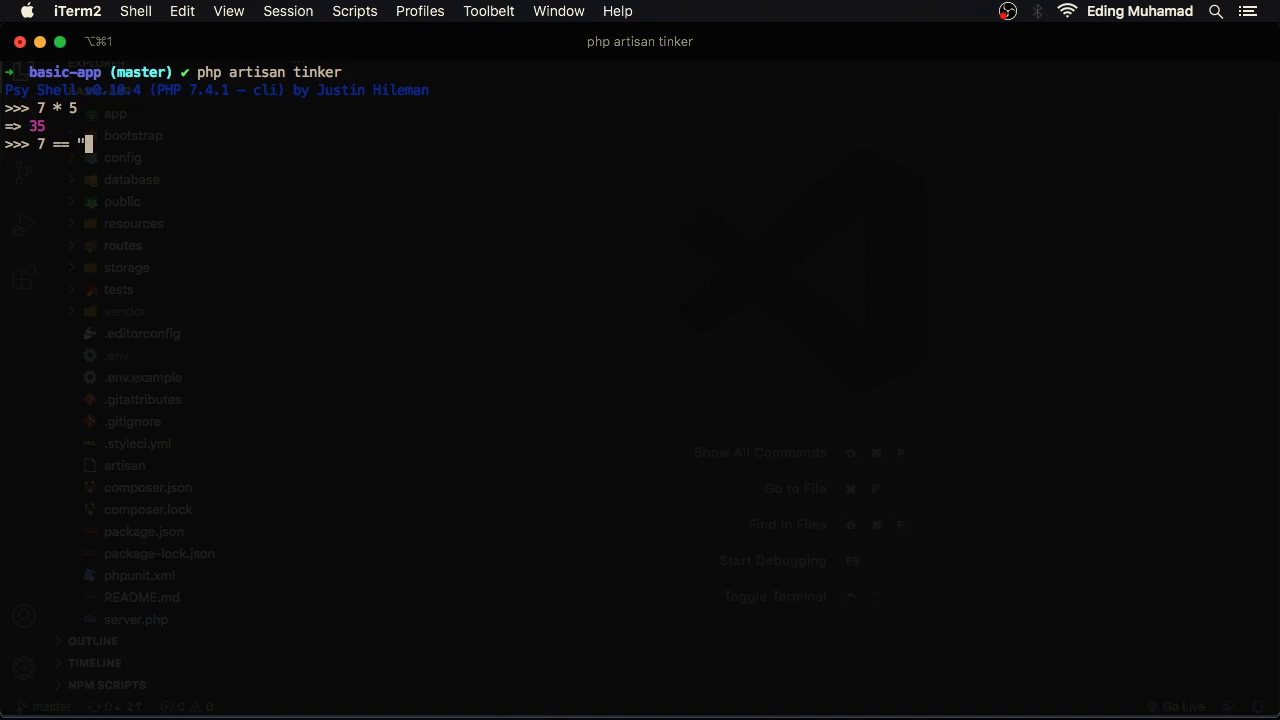
pyautogui.write('7"')
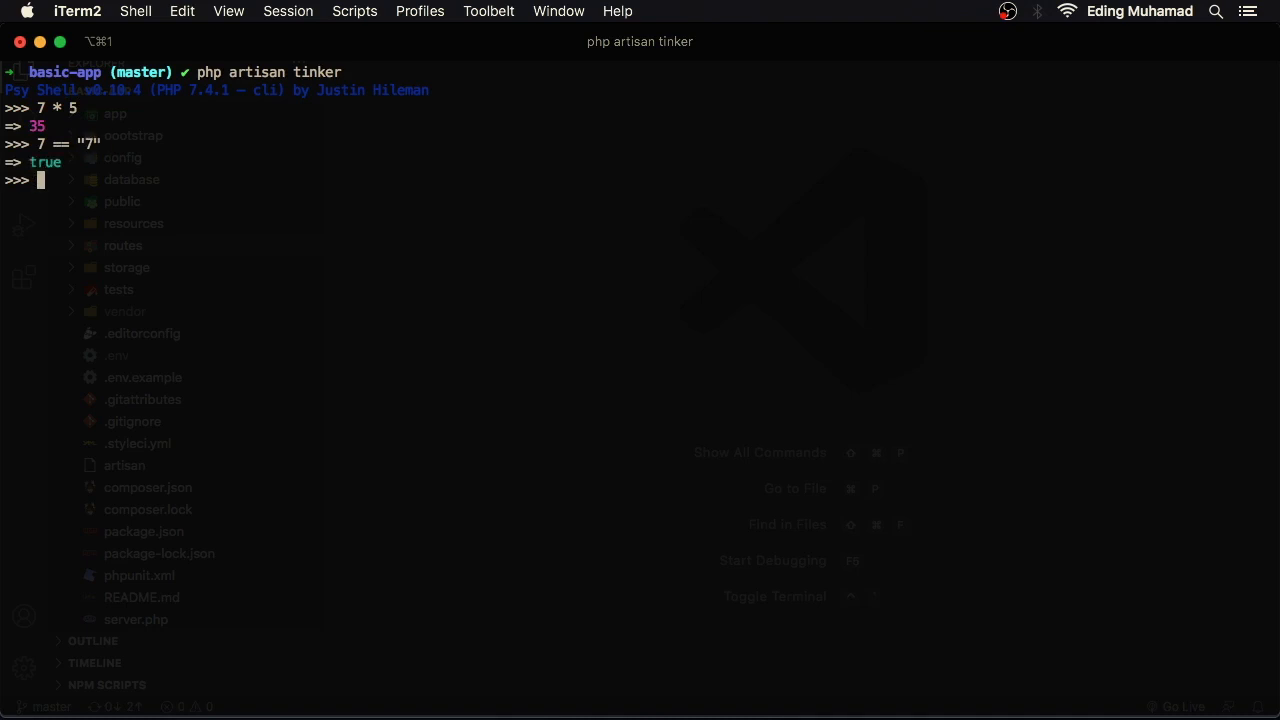
pyautogui.write('7 == "7"')
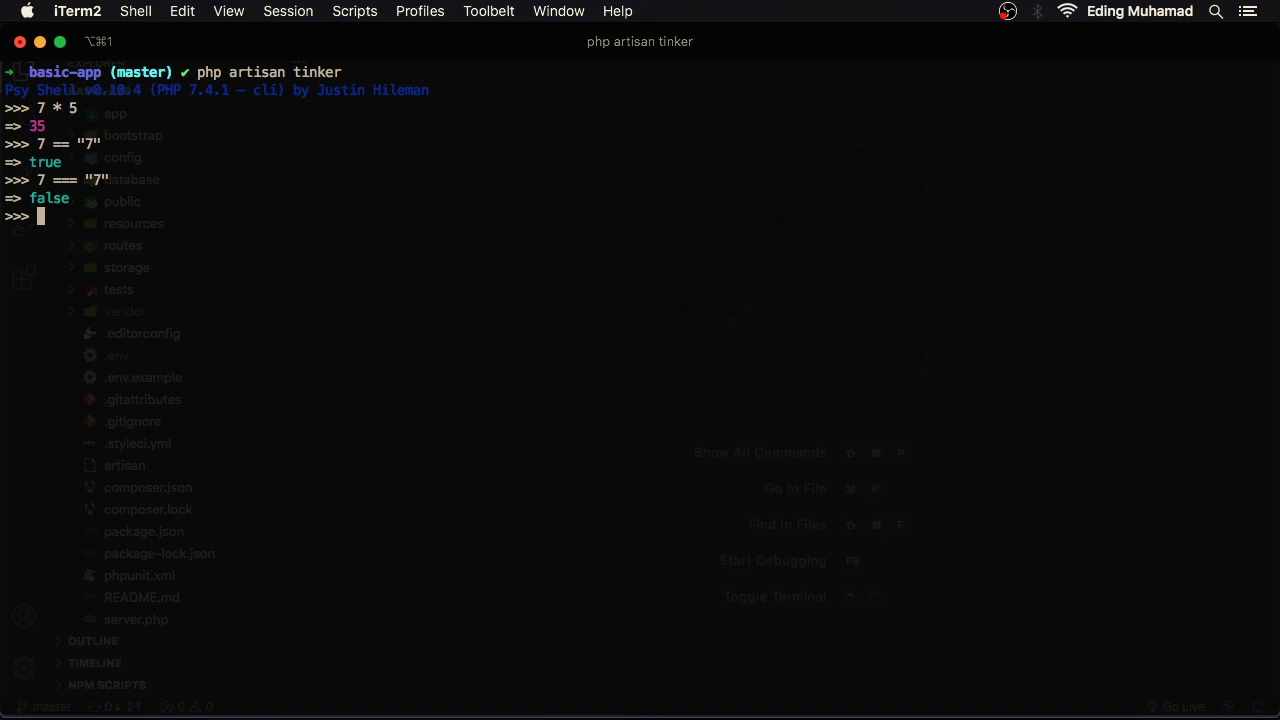
# Evaluate strlen("hello world") and render the view('welcome') HTML.
pyautogui.write('strlen(')
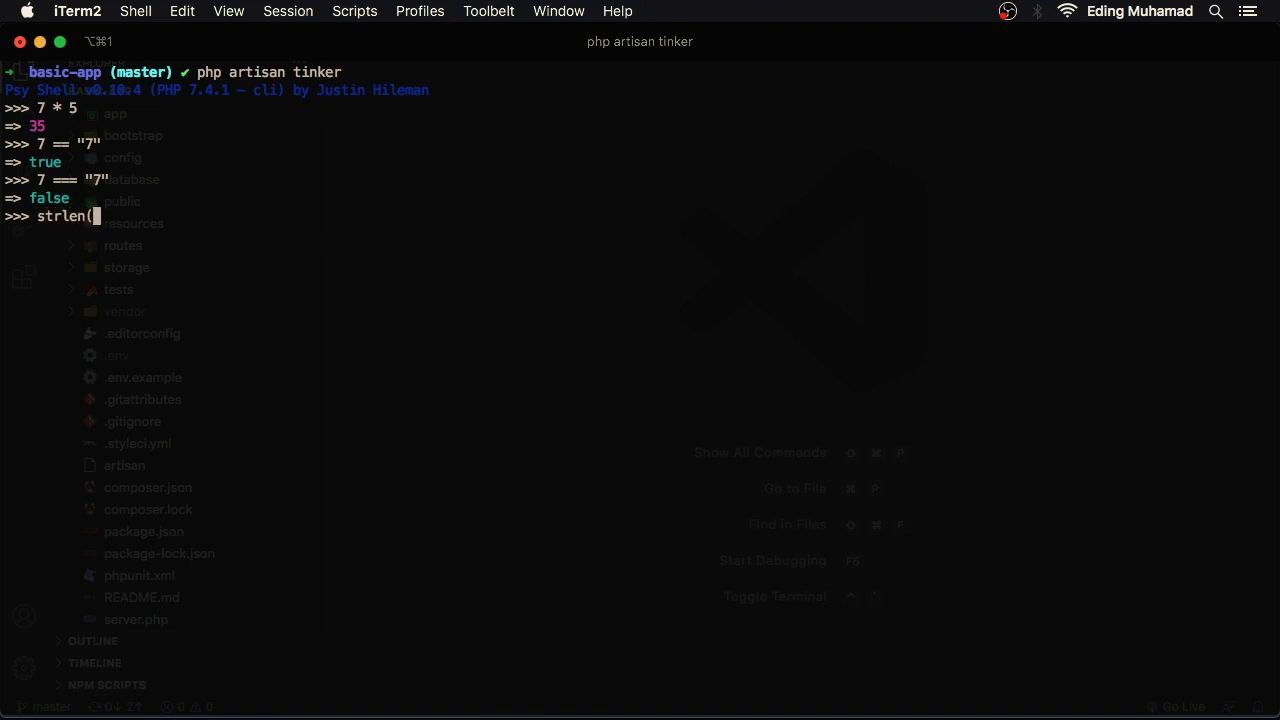
pyautogui.write('"hello world')
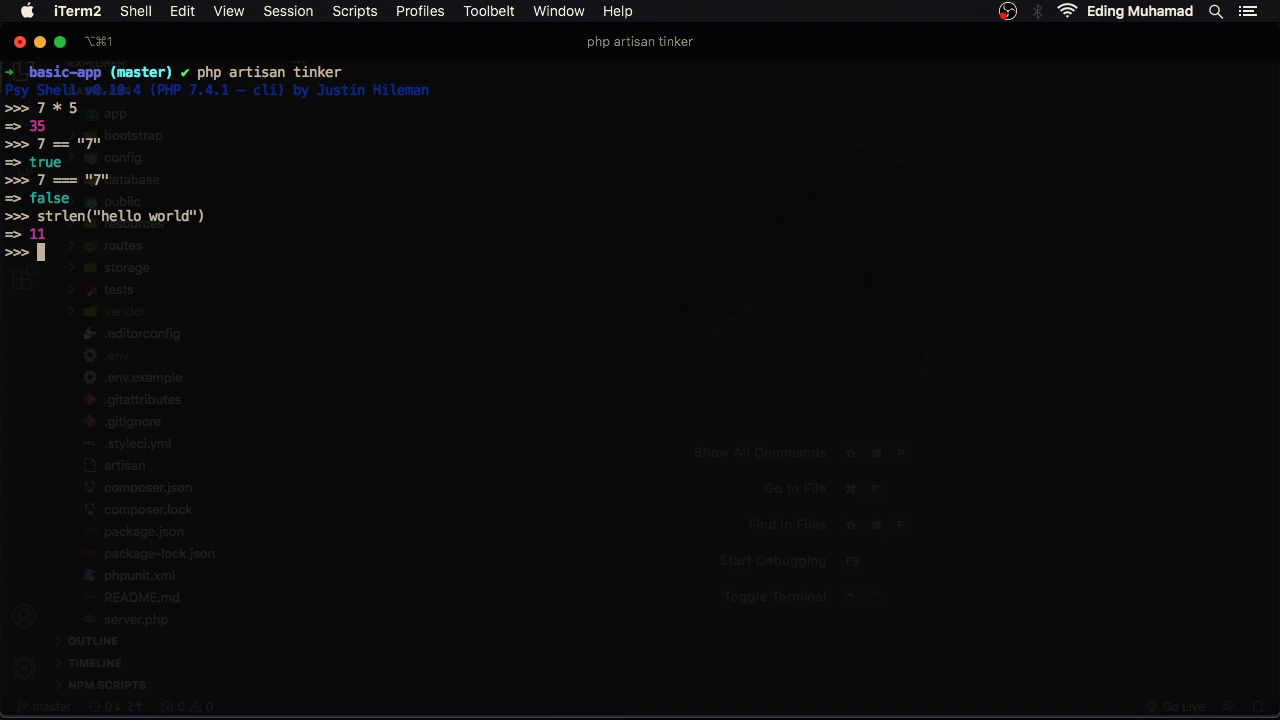
pyautogui.write("view('we")
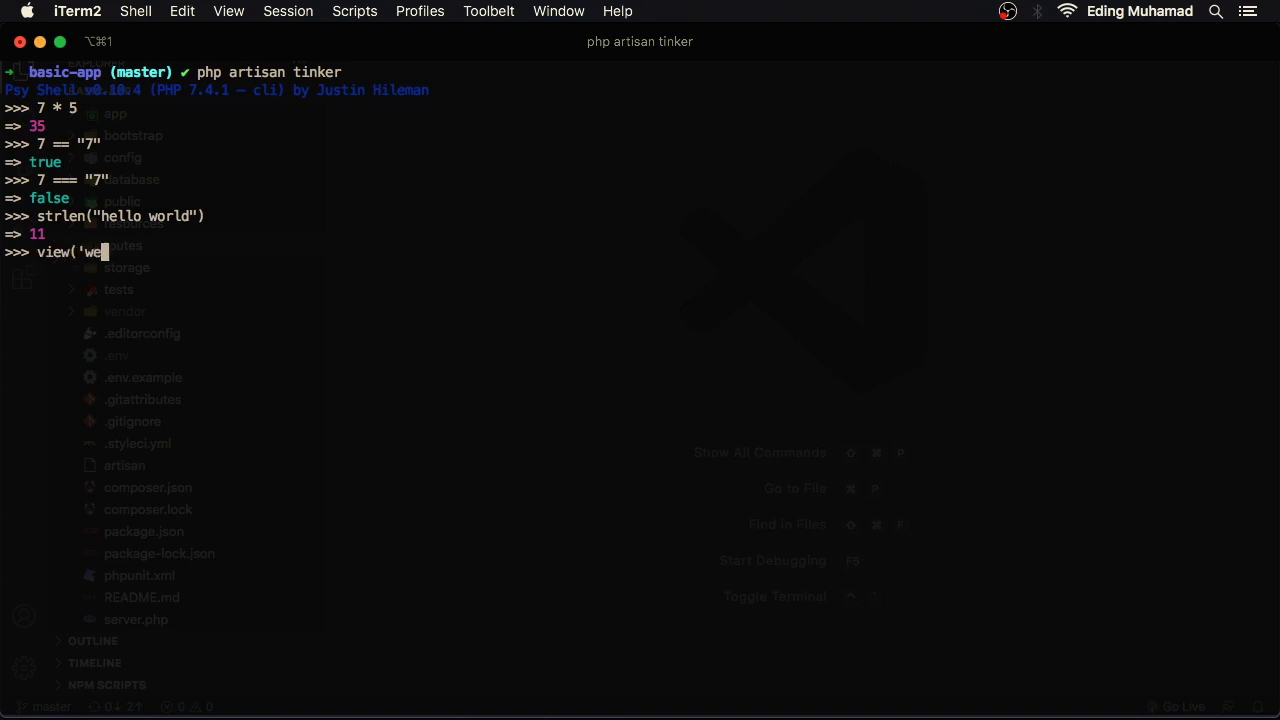
pyautogui.write("lcome')")
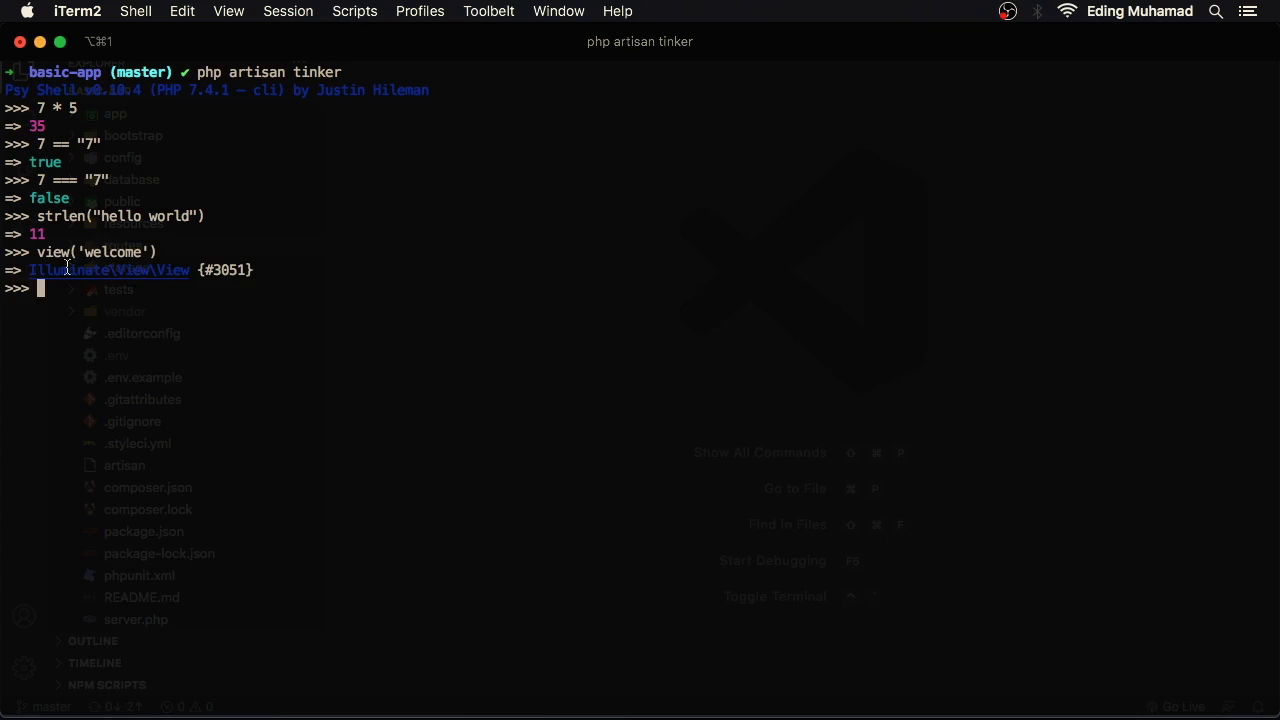
pyautogui.doubleClick(108, 270)
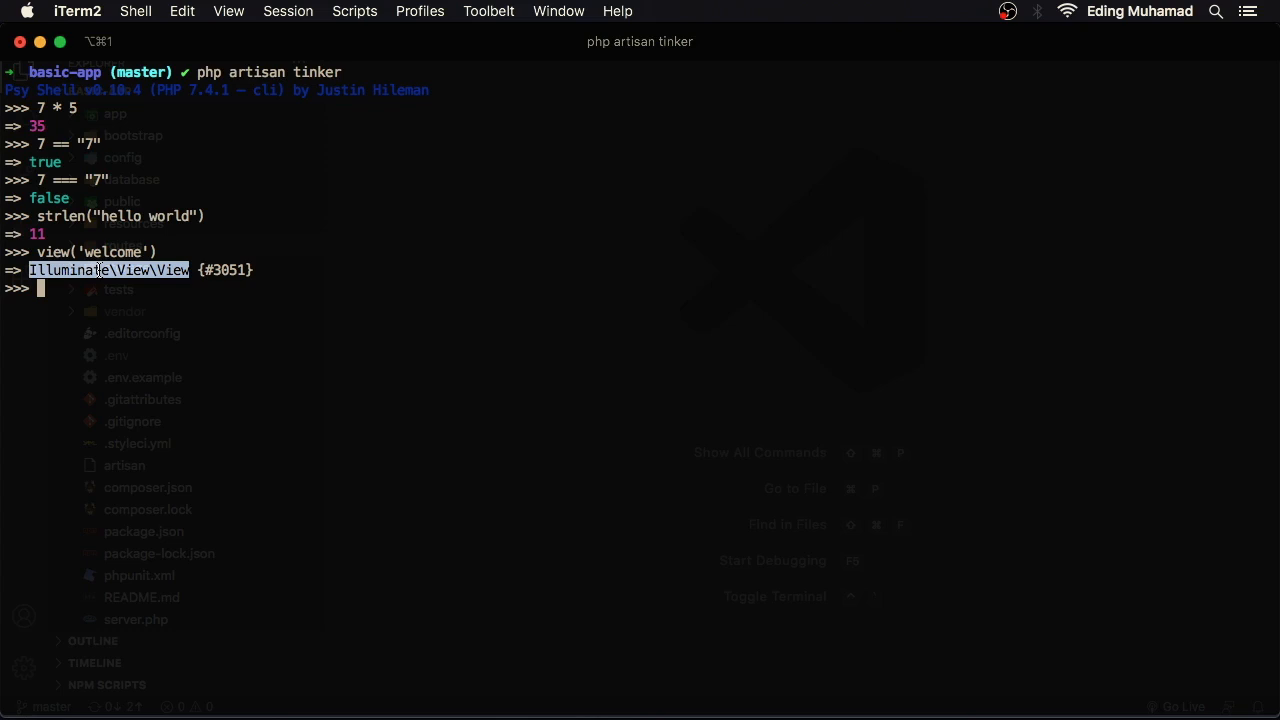
pyautogui.write("view('welcome')-")
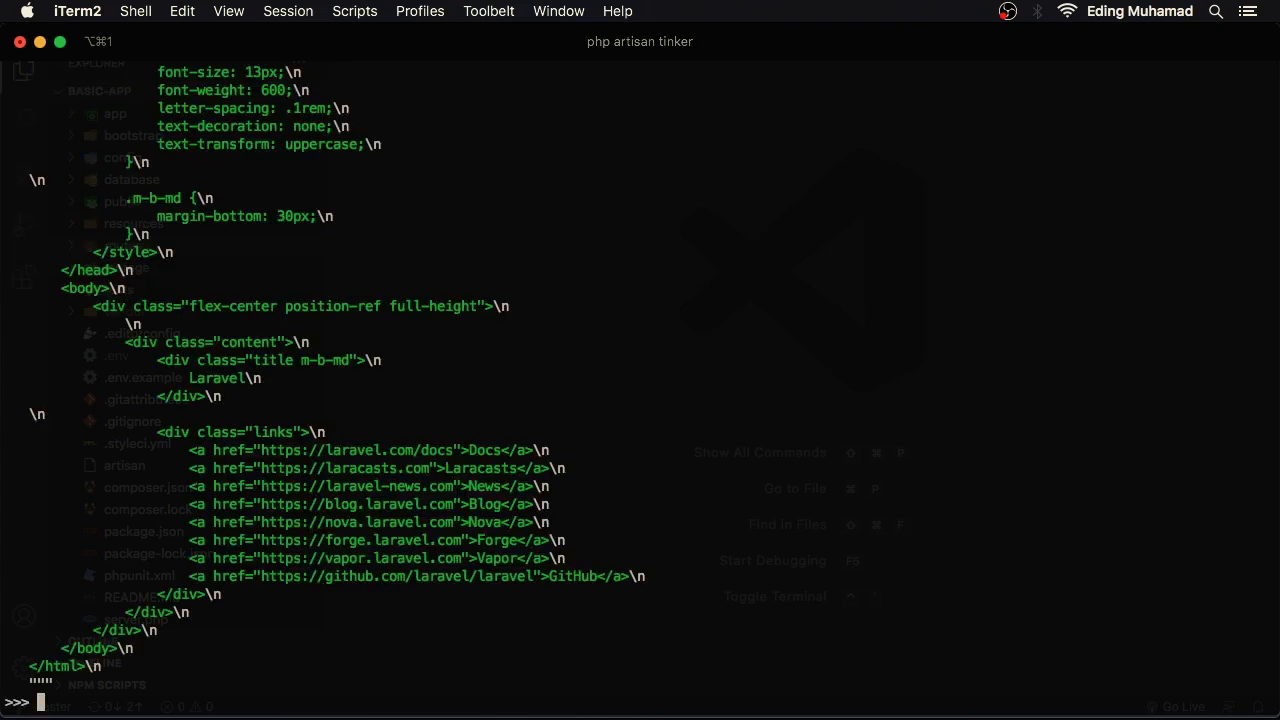
pyautogui.moveTo(327, 240)
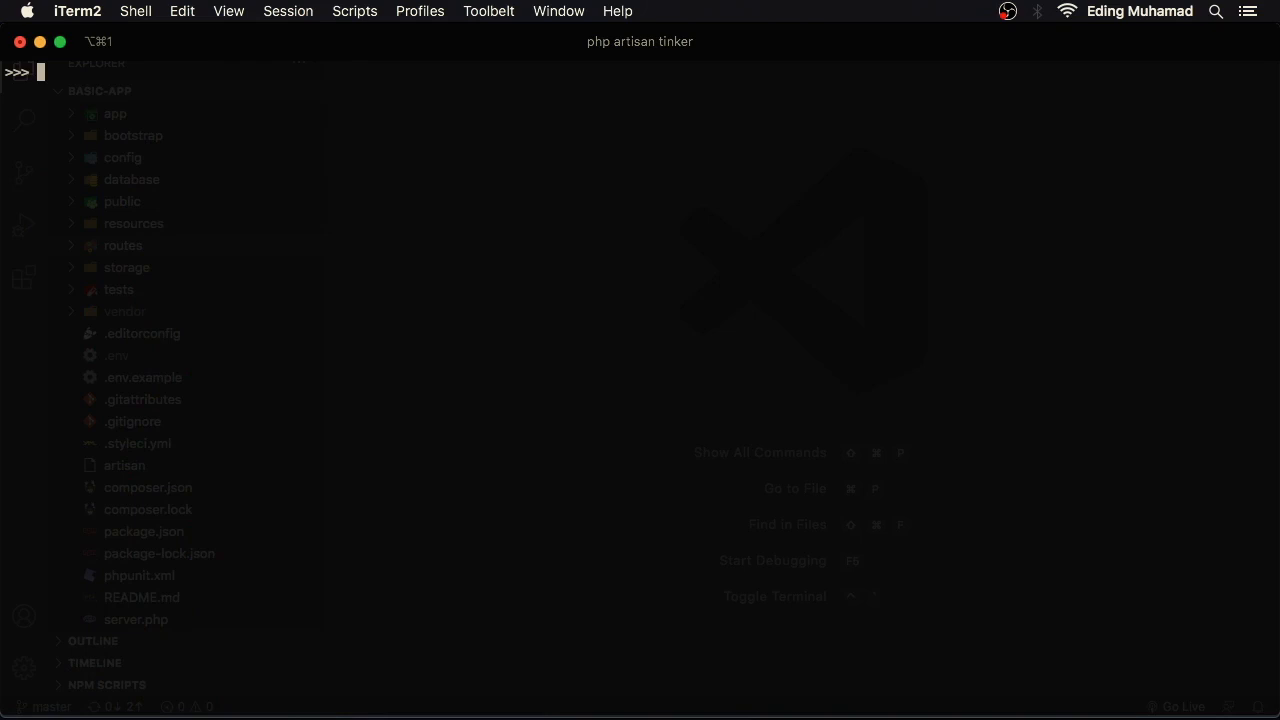
# Run Str::kebab and Str::snake on "HelloWorld" to get hello-world and hello_world.
pyautogui.write('Str::kebab(')
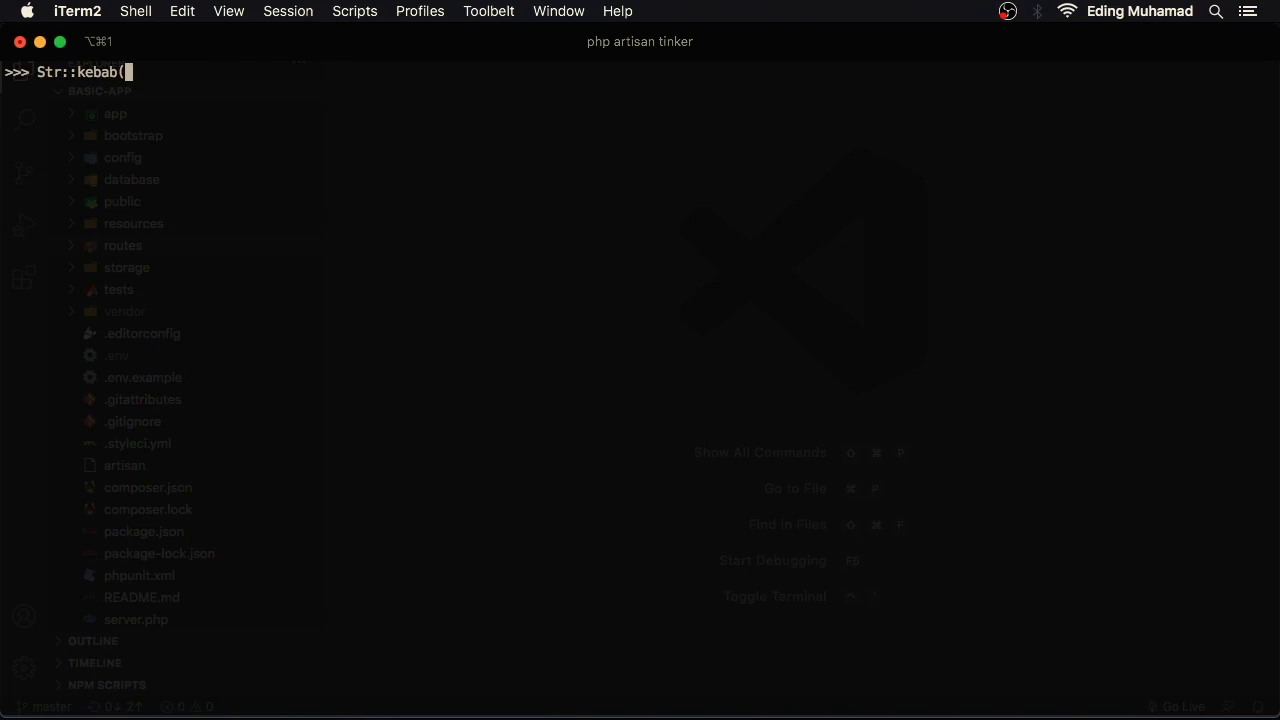
pyautogui.write('"HelloWorld")')
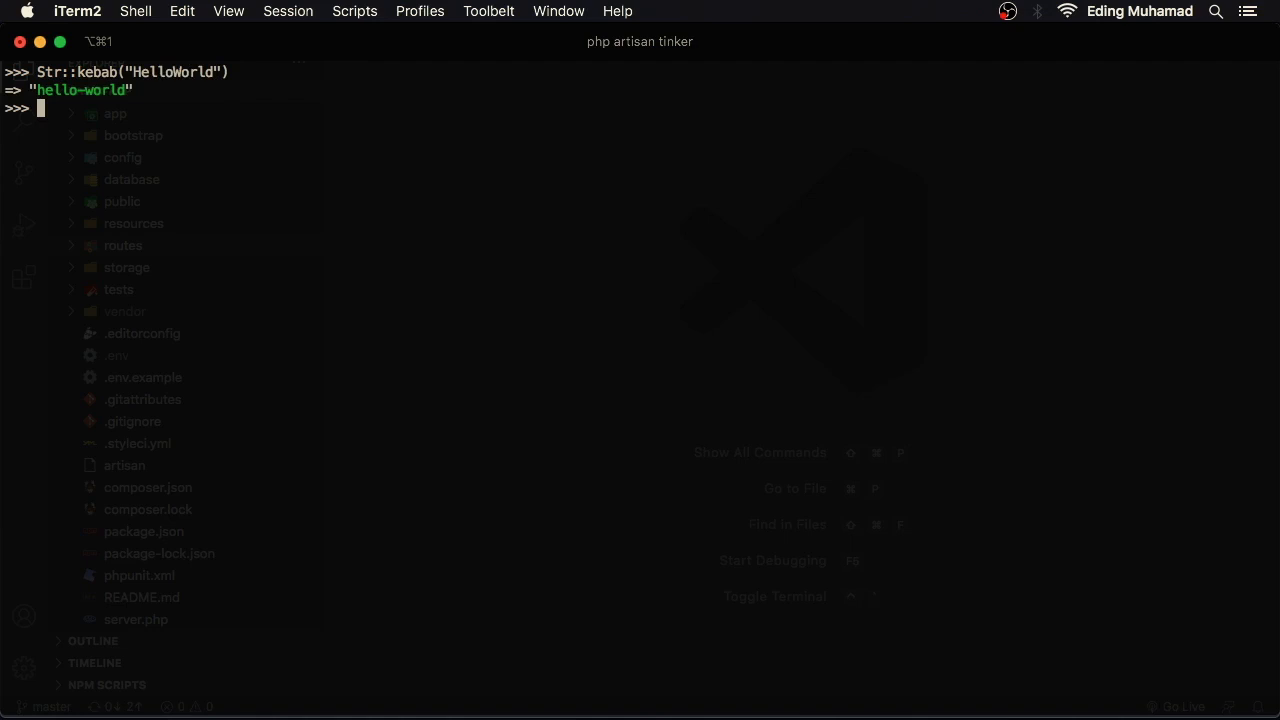
pyautogui.write('Str::kebab("HelloWorld")')
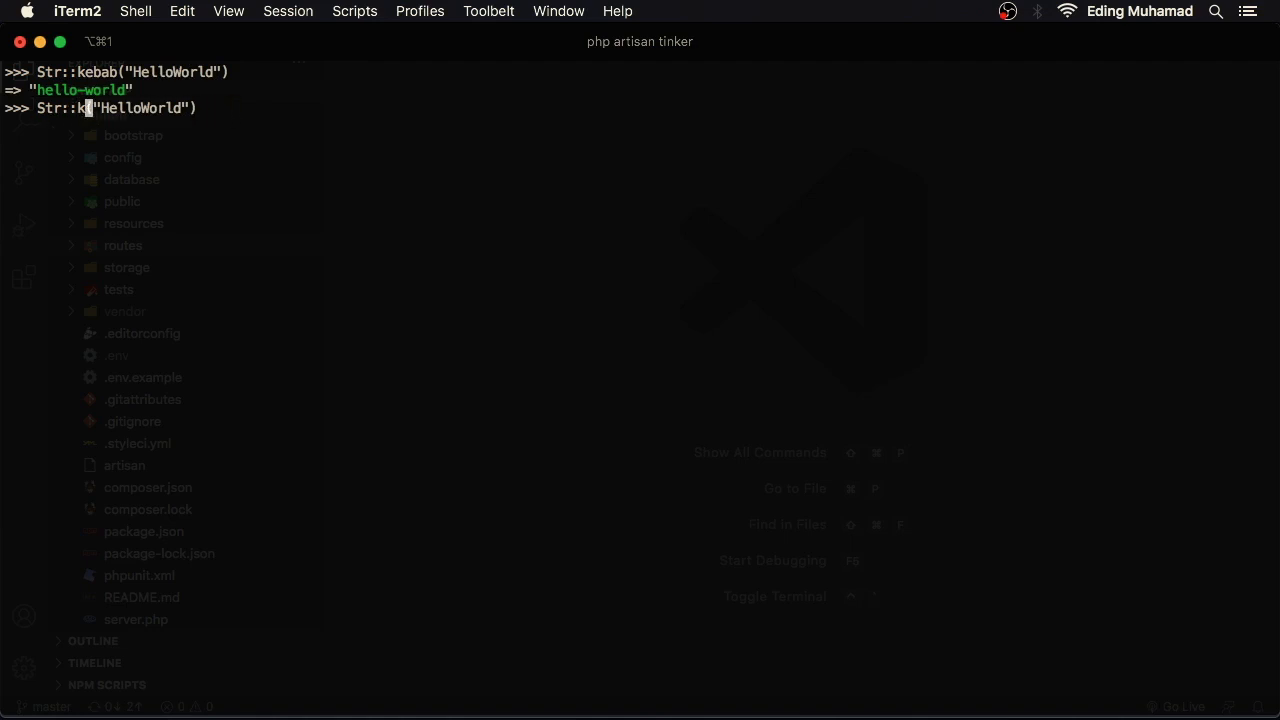
pyautogui.write('snake')
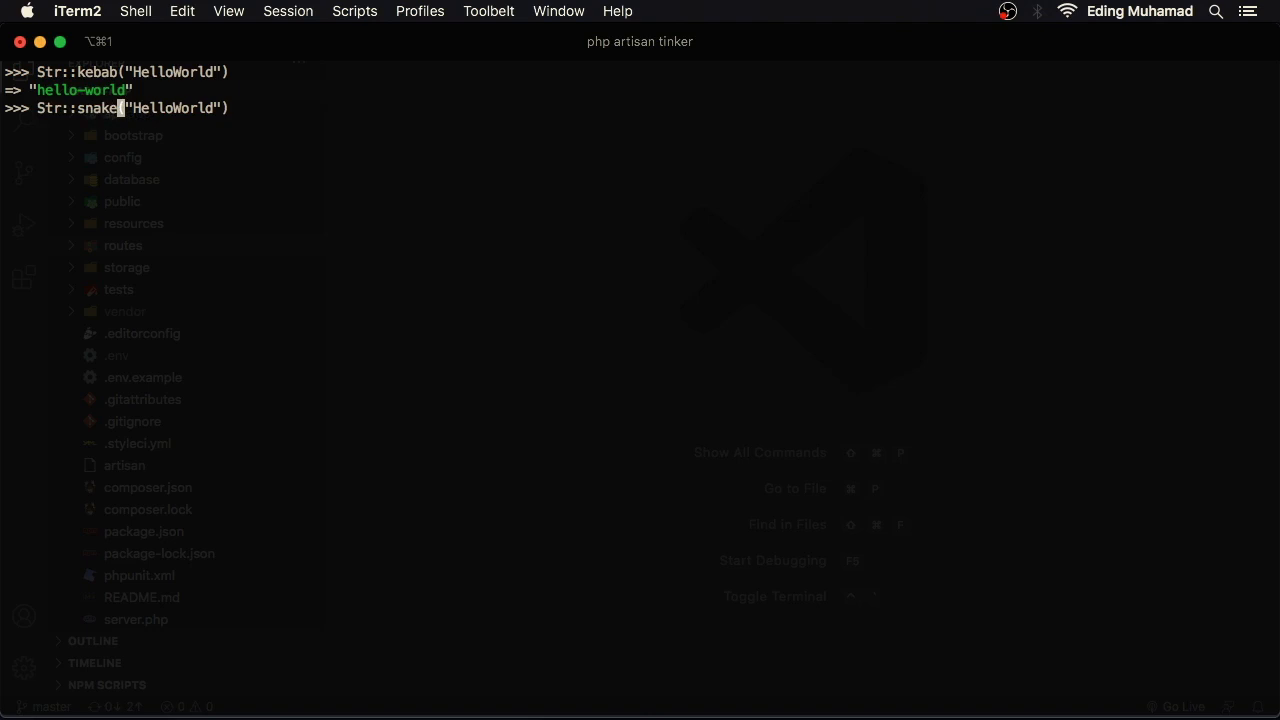
pyautogui.press('enter')
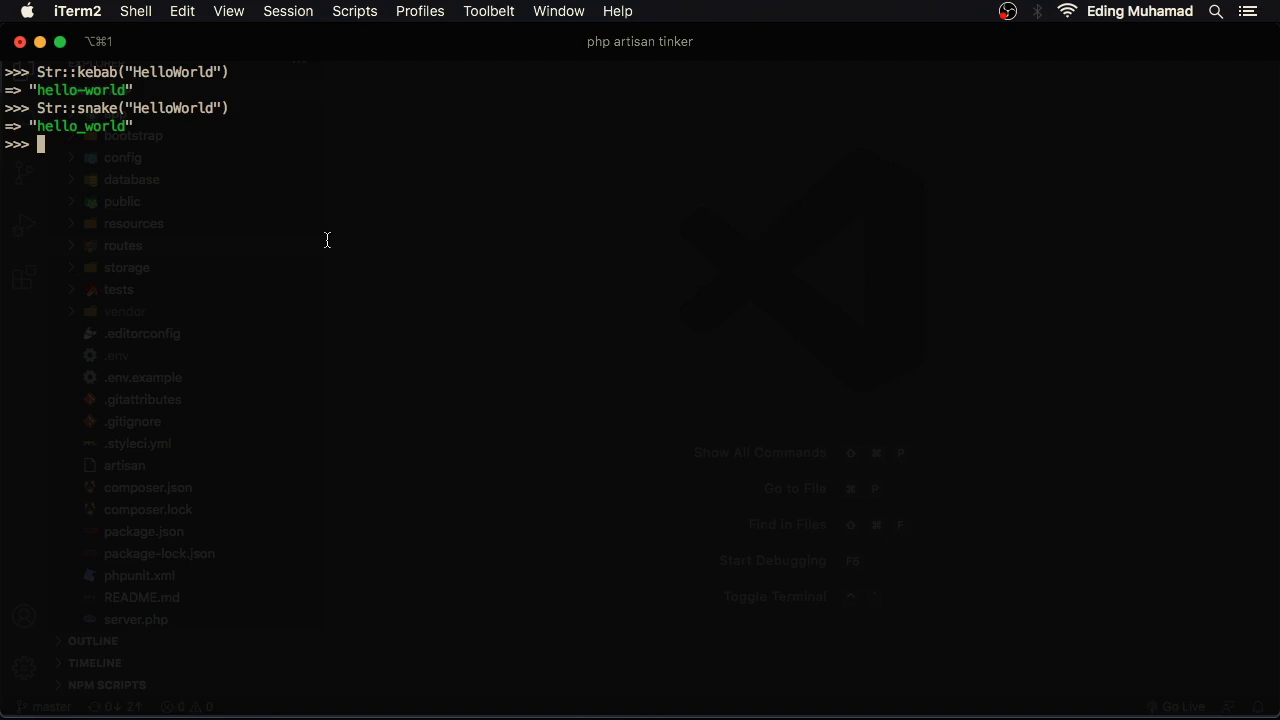
pyautogui.write('help')
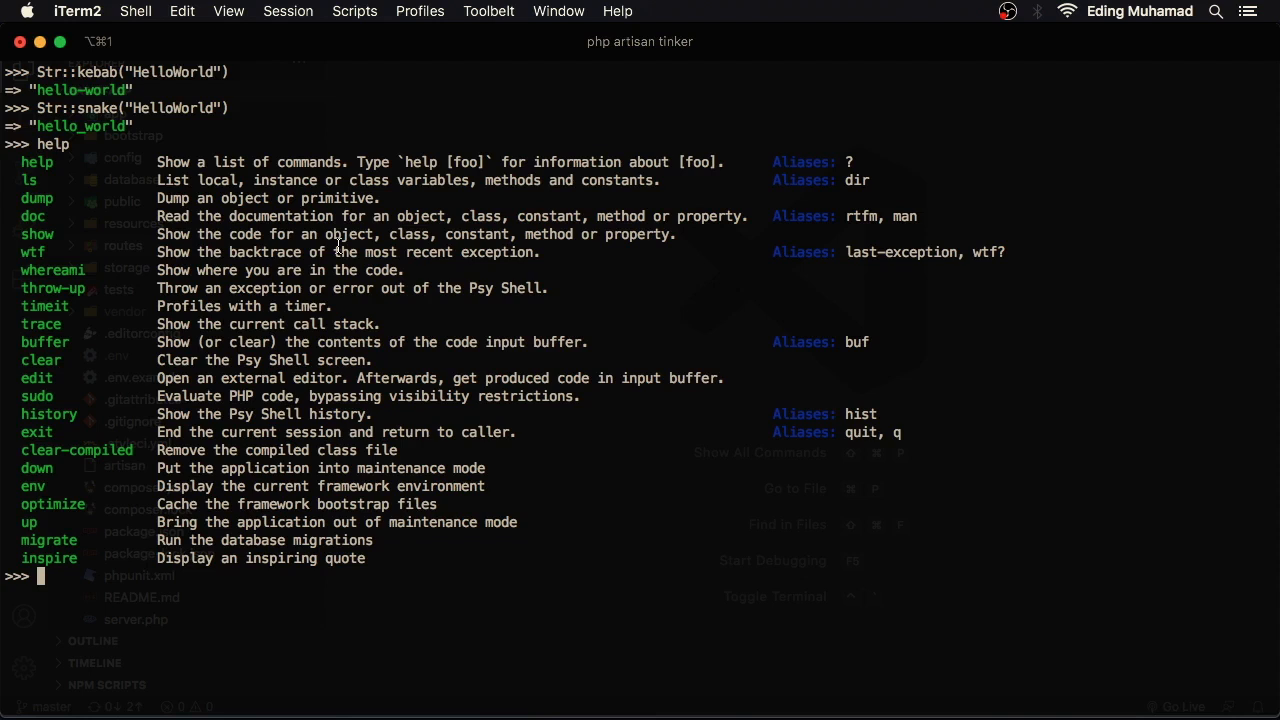
pyautogui.moveTo(70, 214)
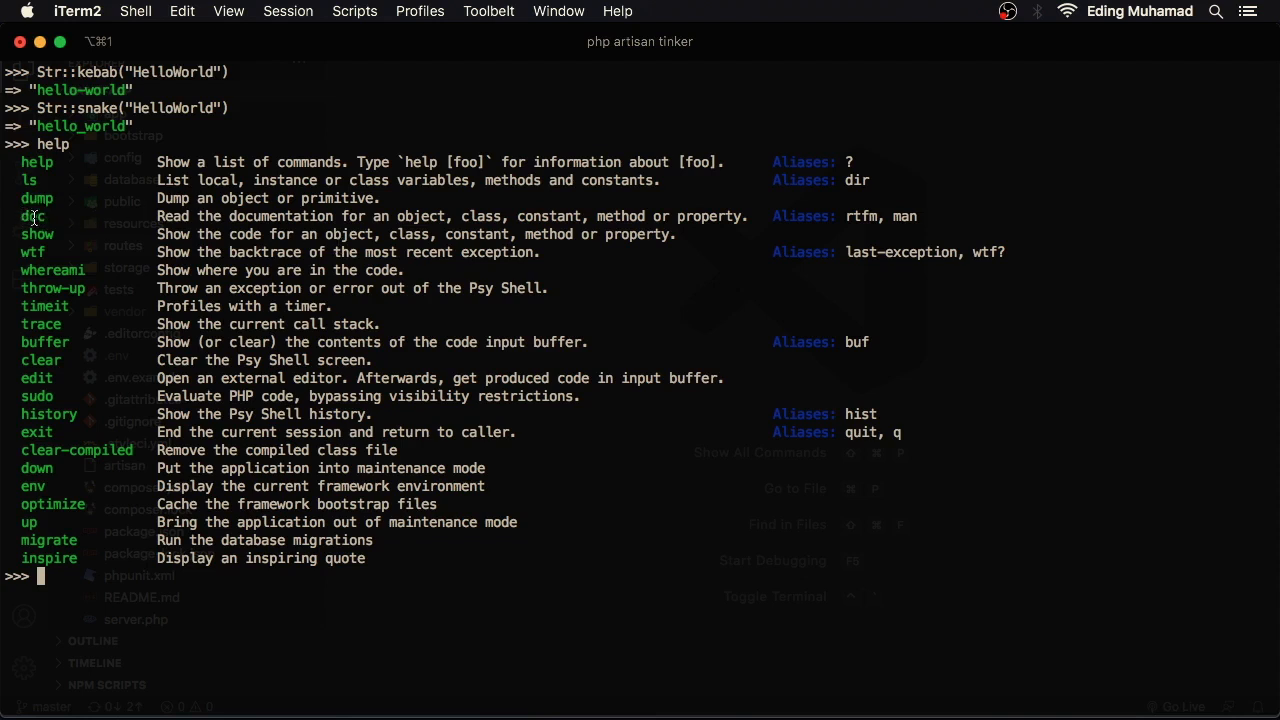
# Highlight the doc command's line in tinker's help list.
pyautogui.click(33, 216)
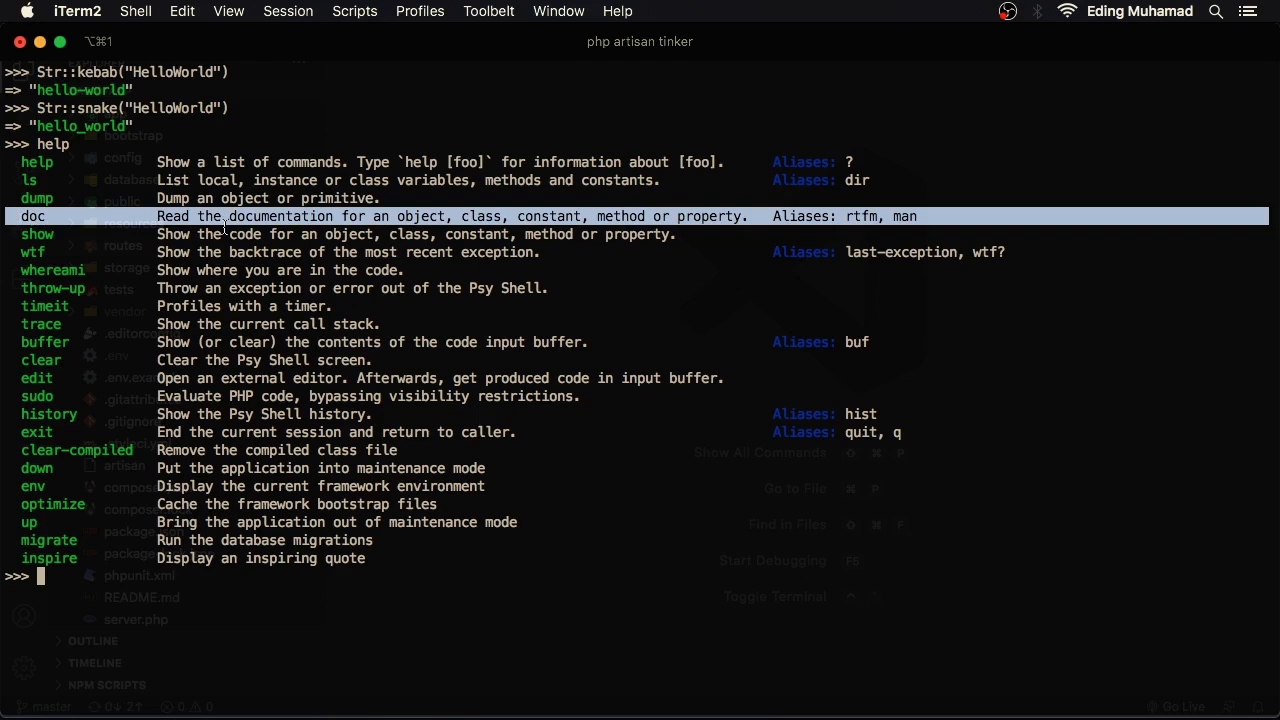
pyautogui.moveTo(740, 216)
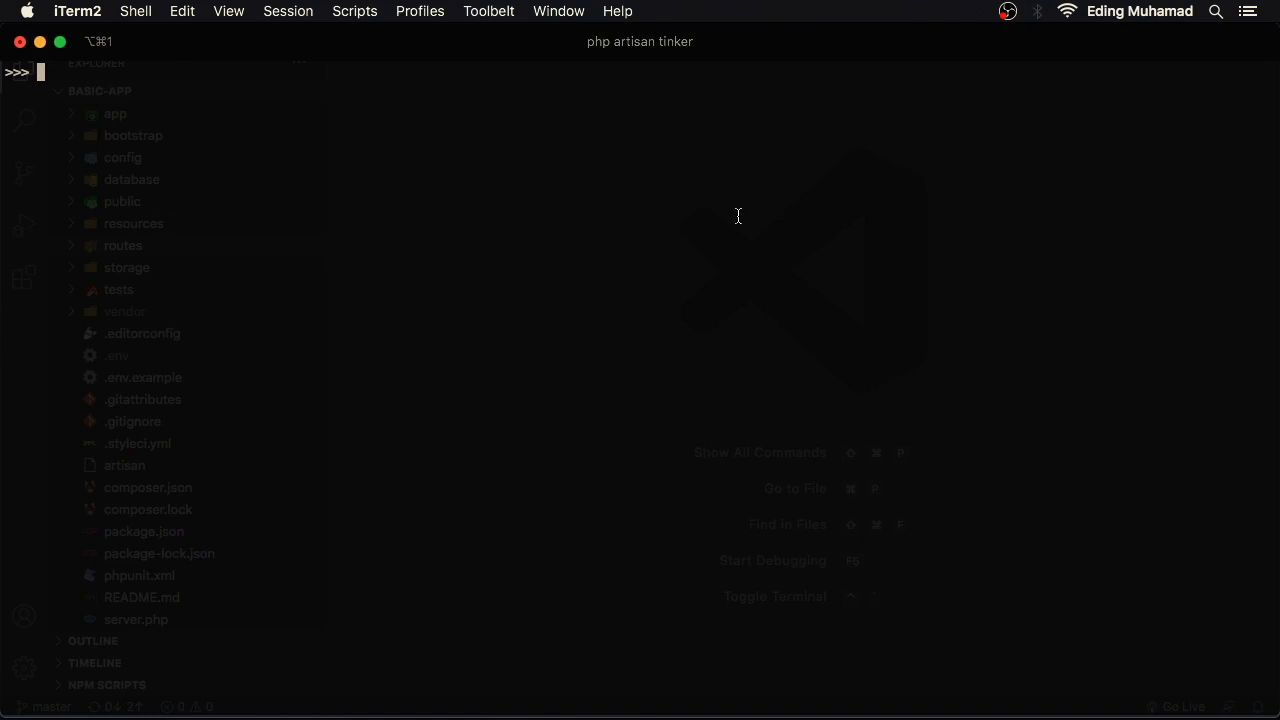
# Read the docs with doc view and doc Str::kebab, then clear the screen.
pyautogui.write('doc view')
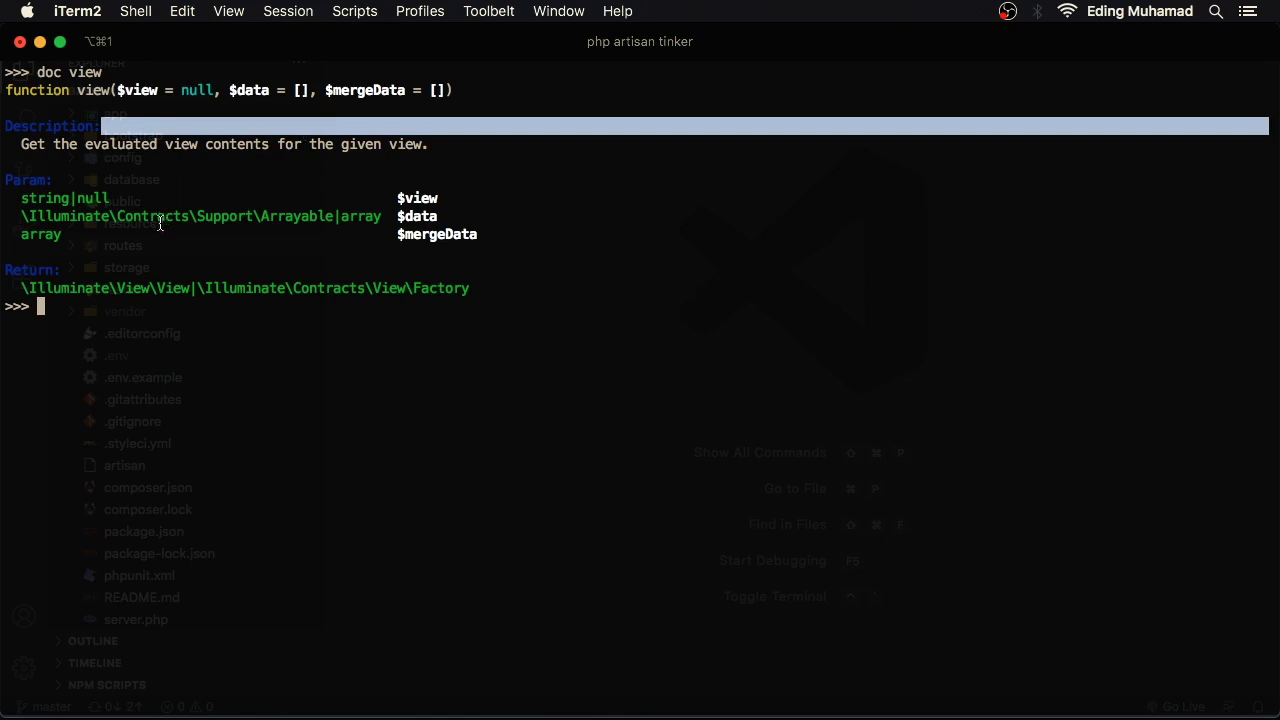
pyautogui.moveTo(135, 256)
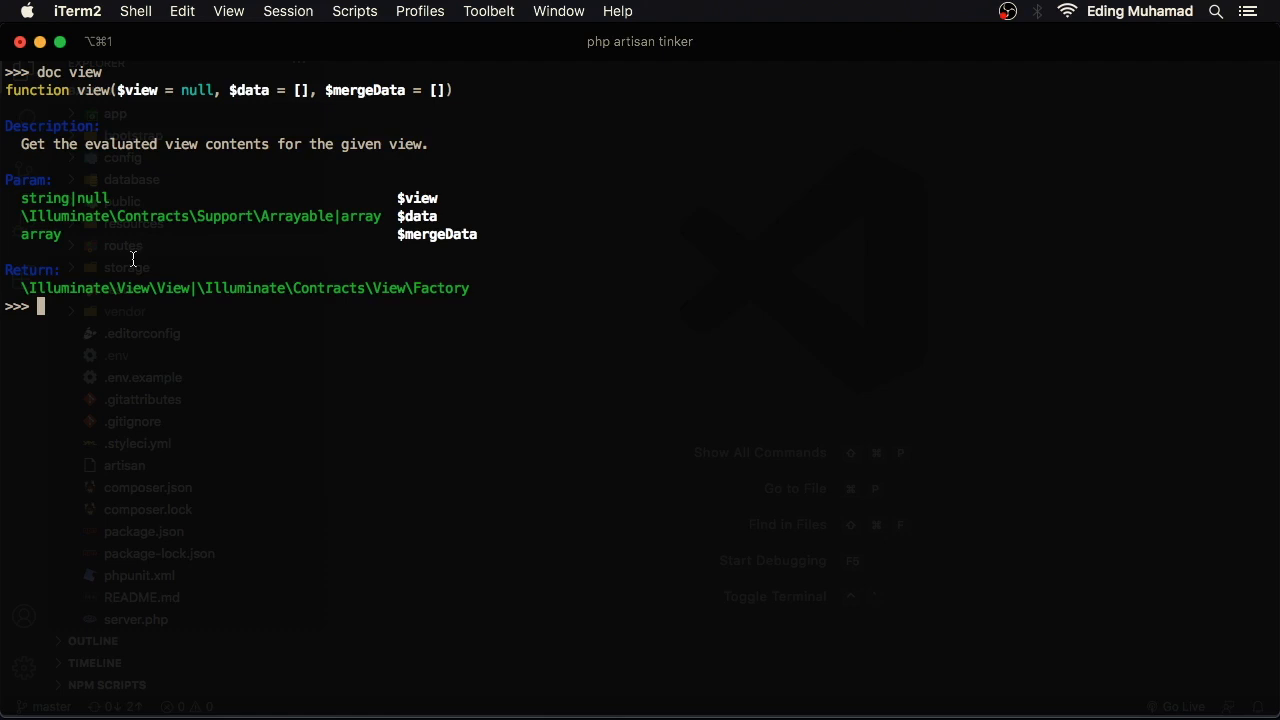
pyautogui.write('Str::')
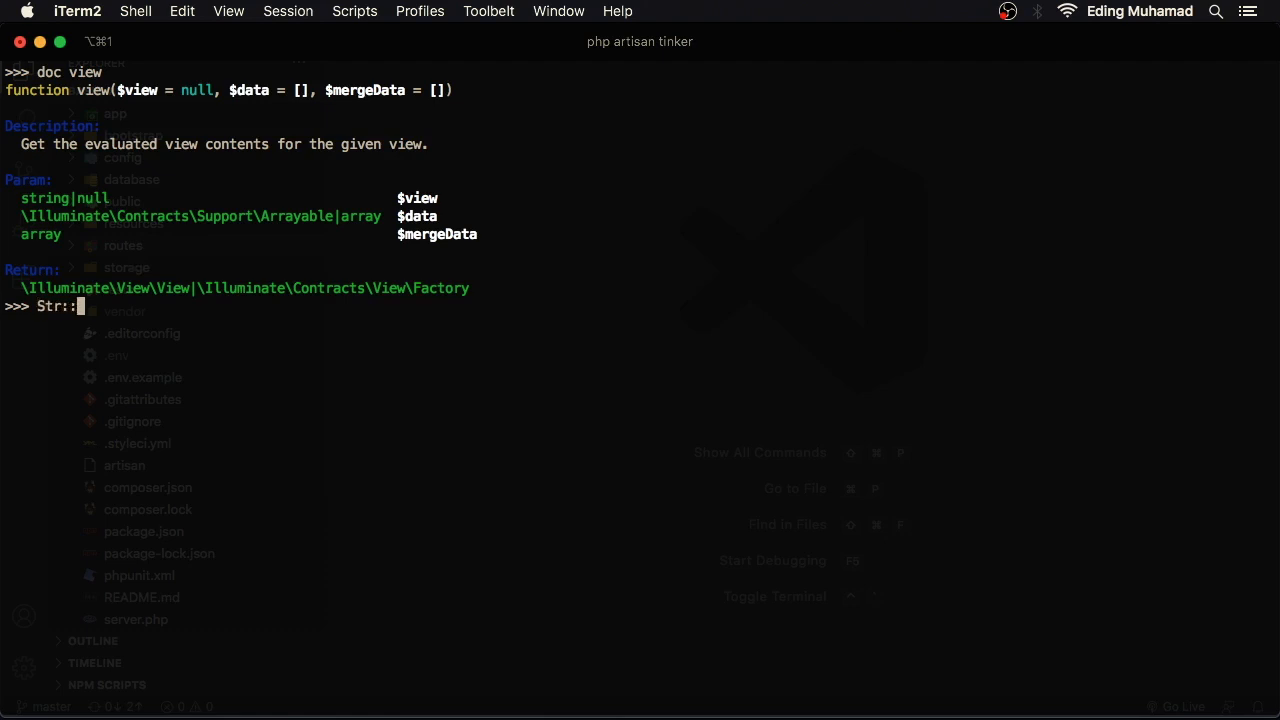
pyautogui.write('kebab')
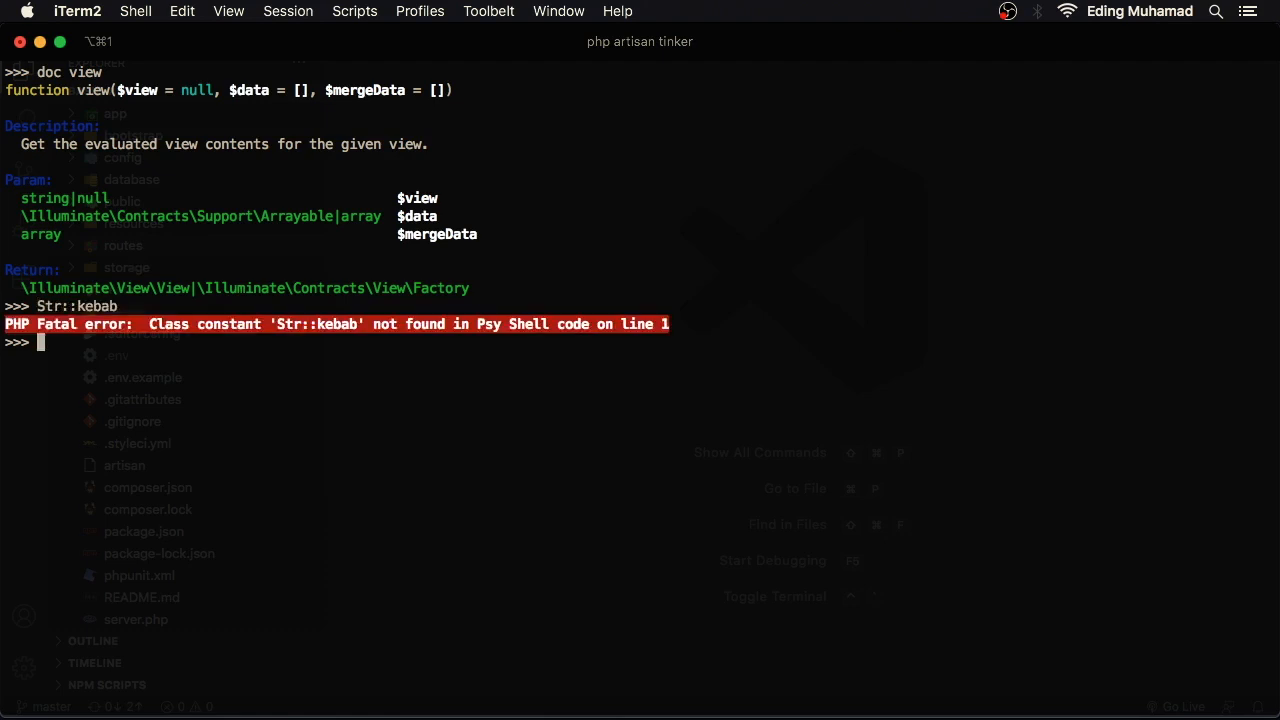
pyautogui.write('Str::kebab')
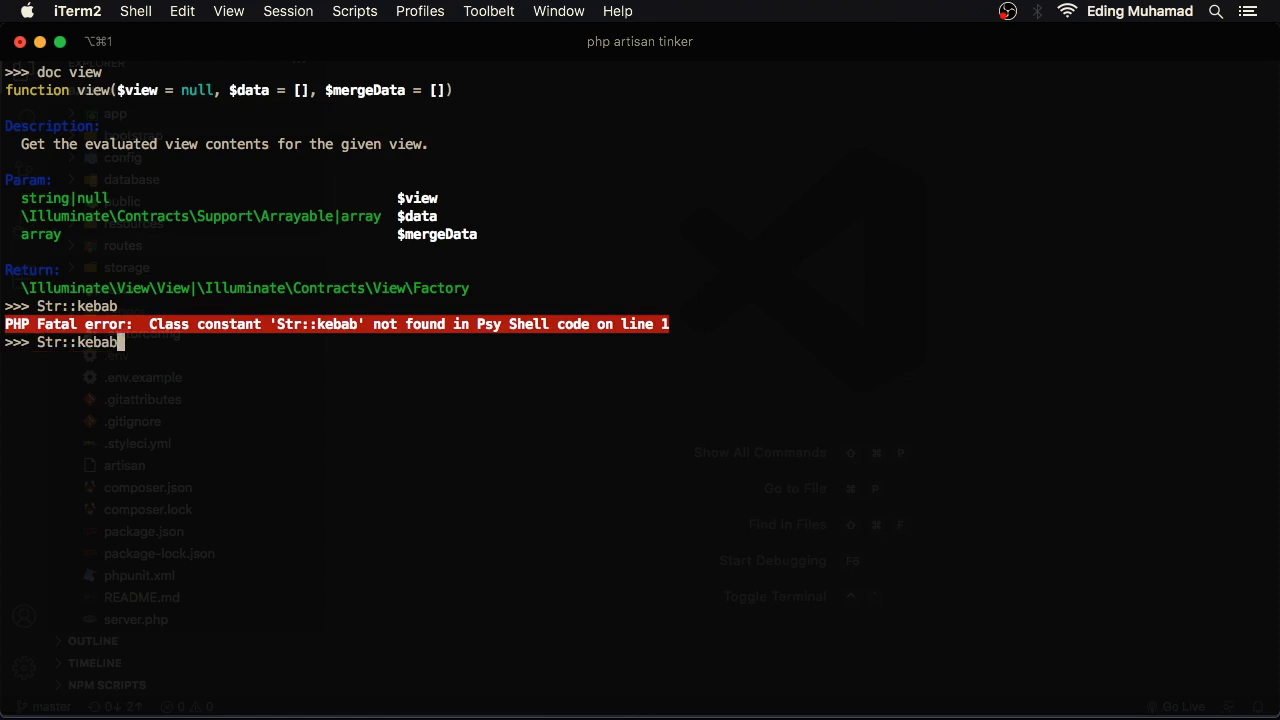
pyautogui.write('doc')
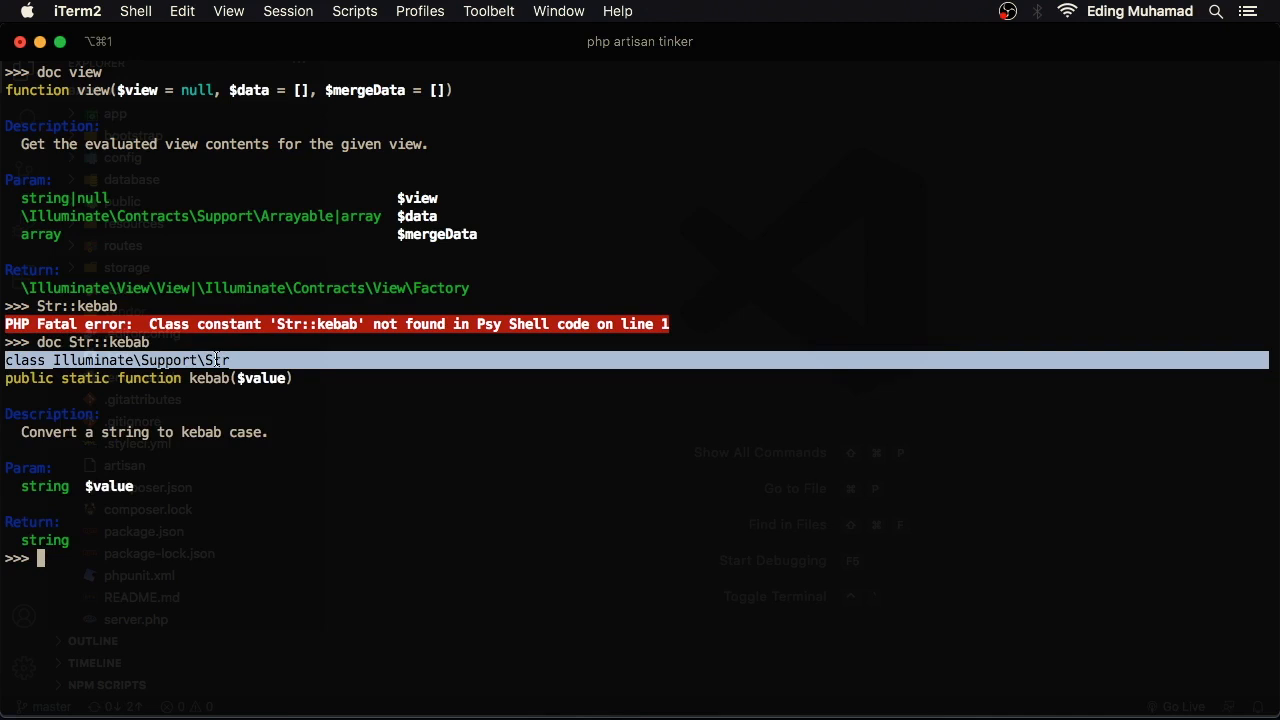
pyautogui.moveTo(279, 475)
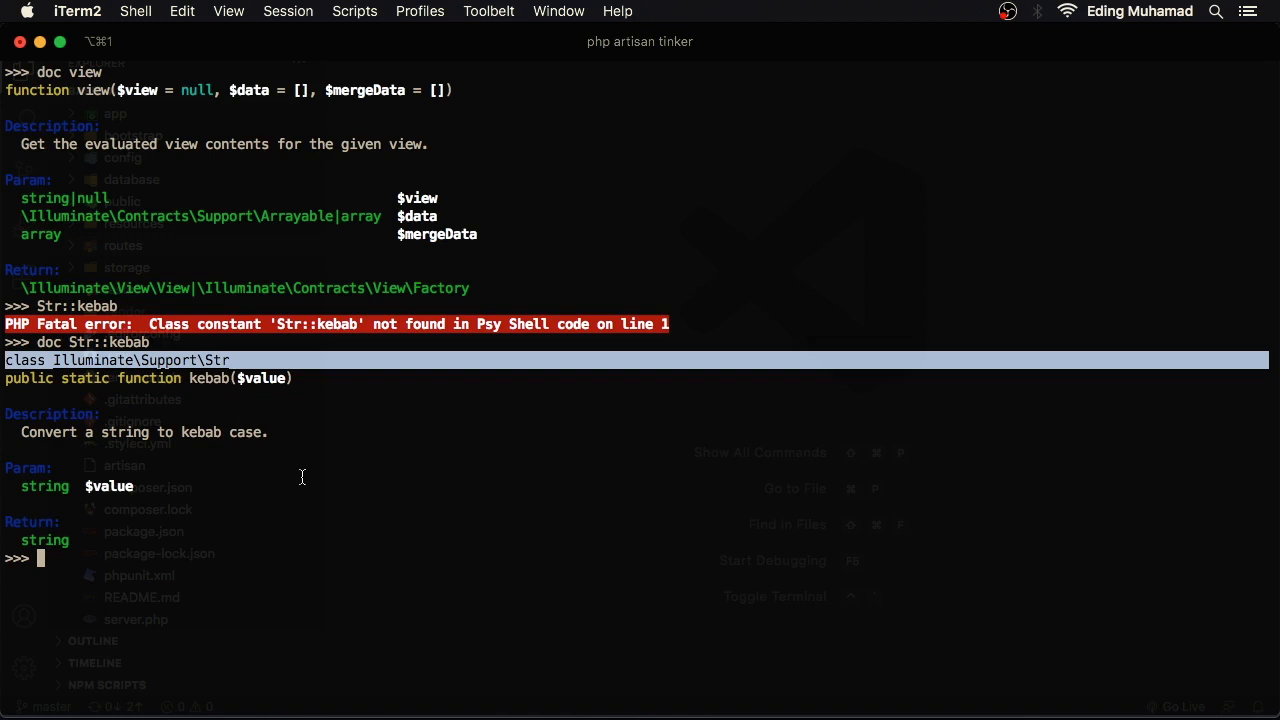
pyautogui.write('cl')
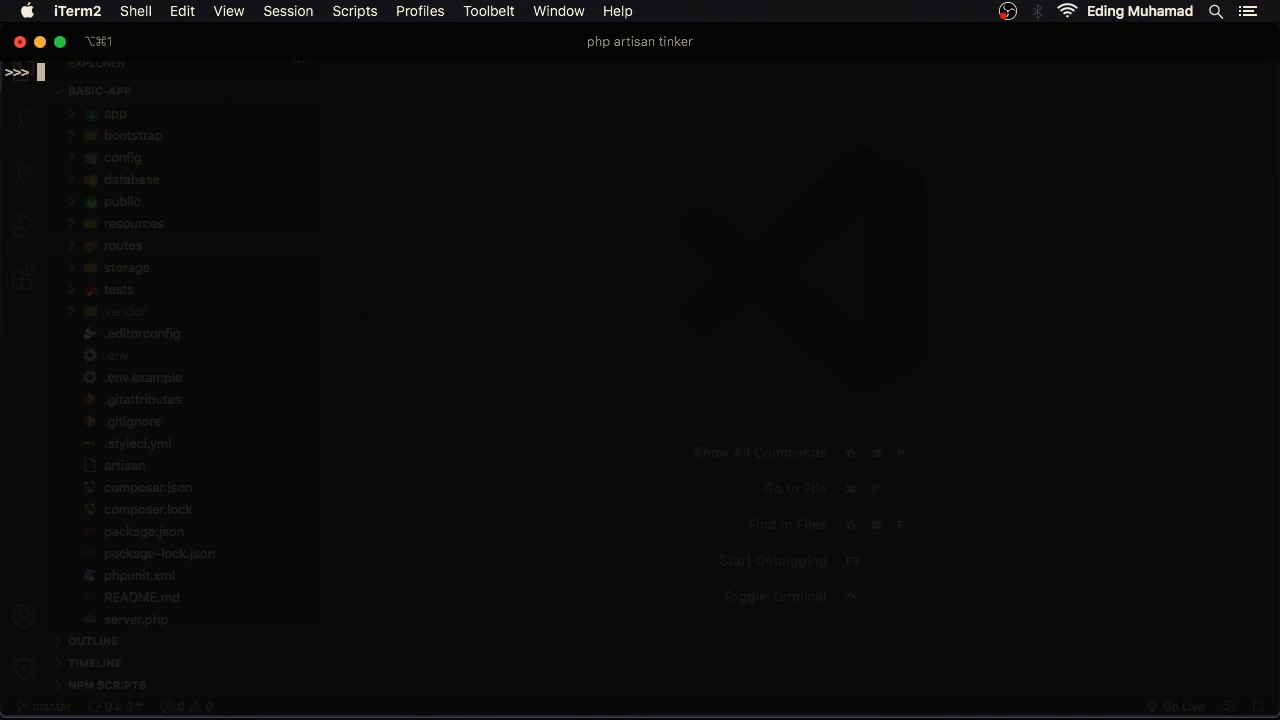
# Show the source of view() and Str::kebab with tinker's show command.
pyautogui.write('show view')
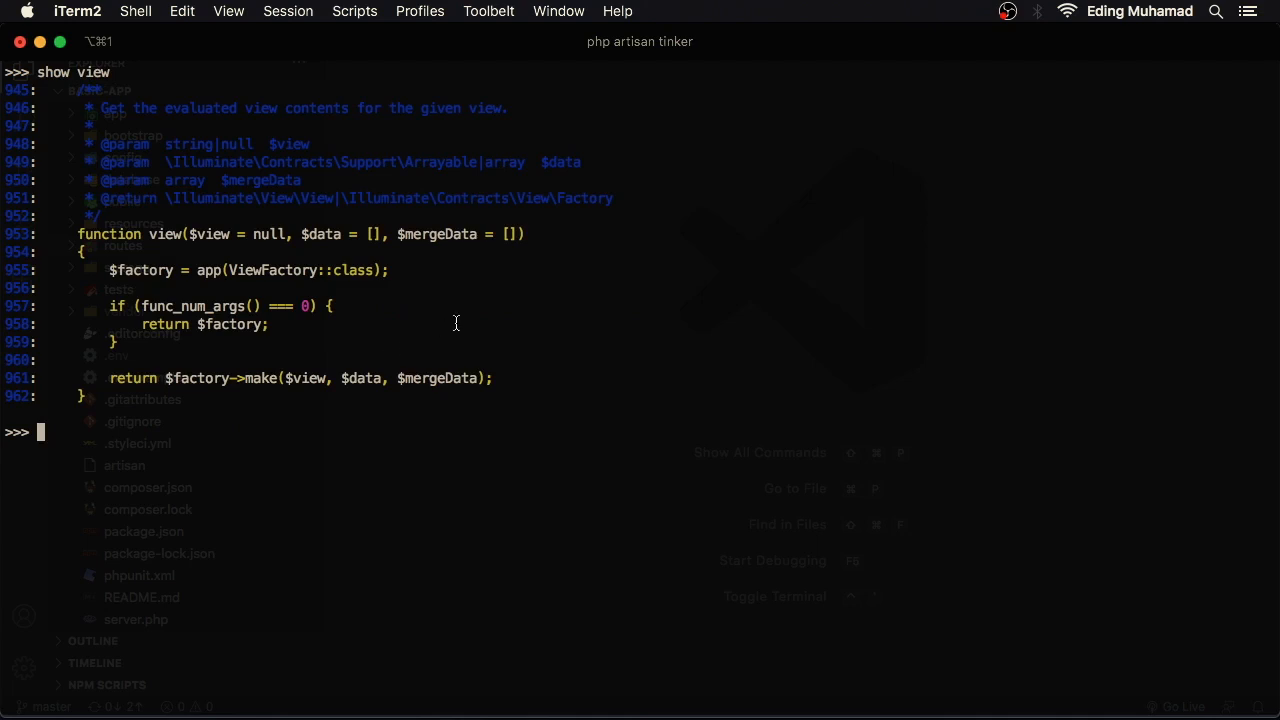
pyautogui.write('show')
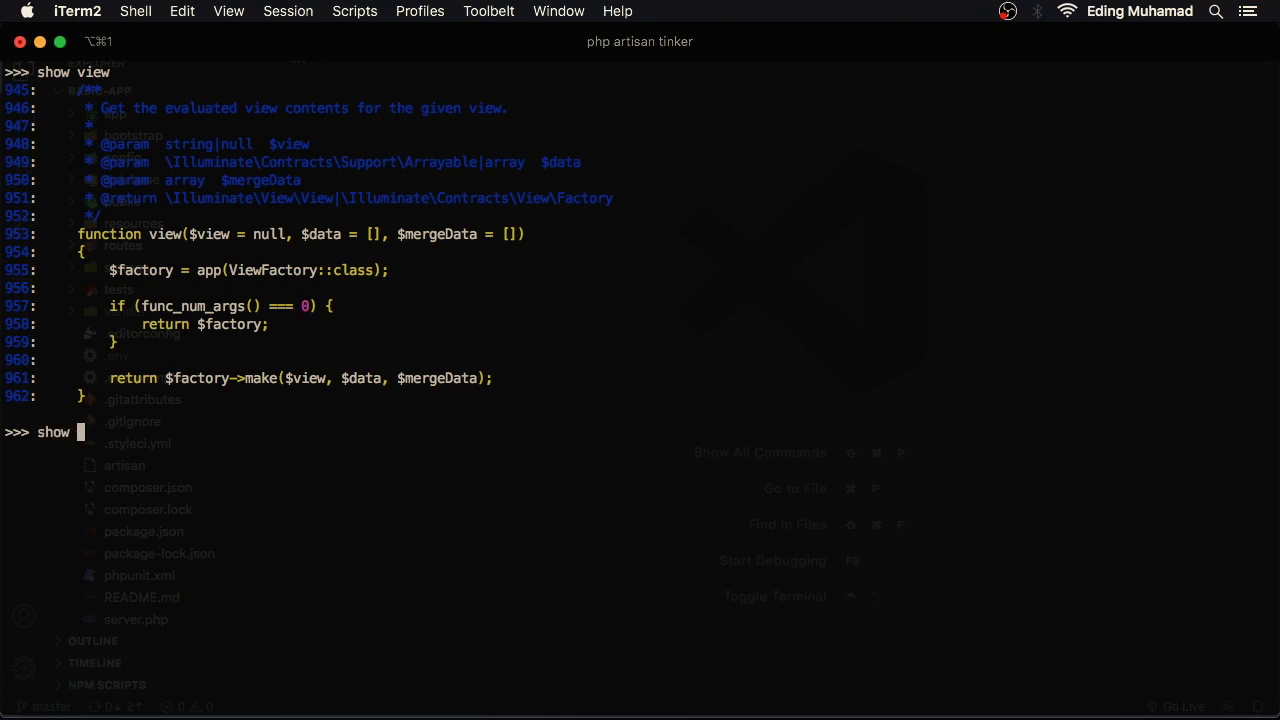
pyautogui.write('Str')
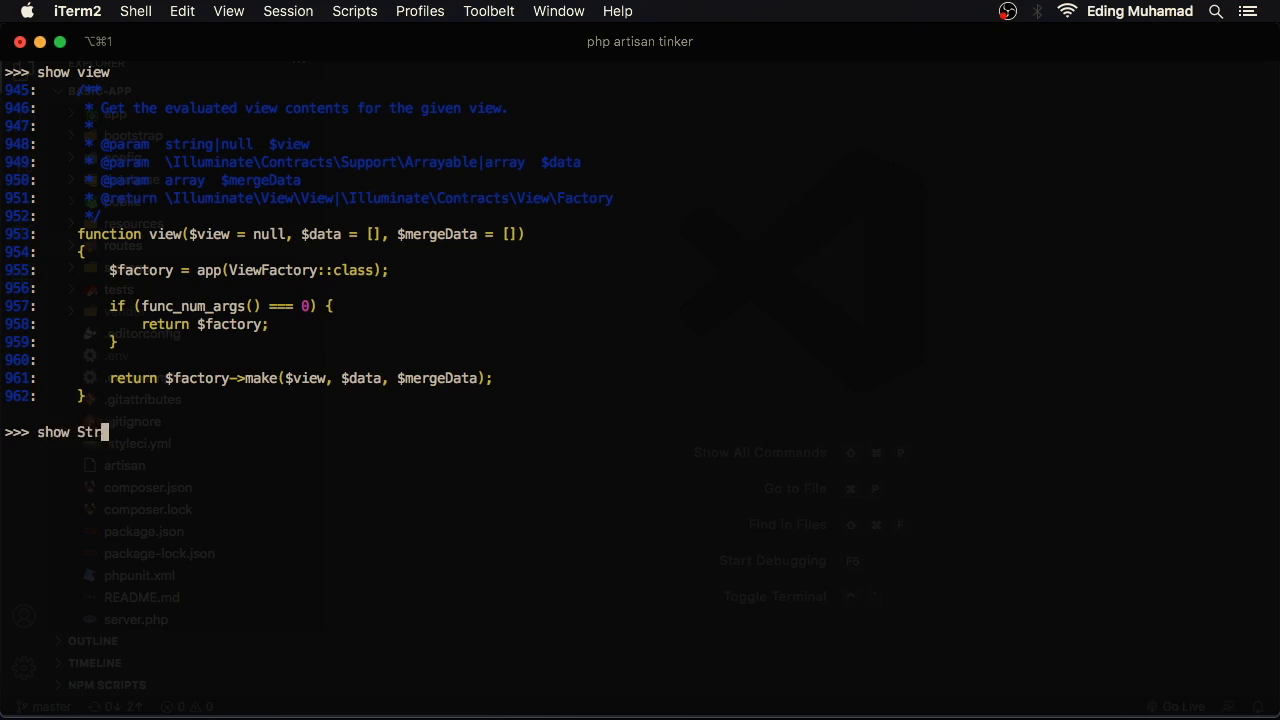
pyautogui.write('::kebab')
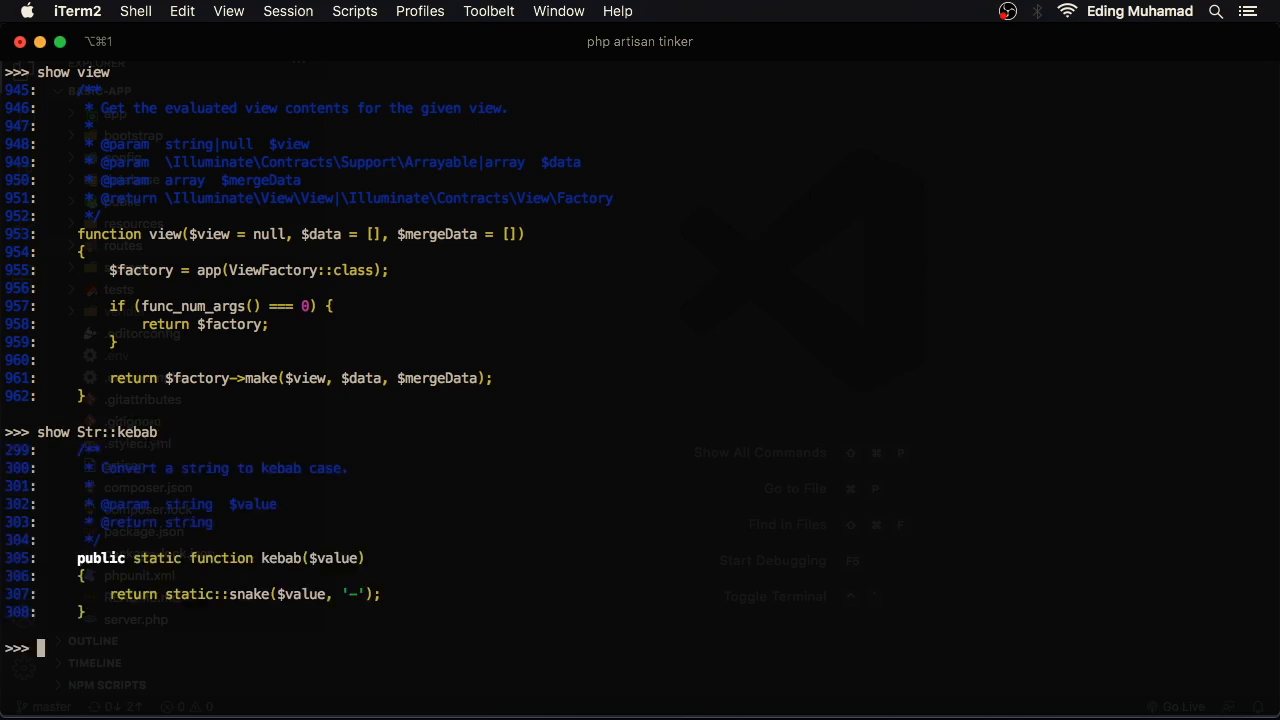
pyautogui.write('show Str::sl')
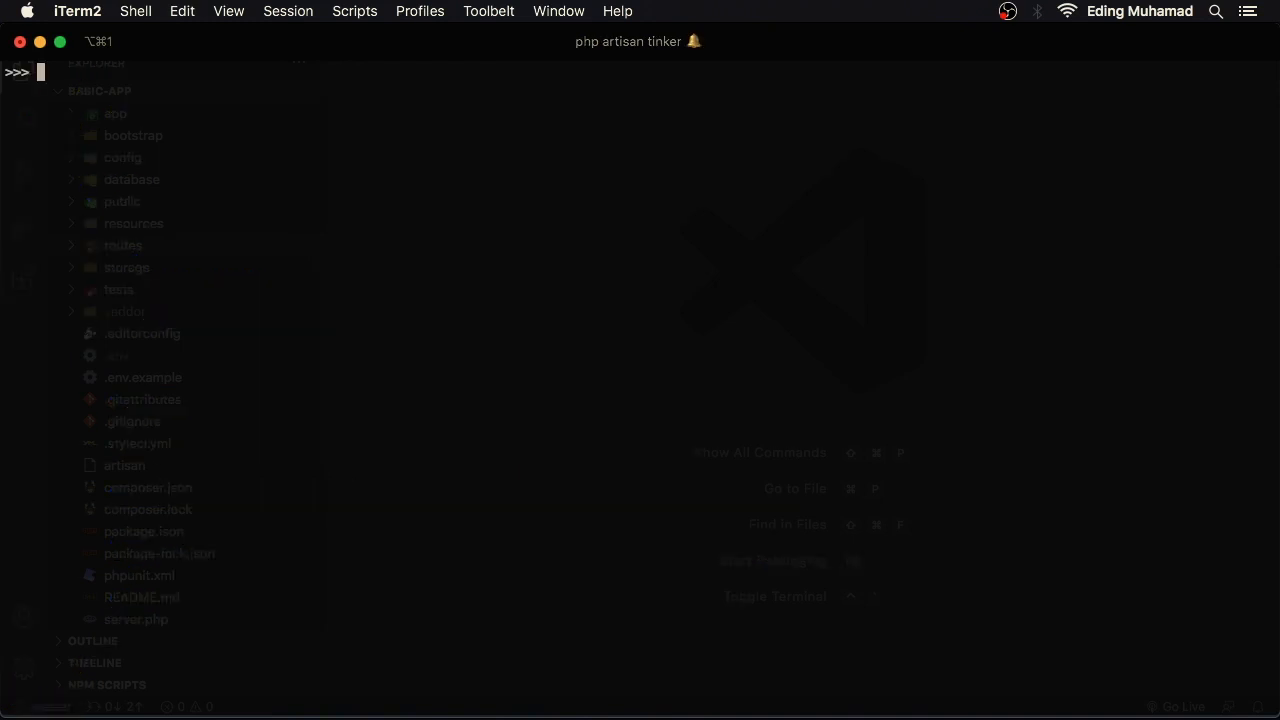
# Exit tinker and begin composing a php artisan command at the basic-app shell.
pyautogui.write('qu')
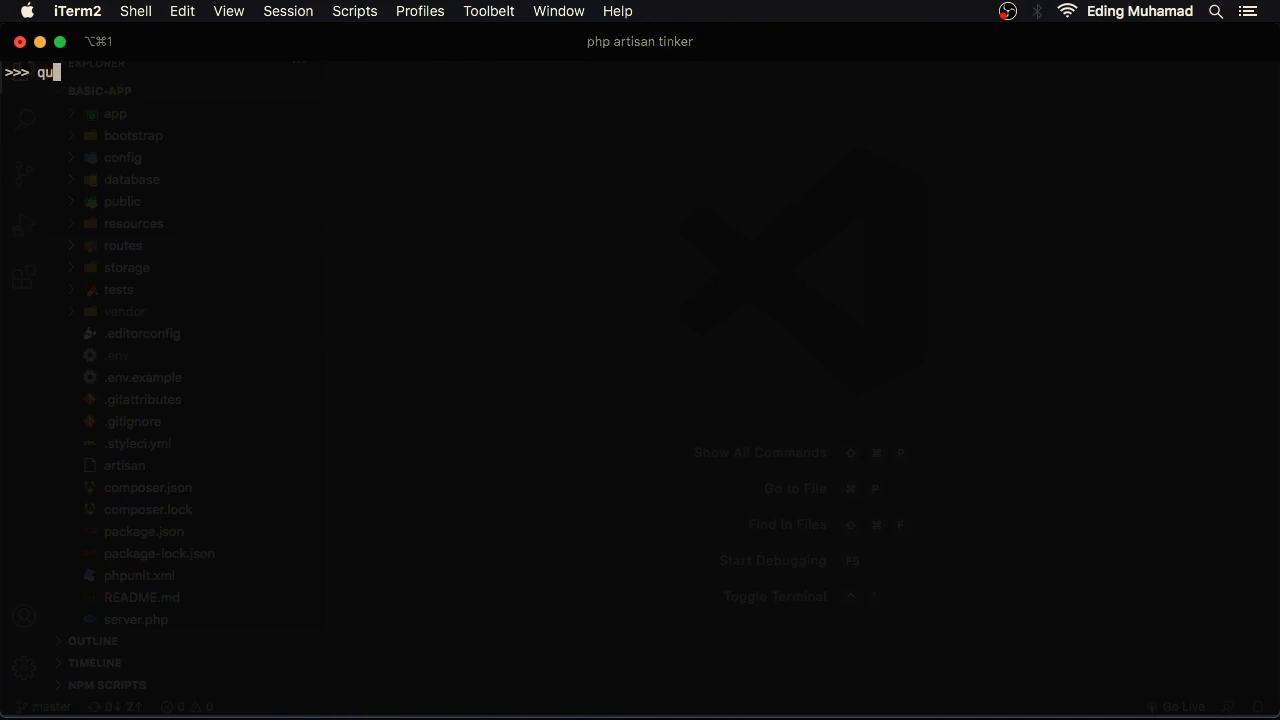
pyautogui.write('exit')
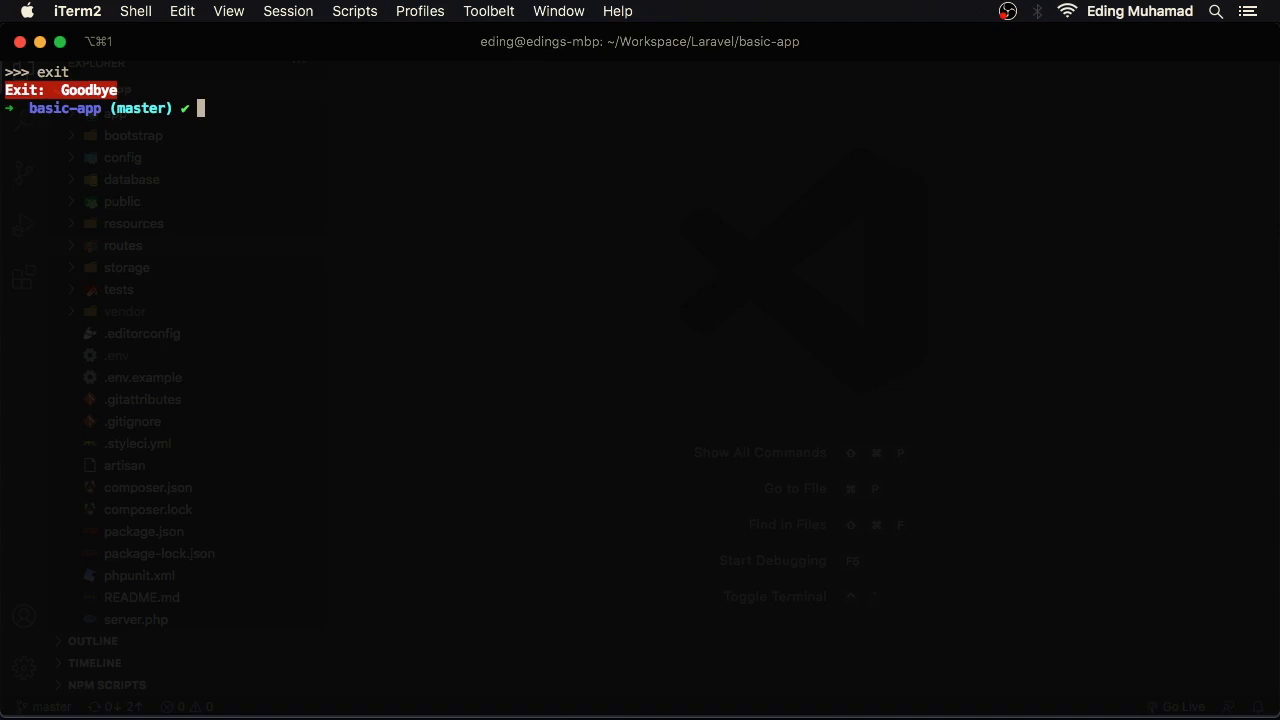
pyautogui.write('php')
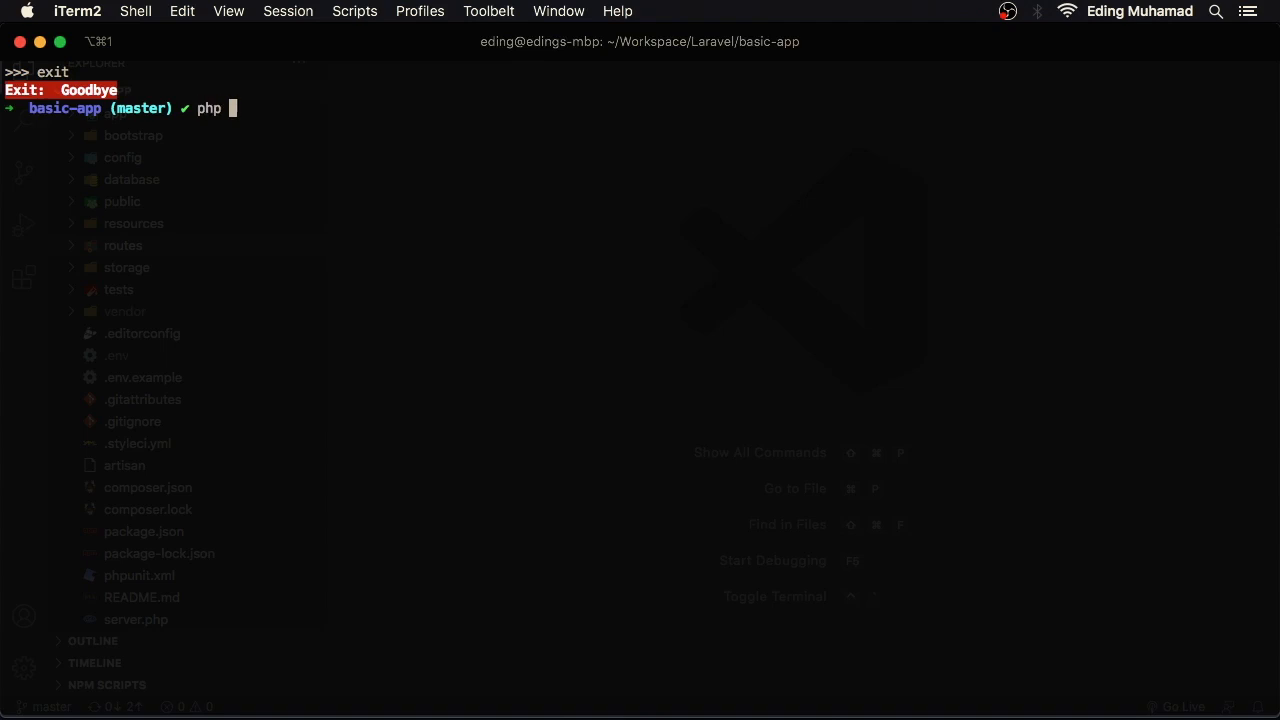
pyautogui.write('artisan')
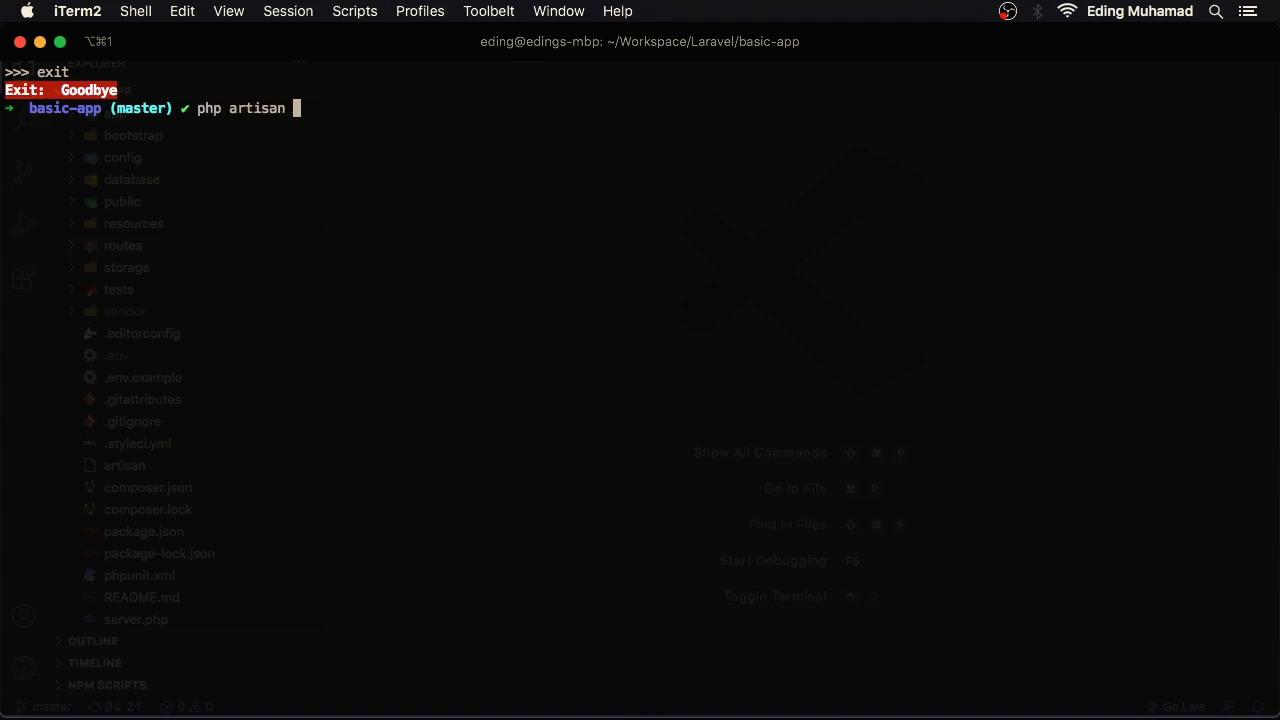
pyautogui.write('lis')
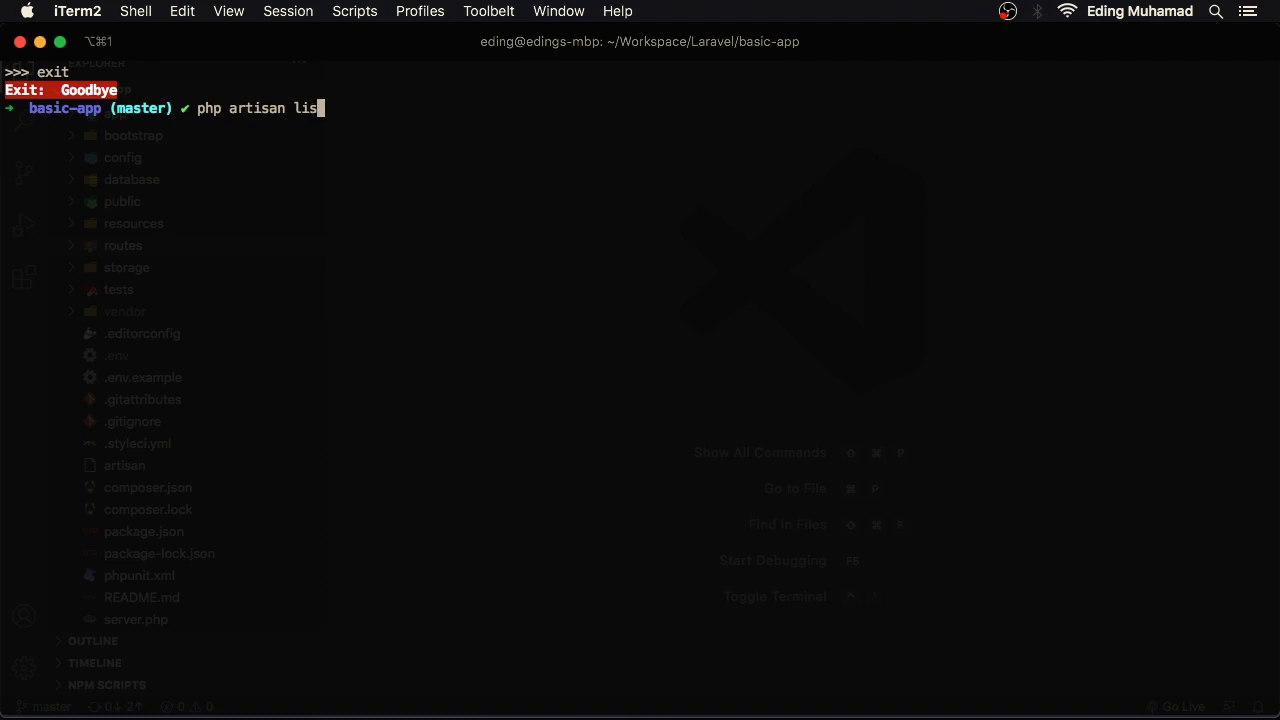
pyautogui.press('Backspace')
pyautogui.write('-h')
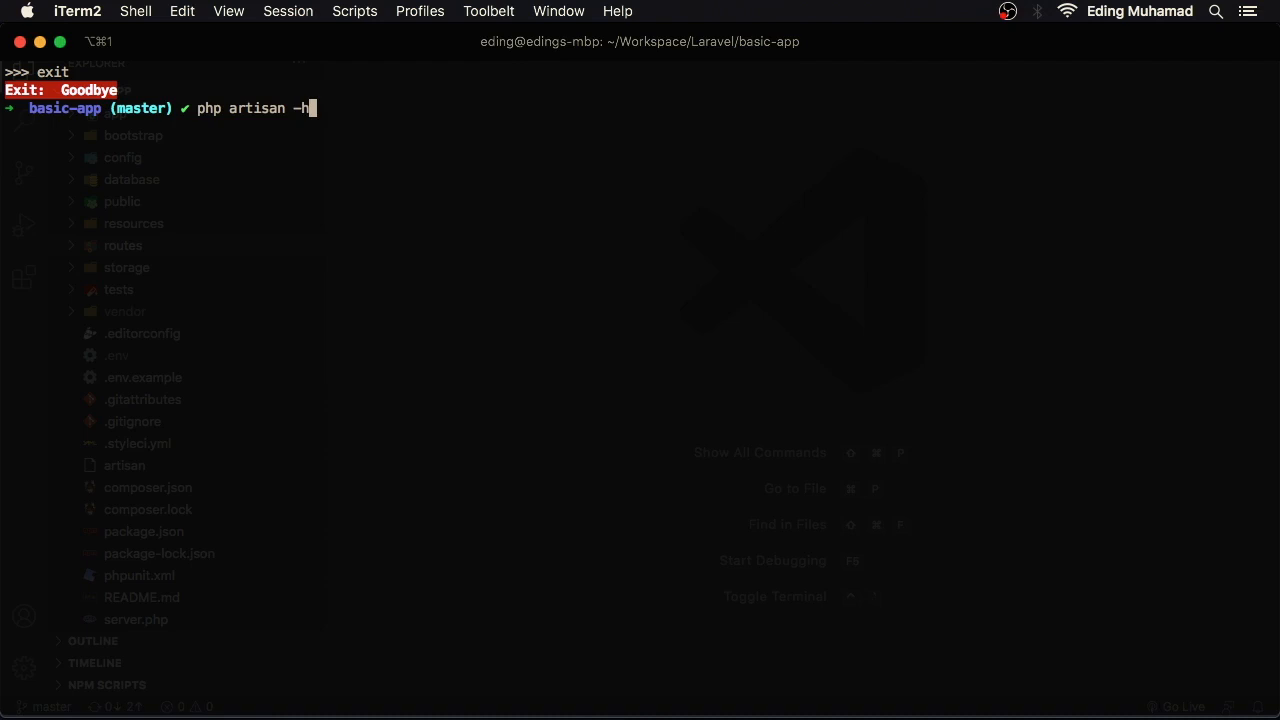
pyautogui.press('backspace')
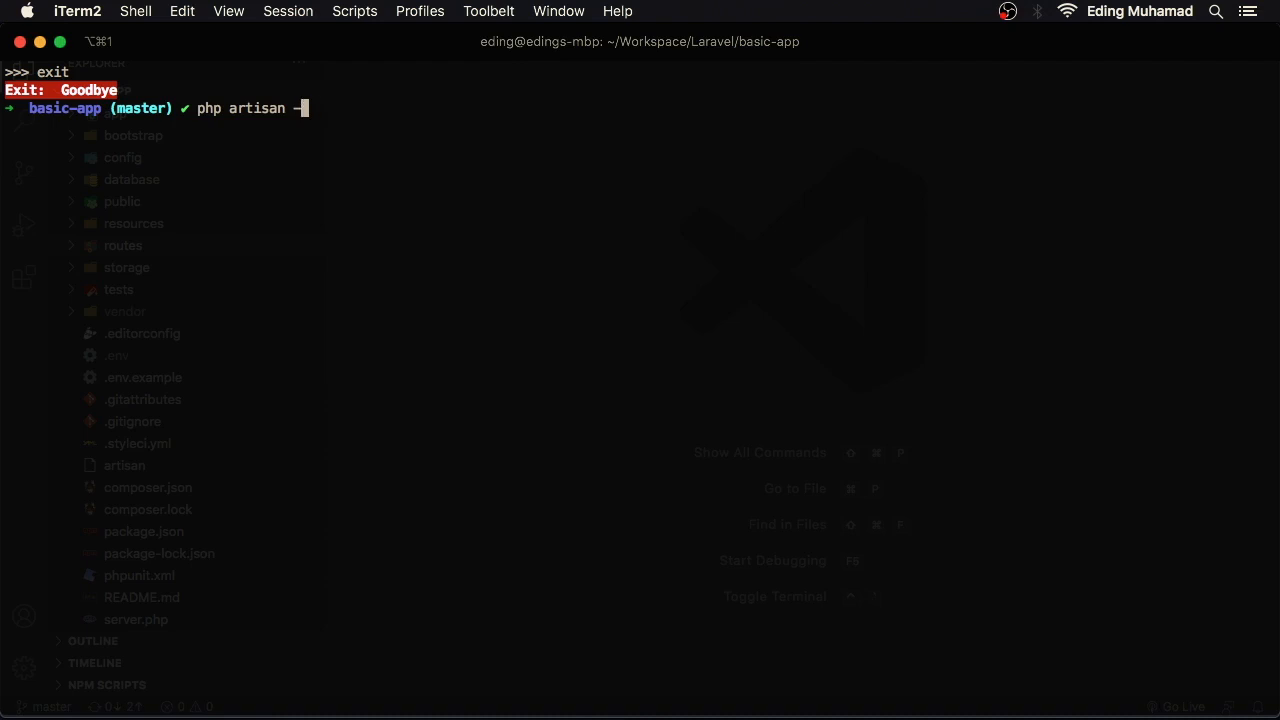